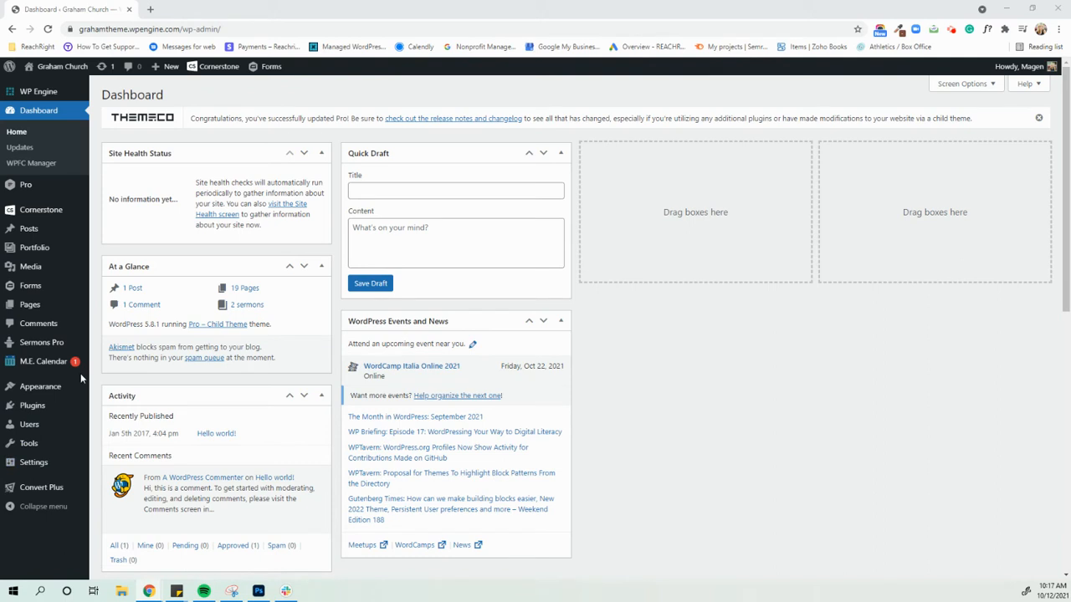
pyautogui.moveTo(30, 305)
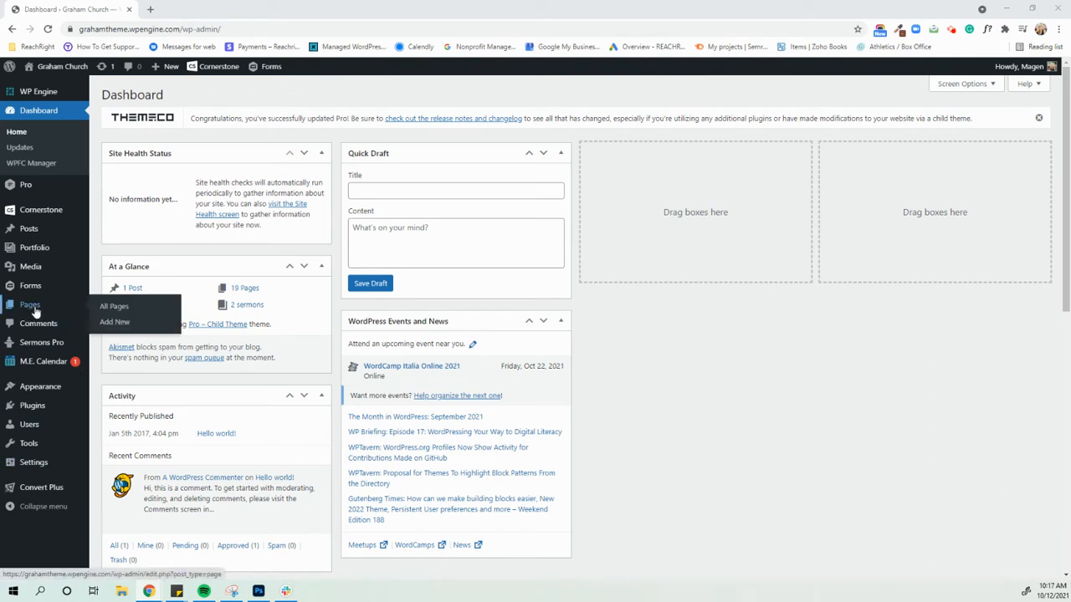
pyautogui.moveTo(30, 286)
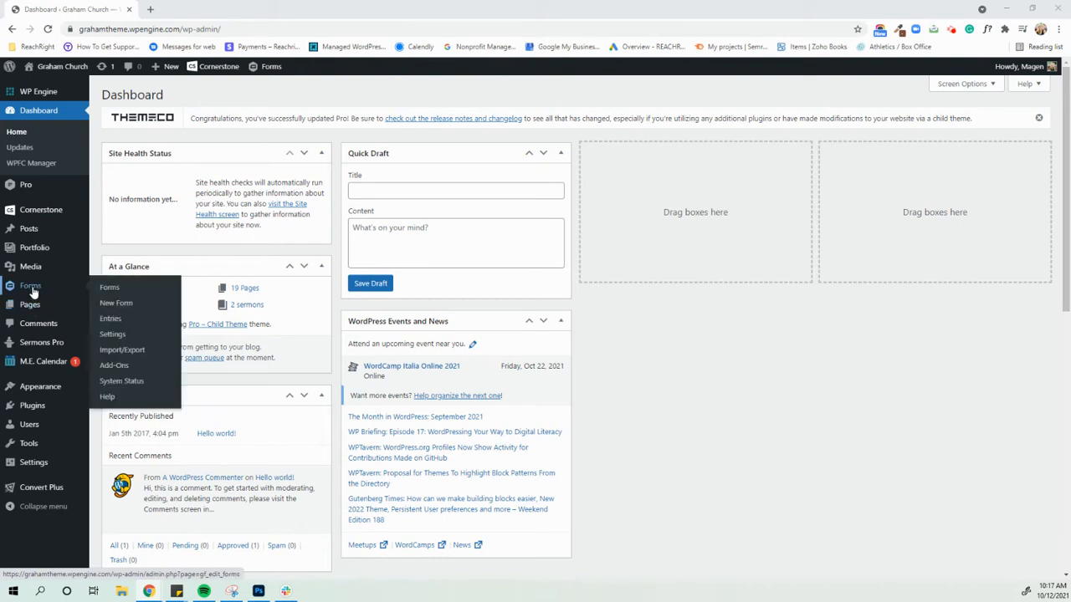
pyautogui.moveTo(30, 266)
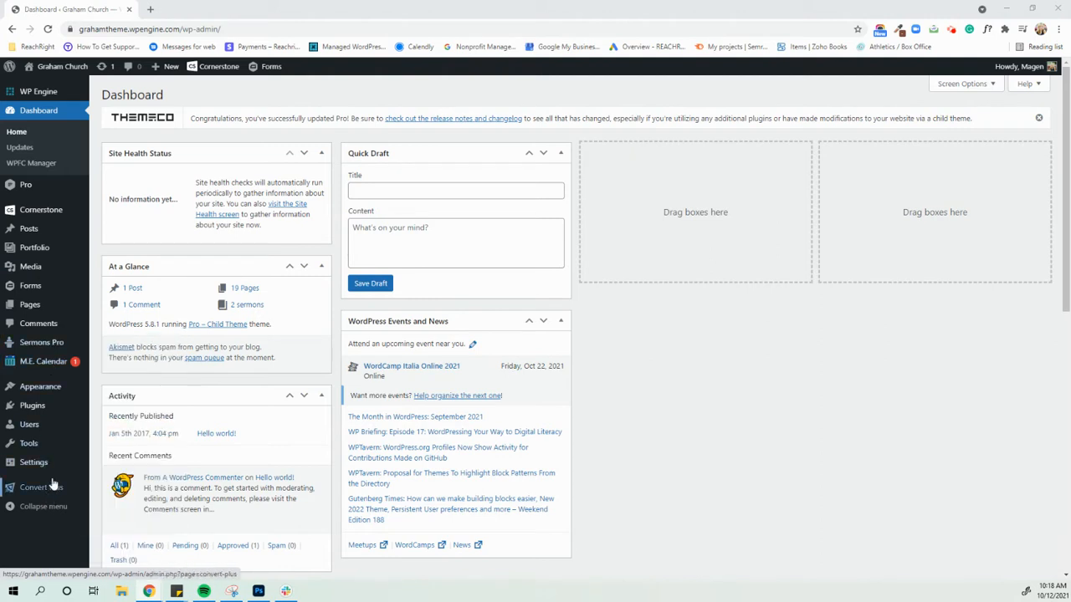
pyautogui.moveTo(28, 228)
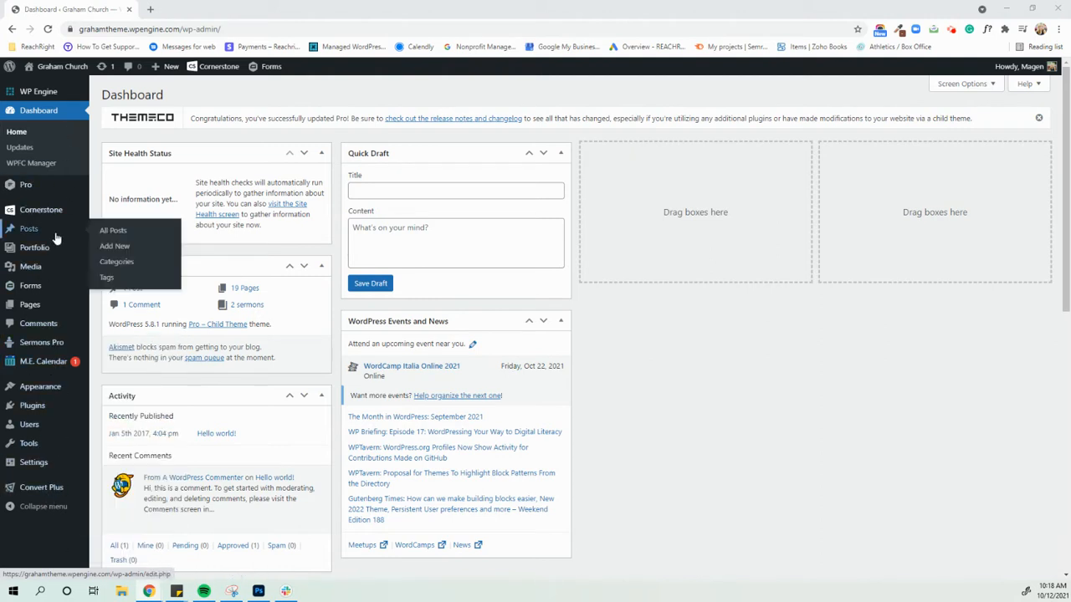
pyautogui.moveTo(89, 199)
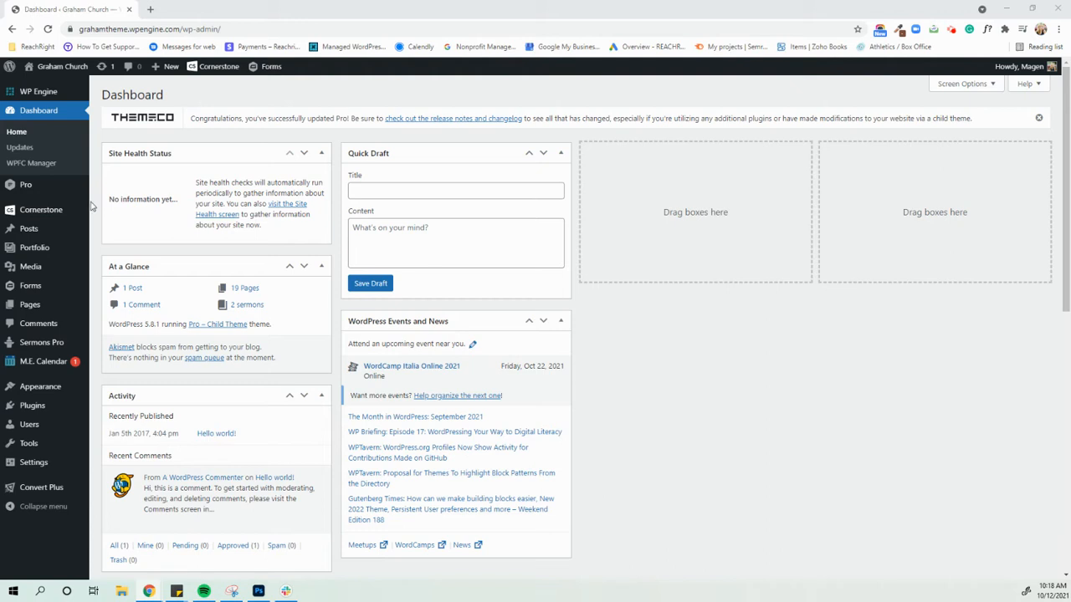
pyautogui.moveTo(91, 254)
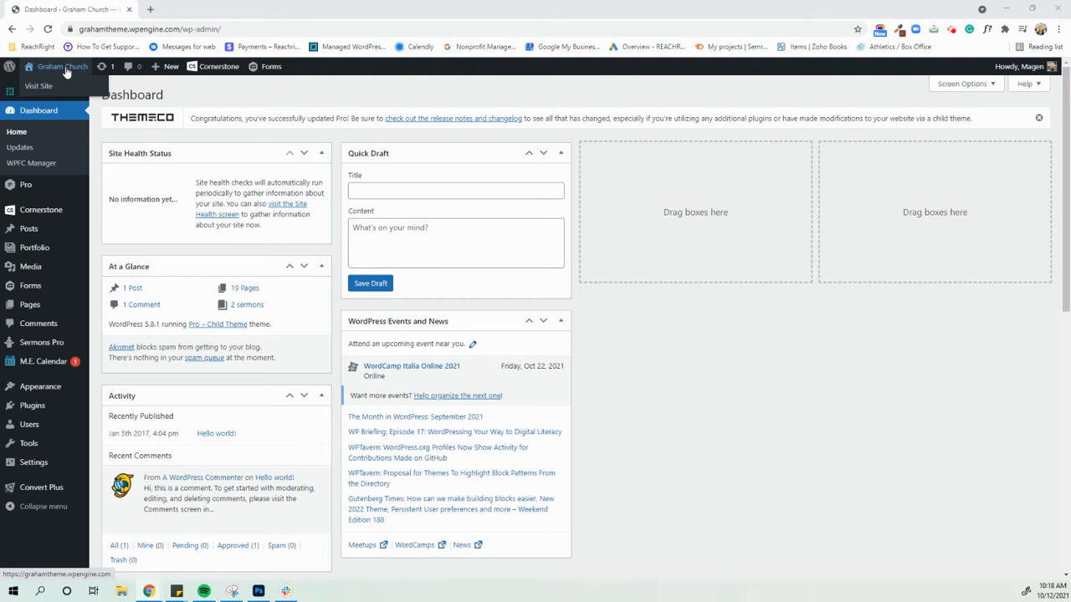
pyautogui.moveTo(75, 70)
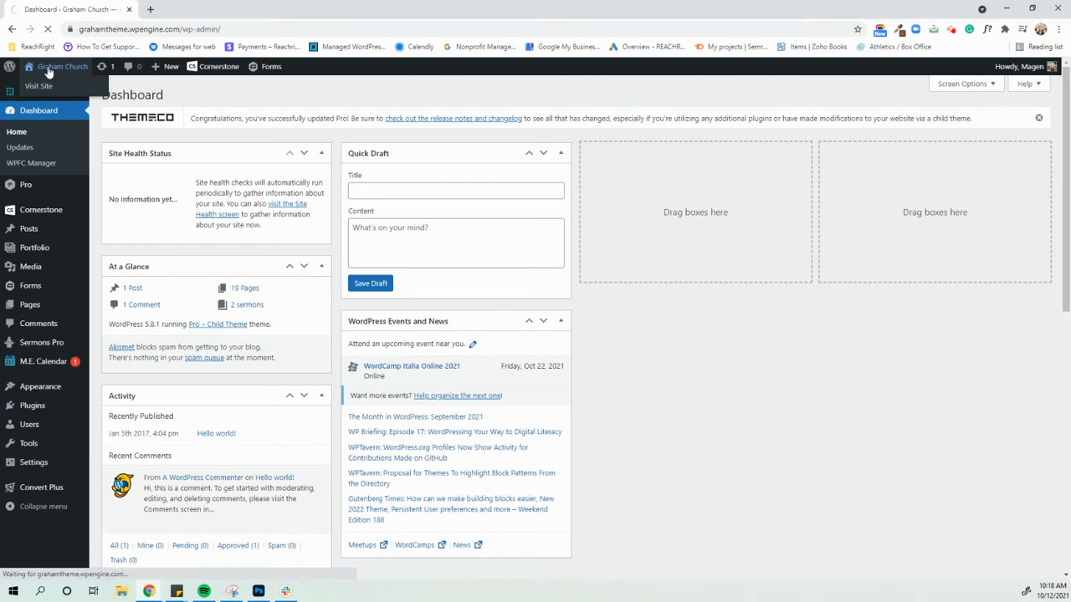
# Step: Visit the live church homepage and glance through the admin bar's New content menu
pyautogui.click(30, 85)
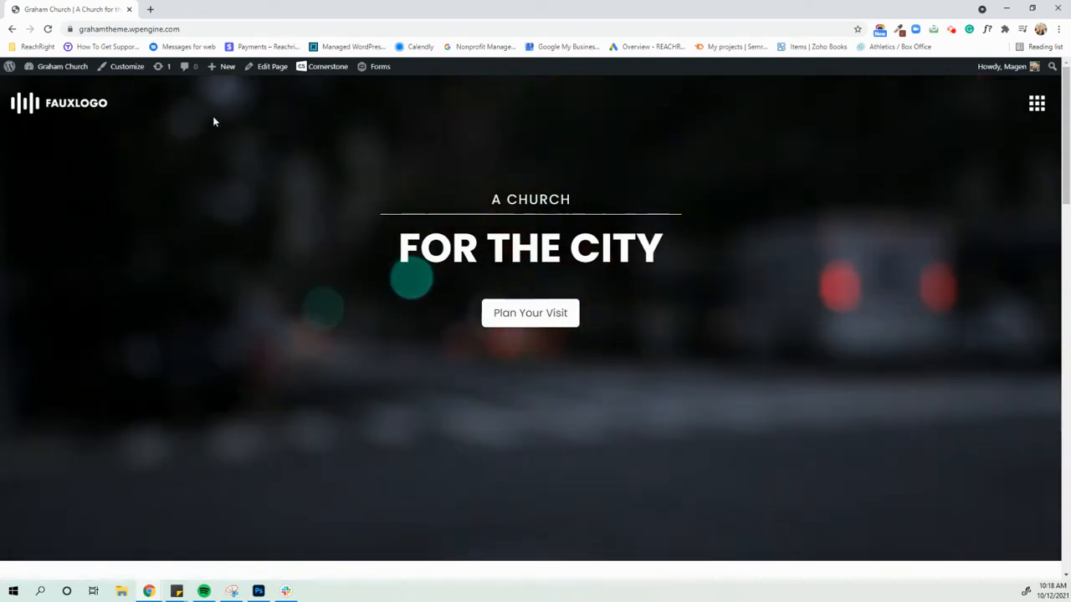
pyautogui.click(224, 67)
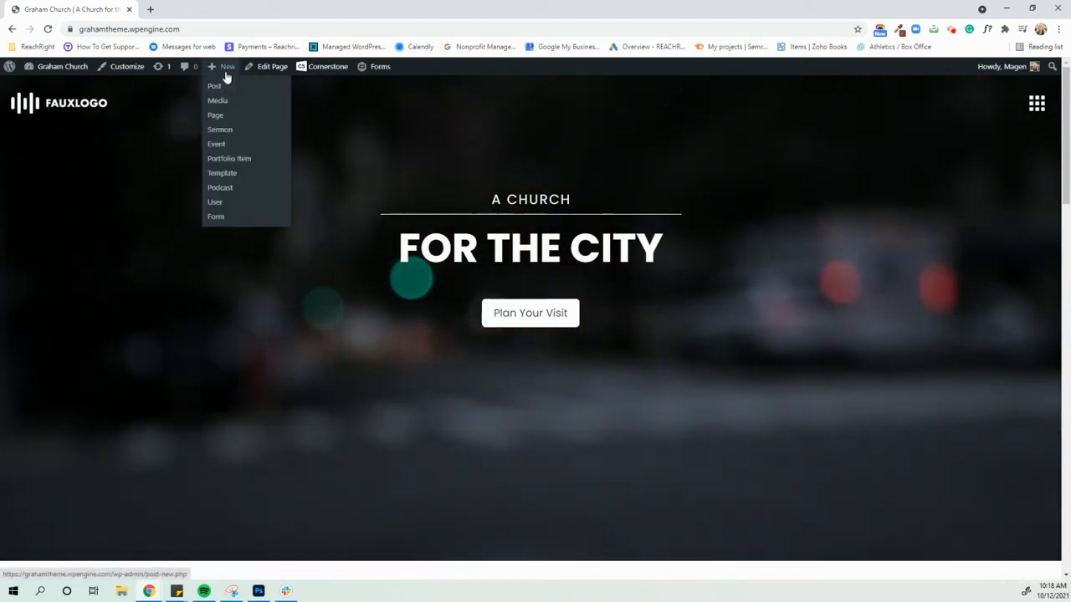
pyautogui.moveTo(219, 102)
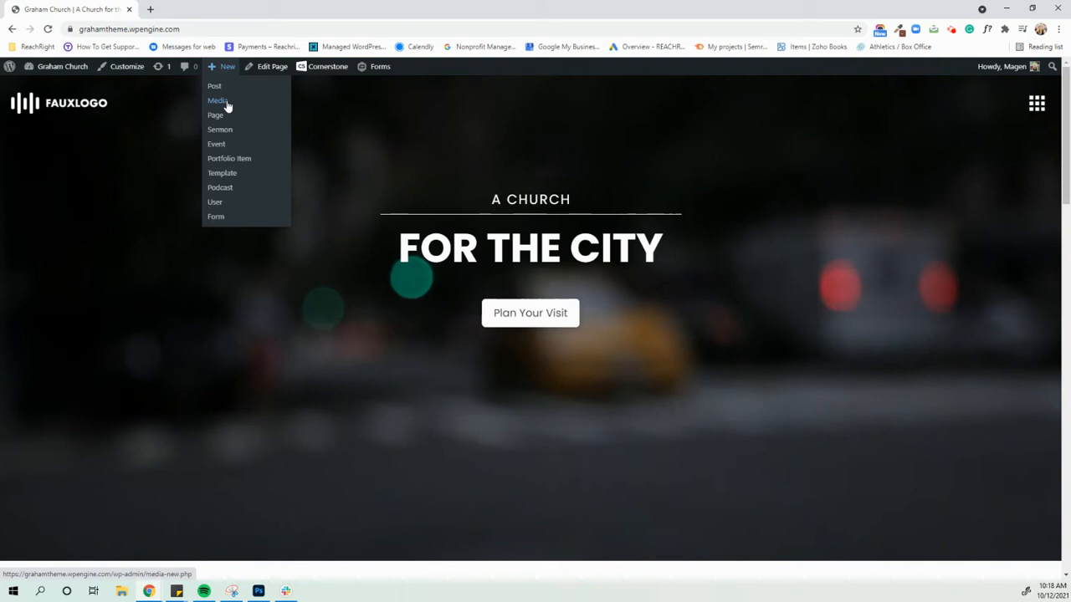
pyautogui.moveTo(219, 144)
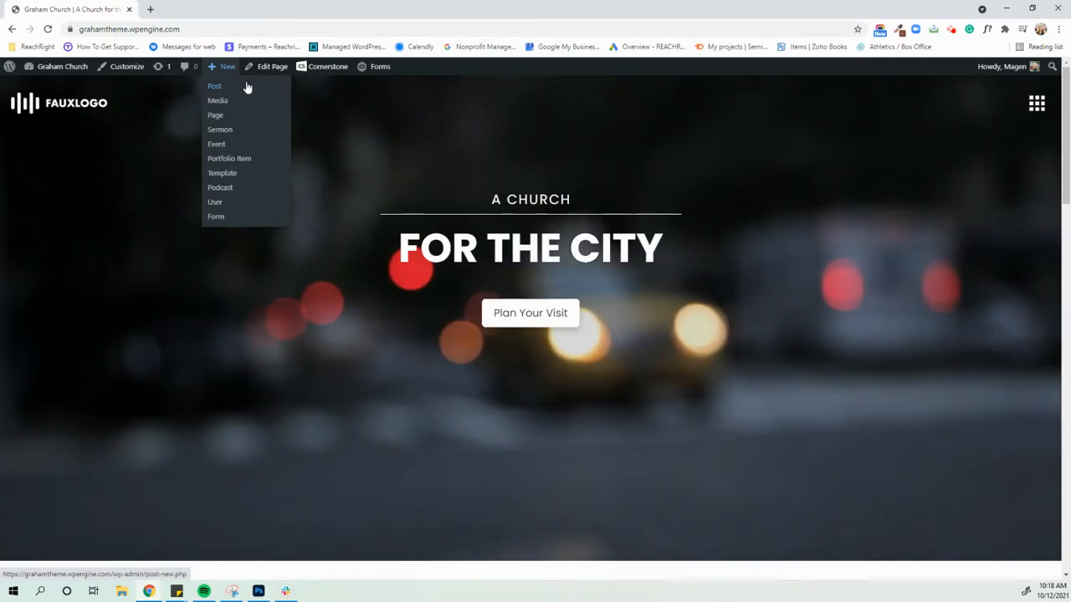
pyautogui.click(370, 179)
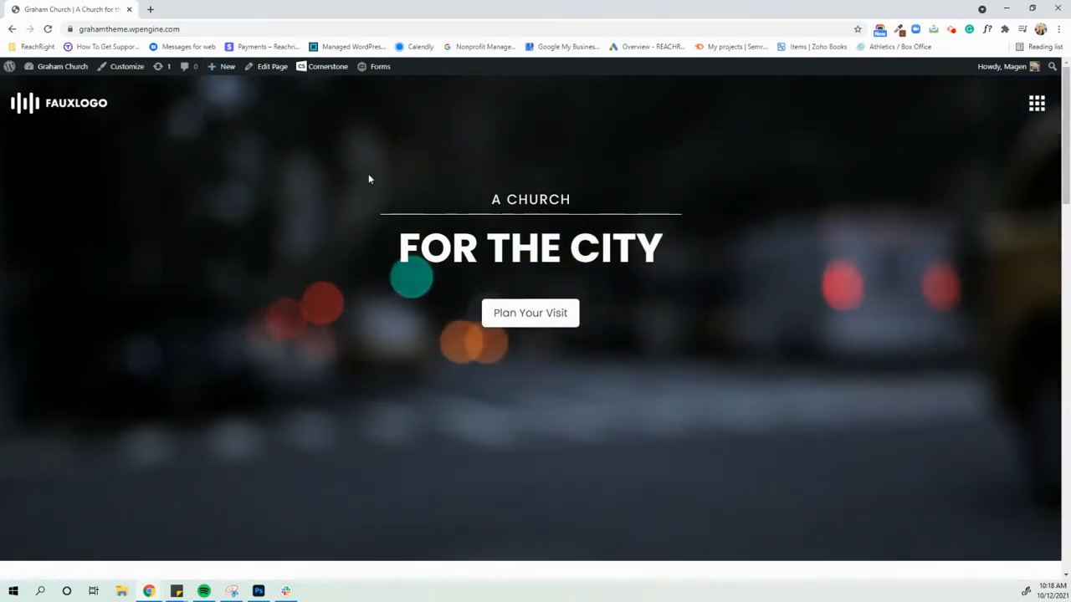
# Step: Review the Welcome section, return to the hero, and bring up the Cornerstone admin-bar menu
pyautogui.scroll(-3)
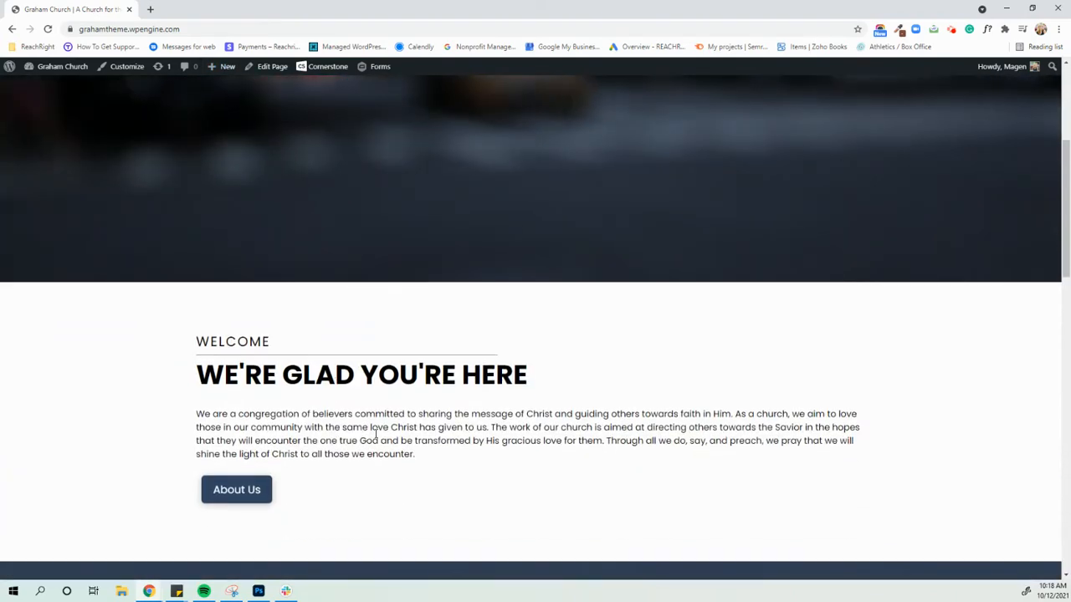
pyautogui.scroll(-3)
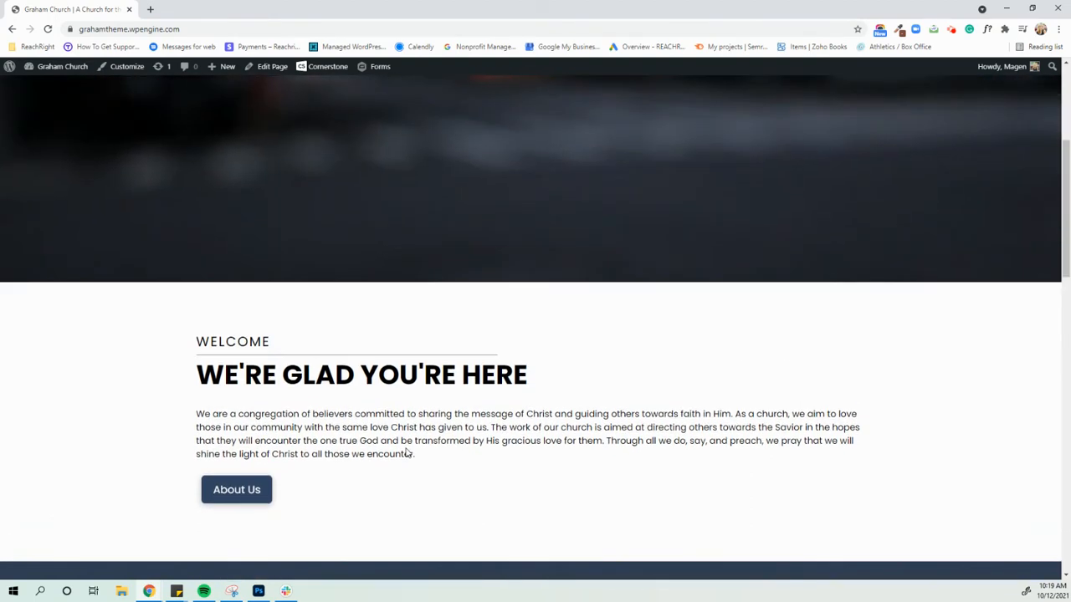
pyautogui.scroll(3)
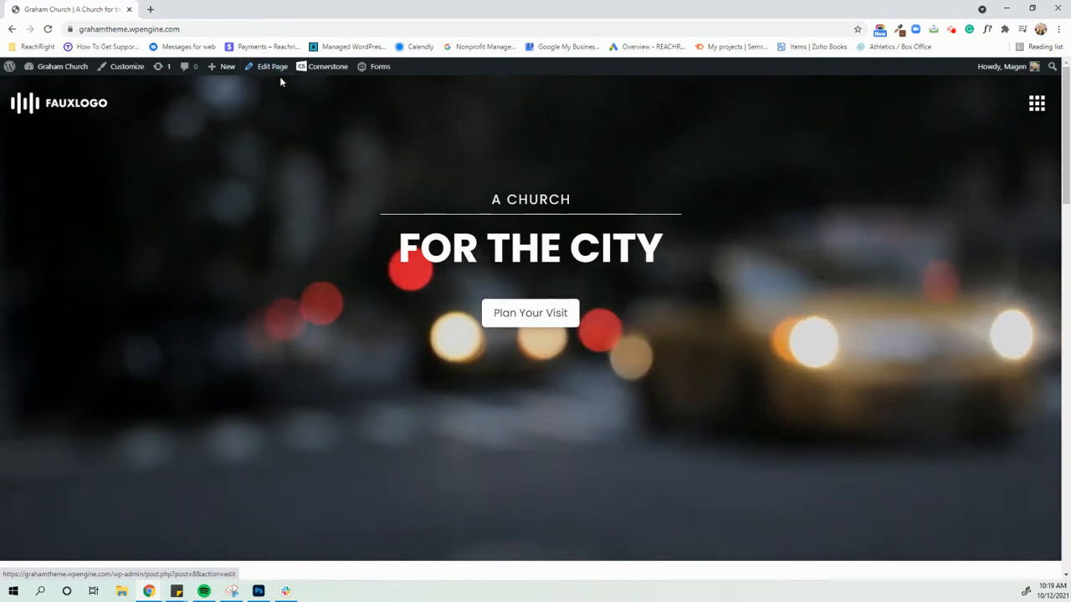
pyautogui.click(328, 67)
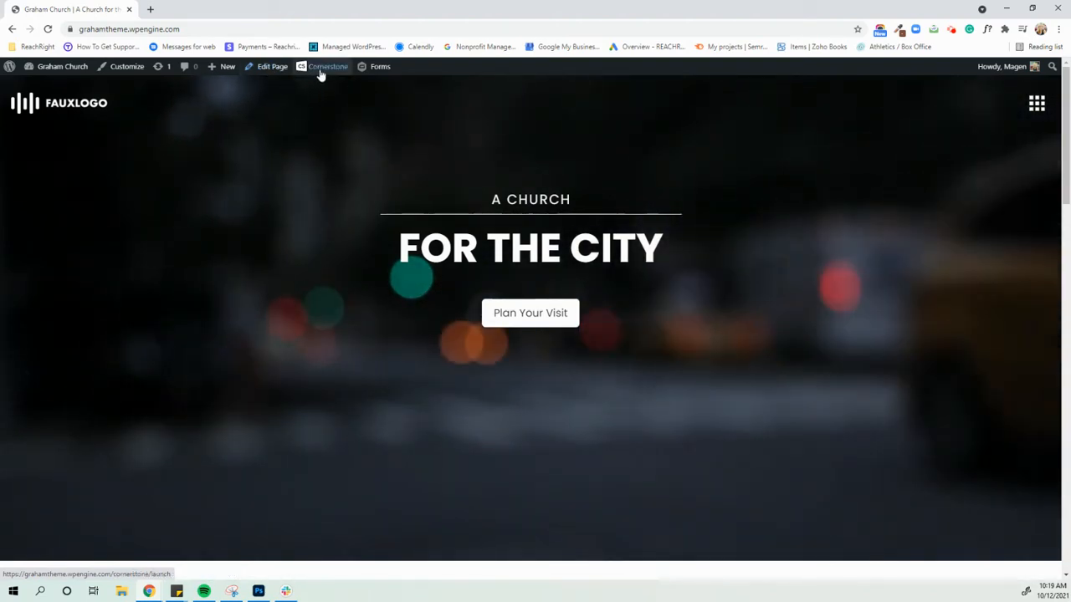
pyautogui.click(328, 67)
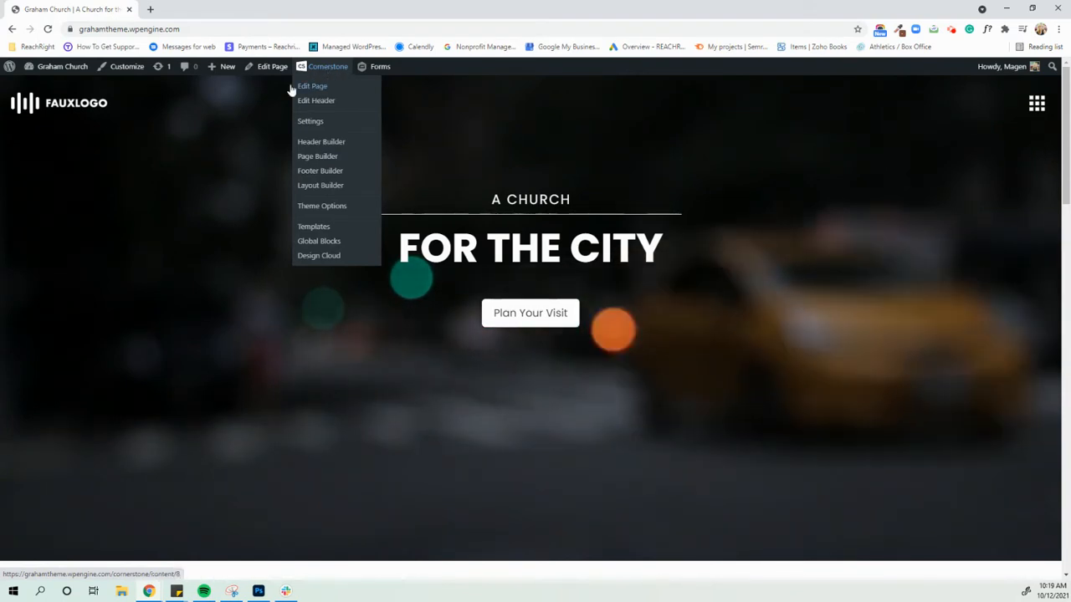
# Step: Edit the homepage, dismiss the block editor welcome tour, and choose Edit with Pro
pyautogui.click(268, 67)
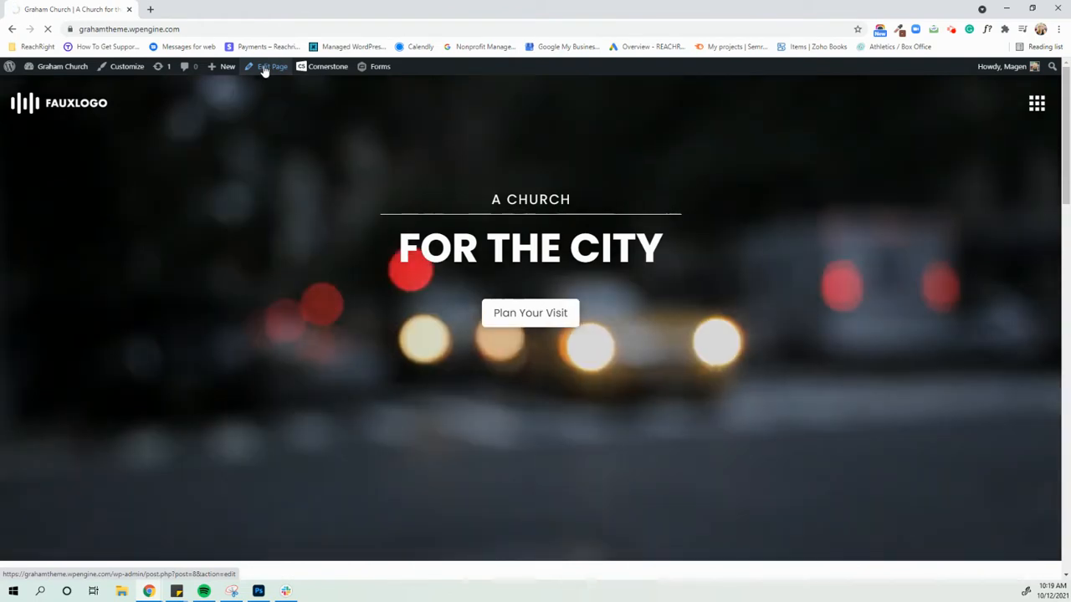
pyautogui.click(267, 67)
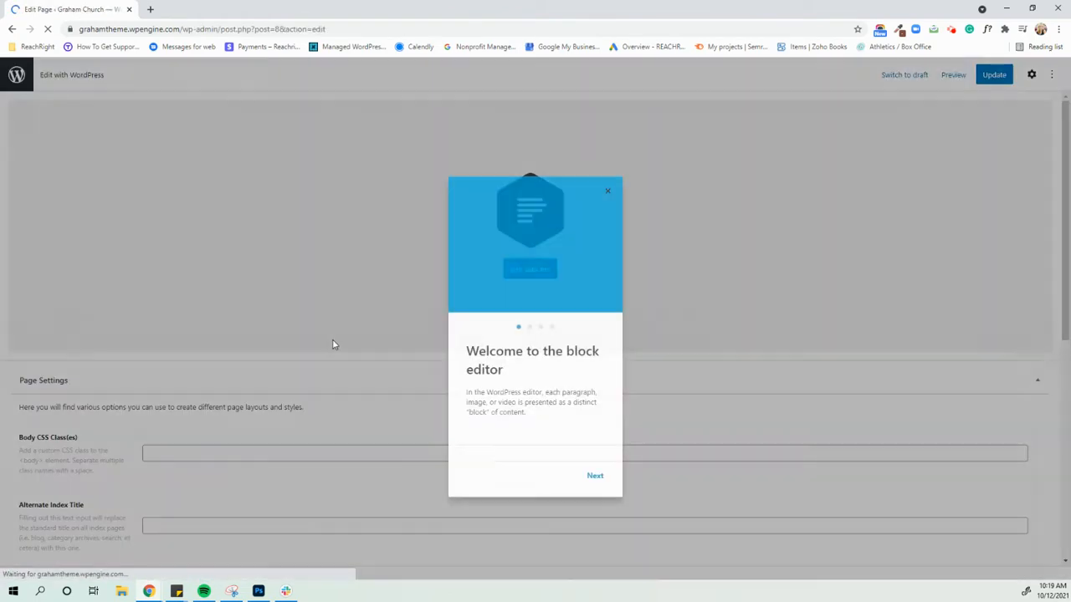
pyautogui.click(607, 191)
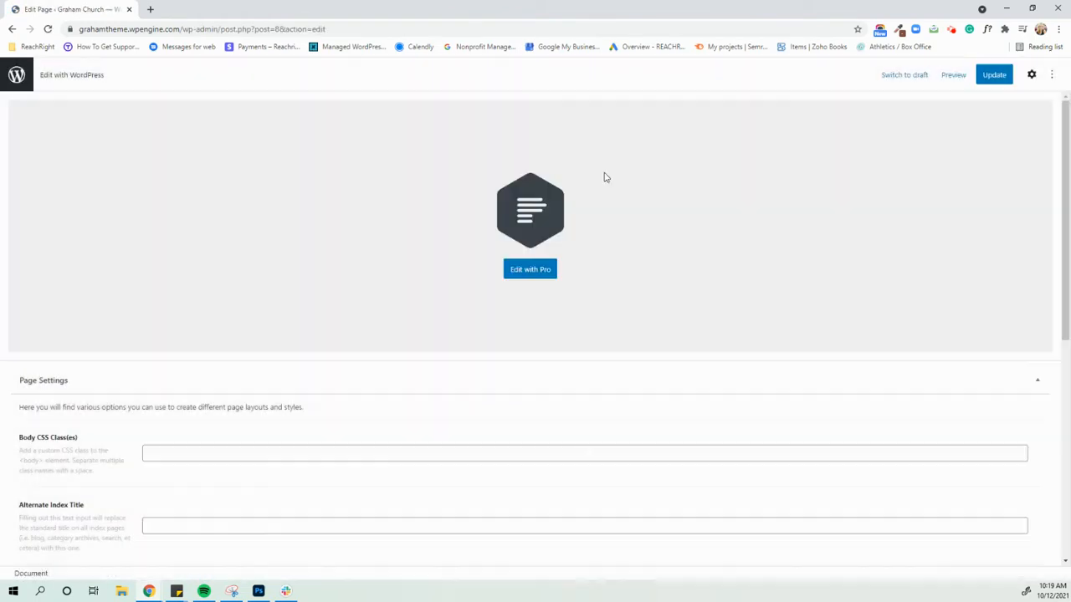
pyautogui.moveTo(538, 286)
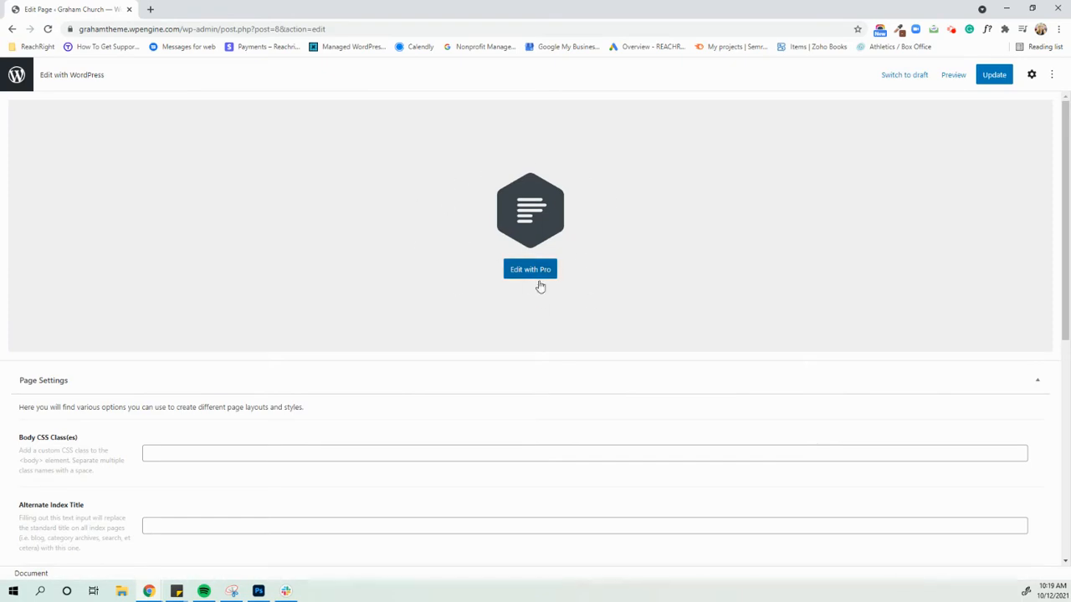
pyautogui.moveTo(562, 321)
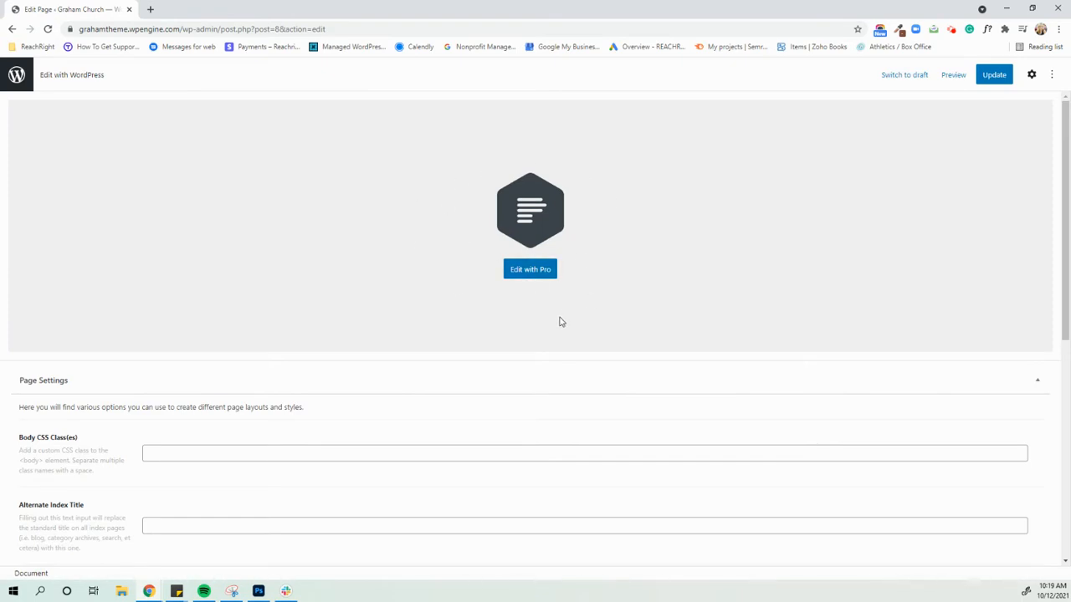
pyautogui.moveTo(537, 275)
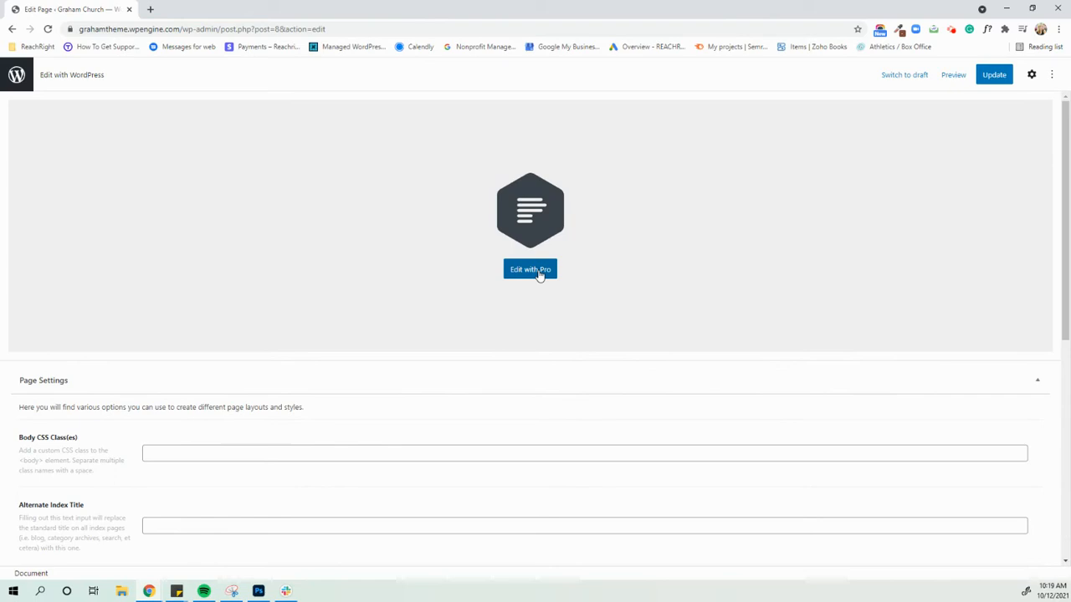
pyautogui.click(528, 268)
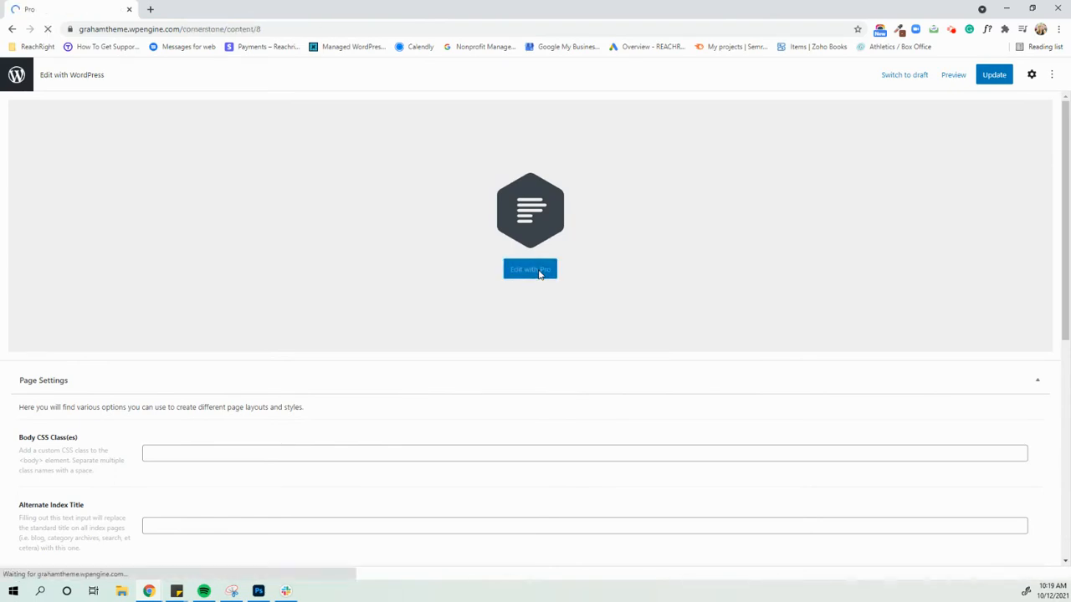
# Step: Let the Pro builder load and move down to the Welcome section's paragraph
pyautogui.click(529, 268)
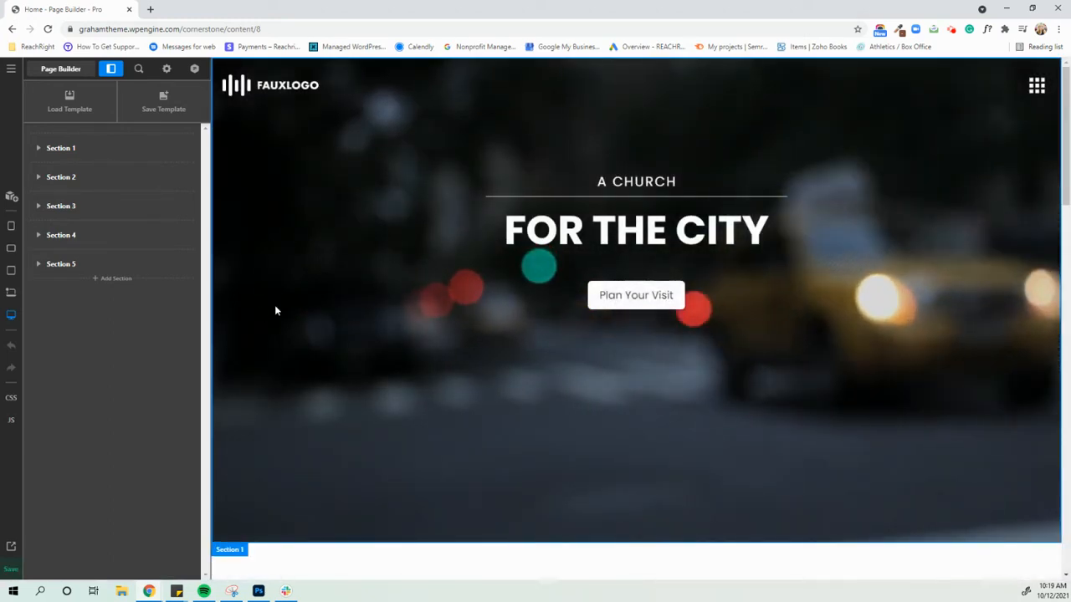
pyautogui.scroll(-3)
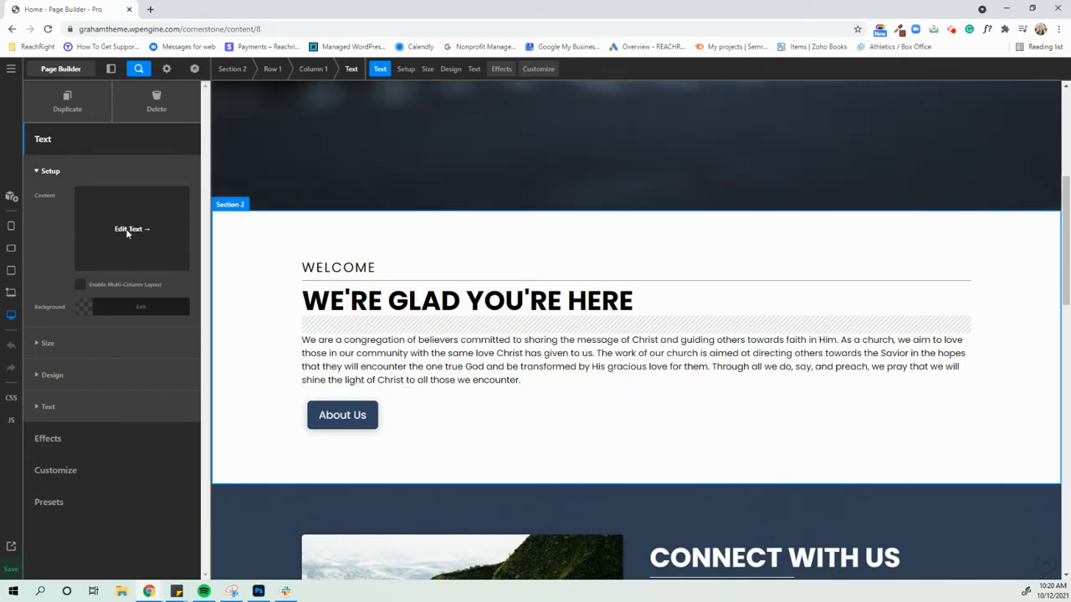
# Step: In the paragraph's rich text editor, append "Updated here." at the end
pyautogui.click(131, 228)
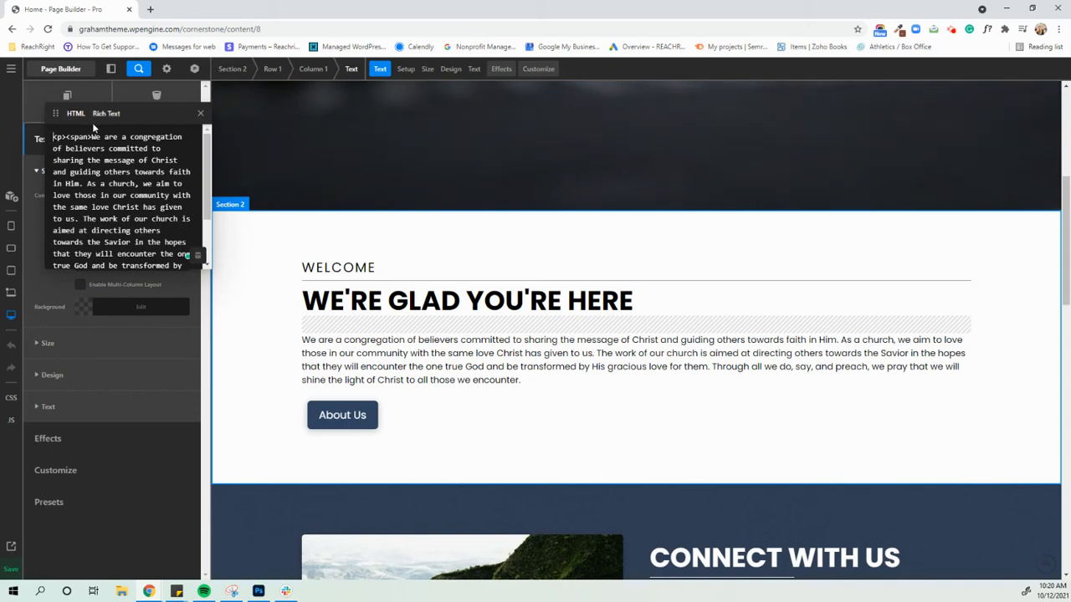
pyautogui.click(107, 113)
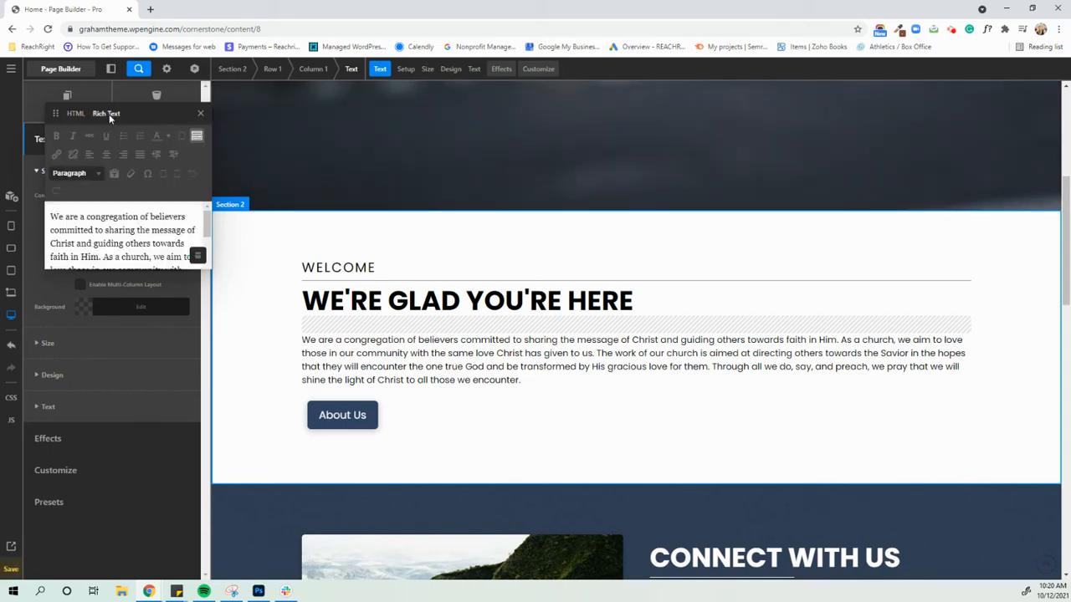
pyautogui.moveTo(131, 172)
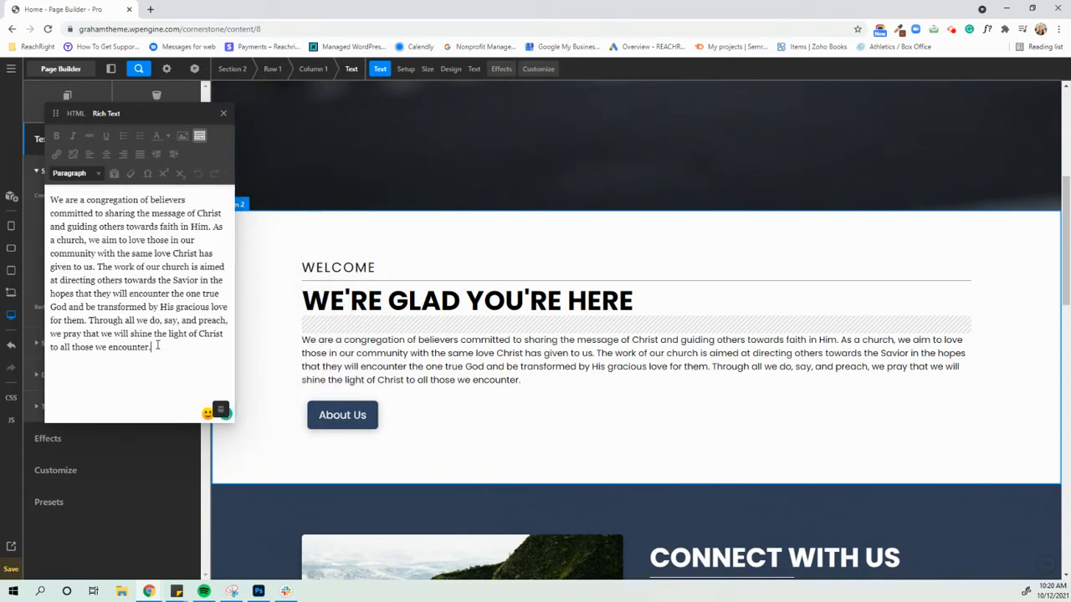
pyautogui.write('Updated')
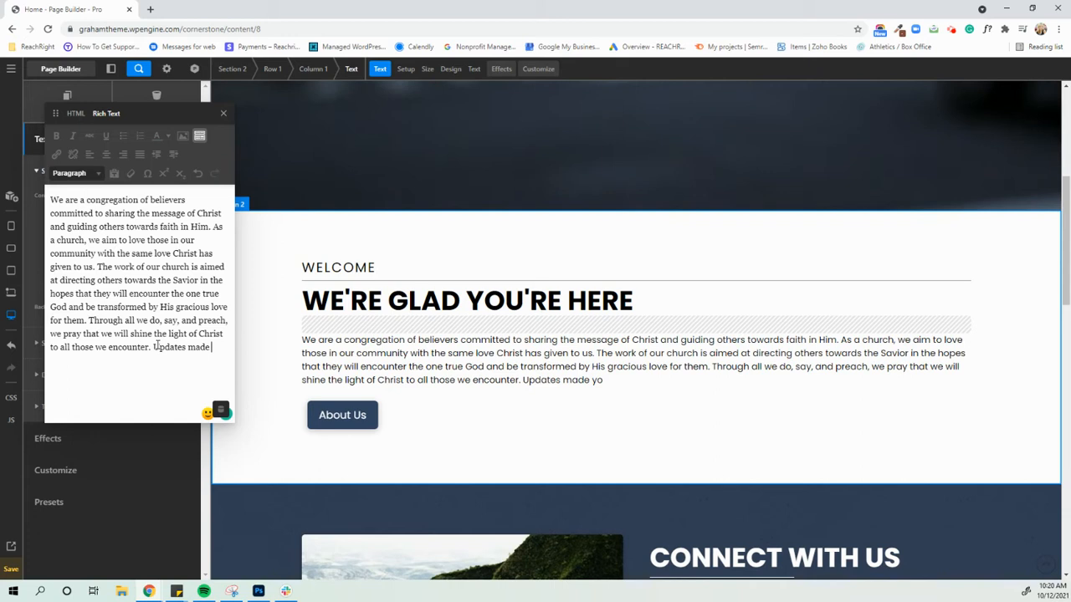
pyautogui.write('here.')
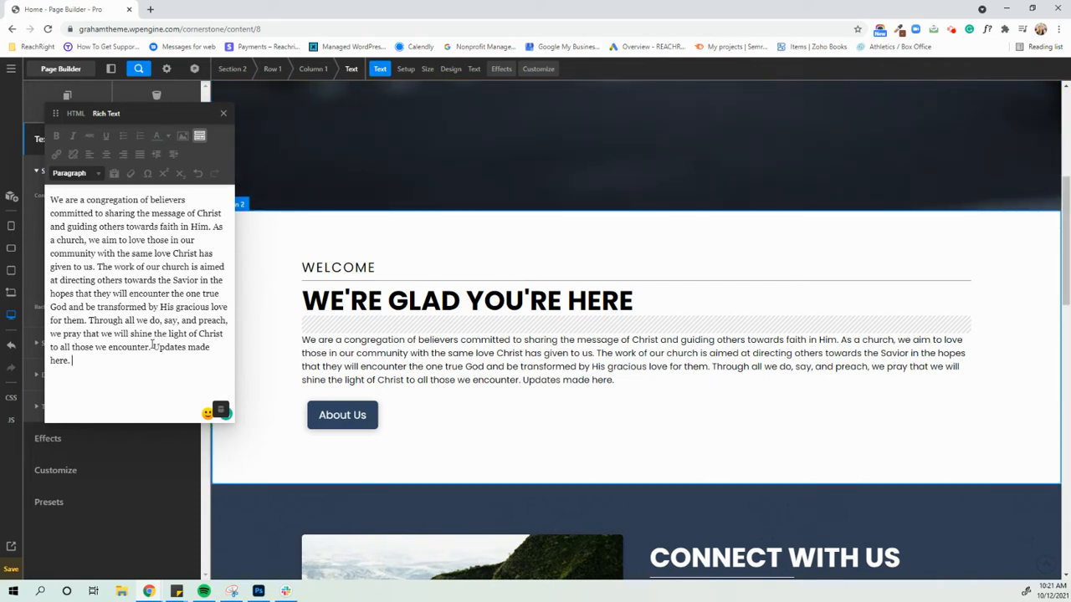
# Step: Remove the added sentence, try bold on the last sentence and revert it, then finish editing
pyautogui.press('Backspace')
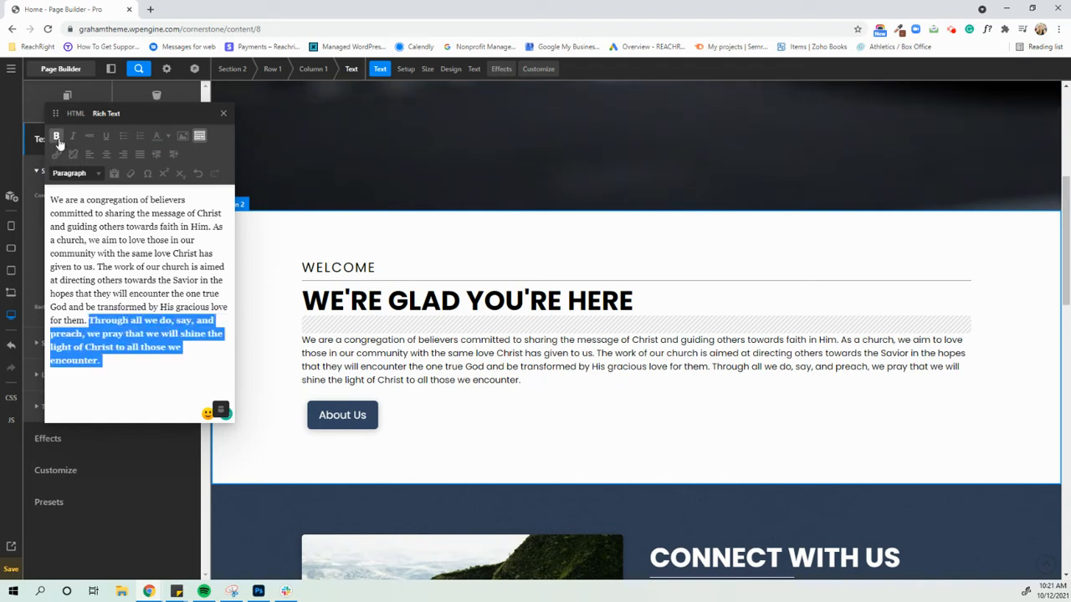
pyautogui.click(57, 135)
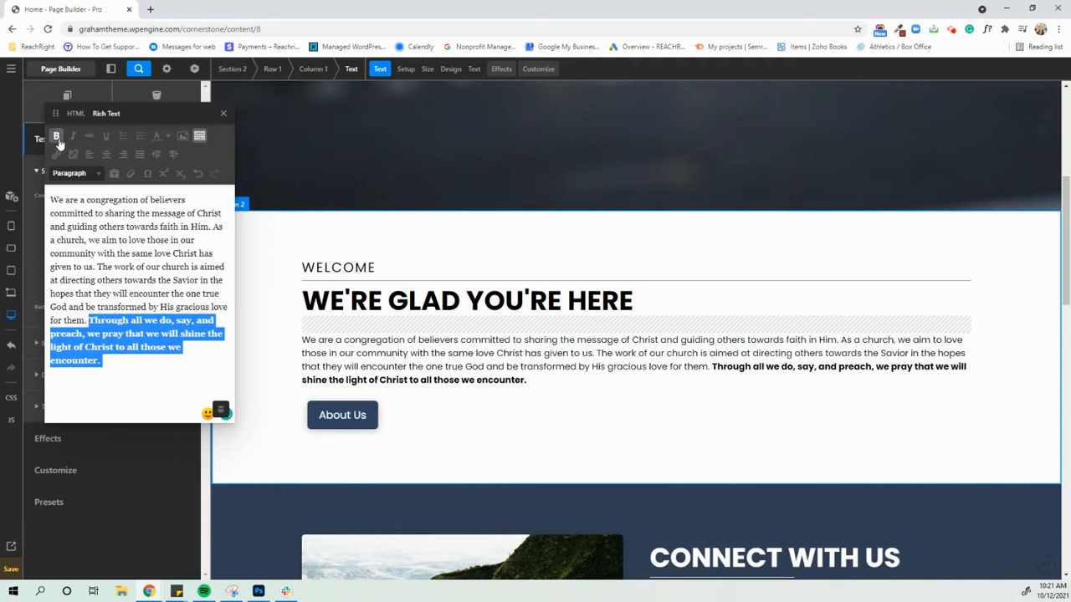
pyautogui.click(72, 136)
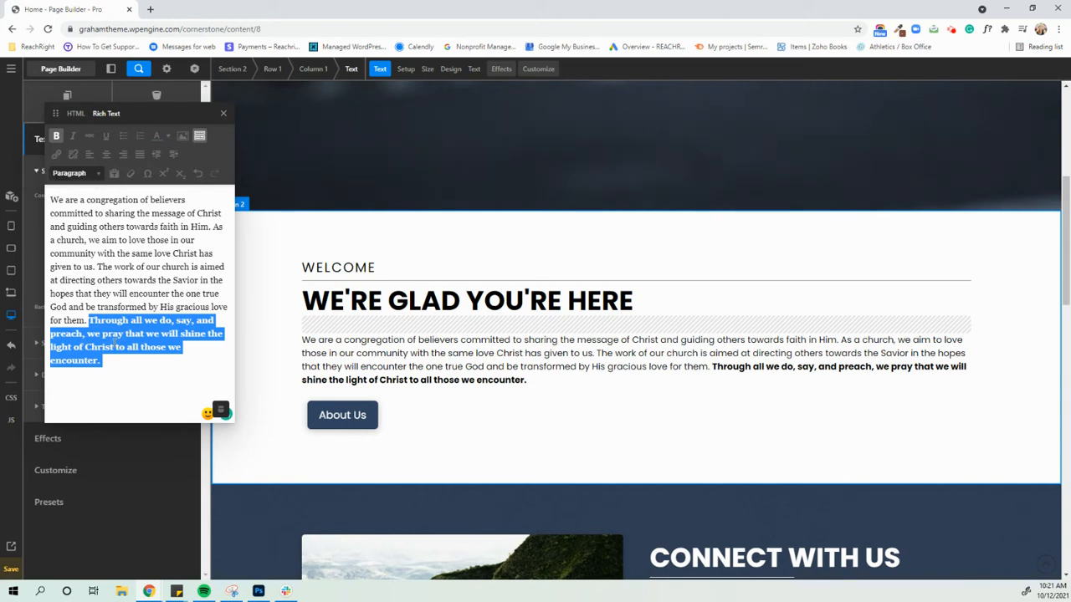
pyautogui.moveTo(55, 153)
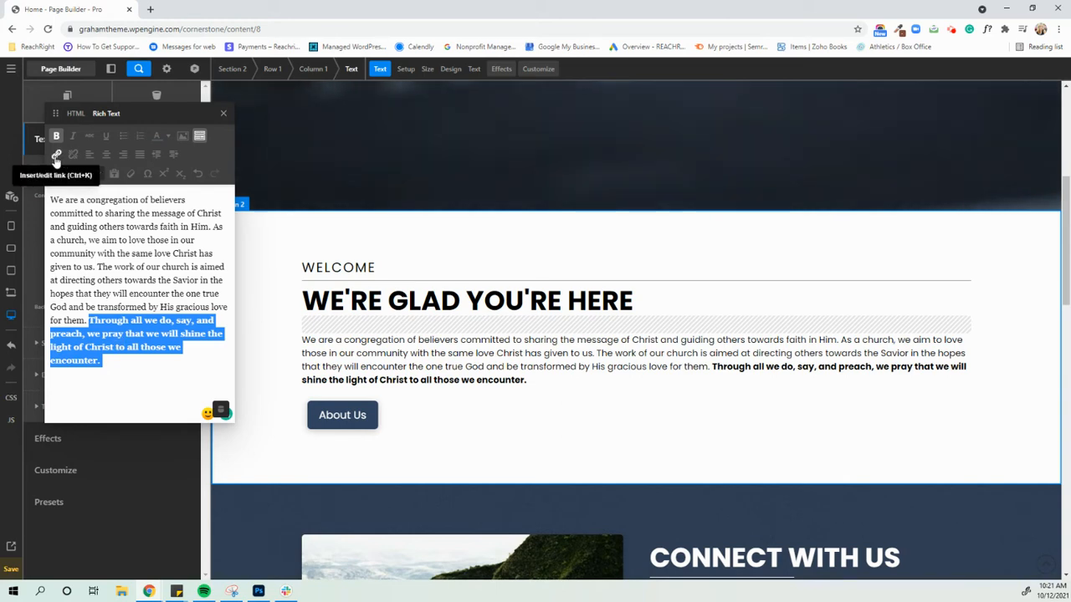
pyautogui.click(55, 154)
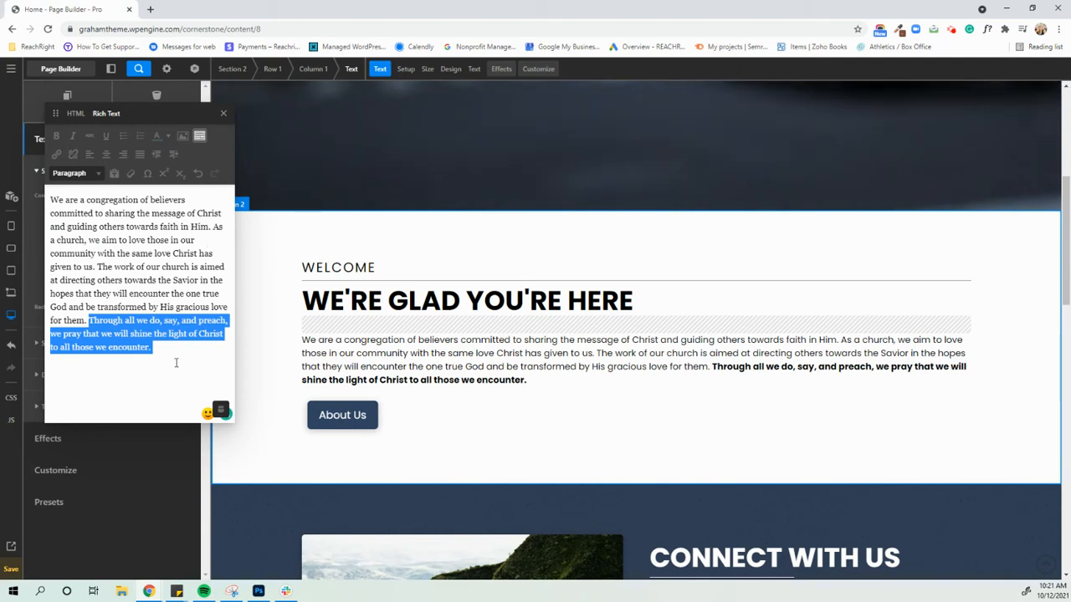
pyautogui.click(223, 114)
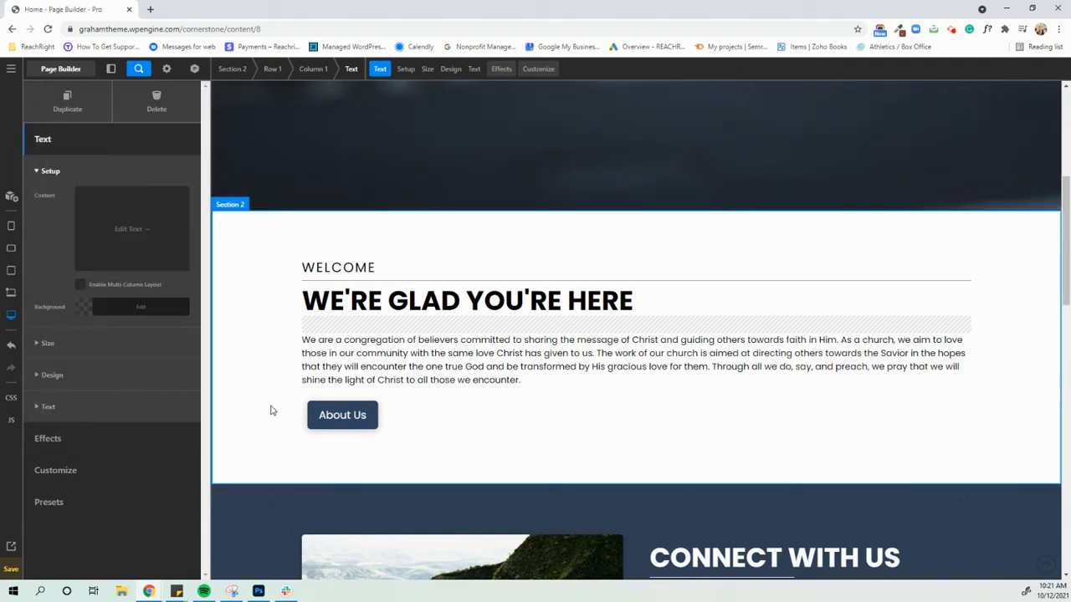
# Step: Select the Connect With Us photo and bring up the media library for its image source
pyautogui.scroll(-3)
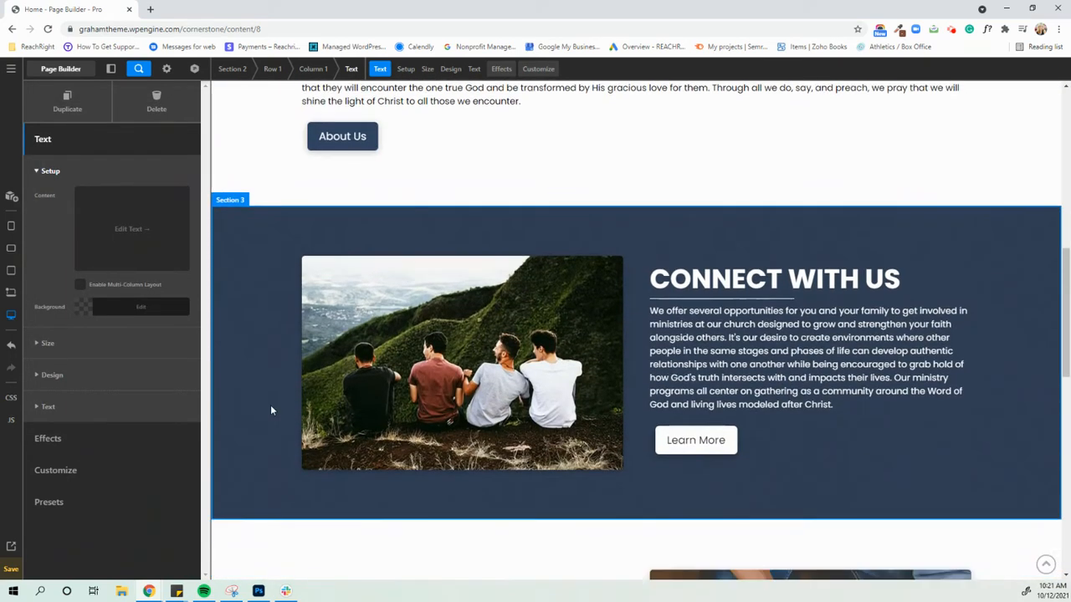
pyautogui.click(462, 362)
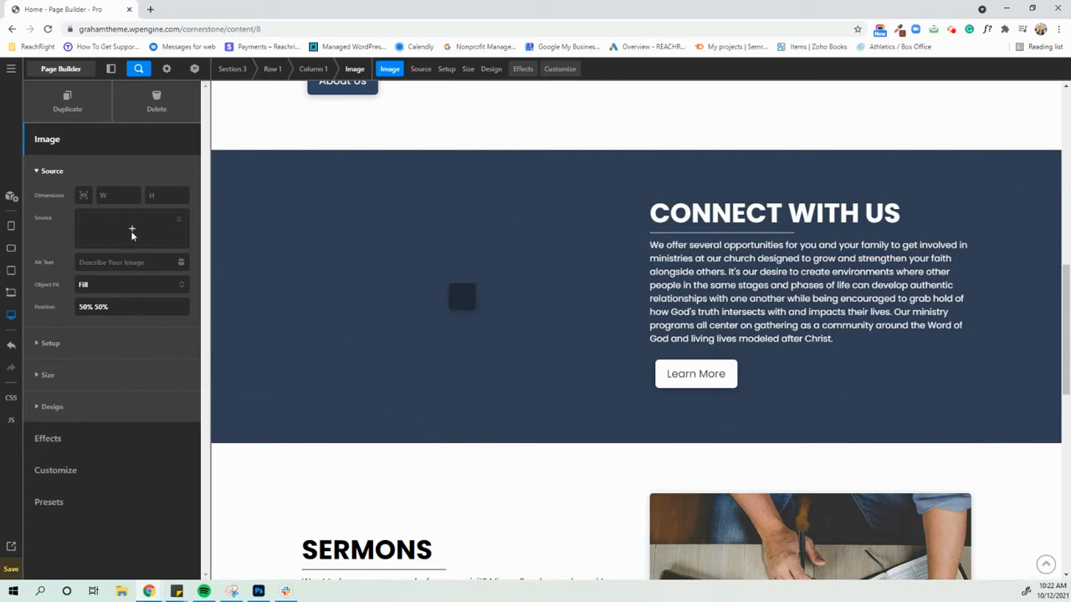
pyautogui.click(131, 228)
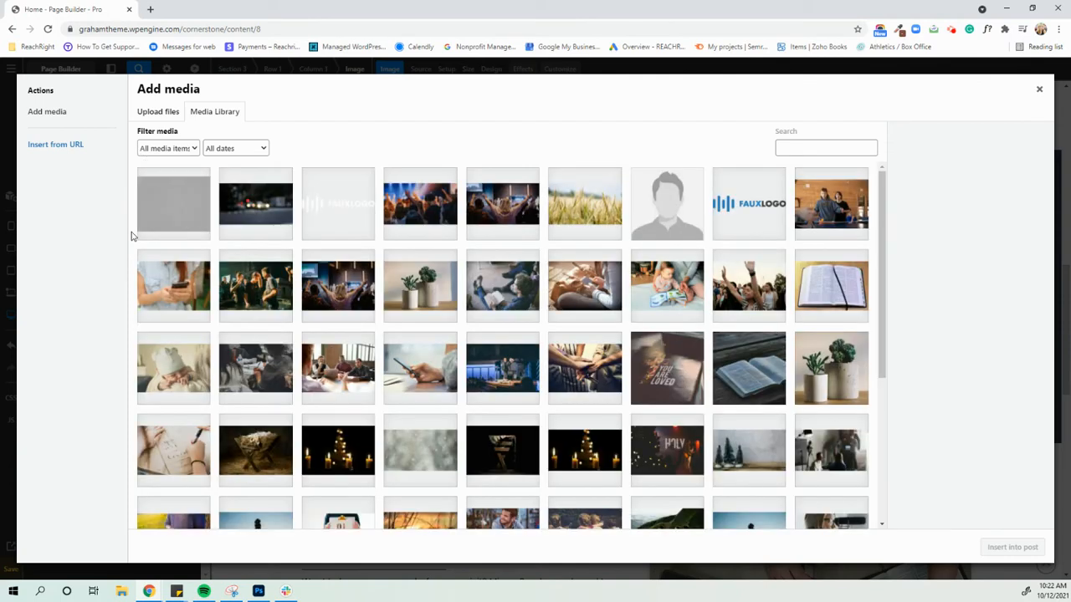
pyautogui.moveTo(221, 243)
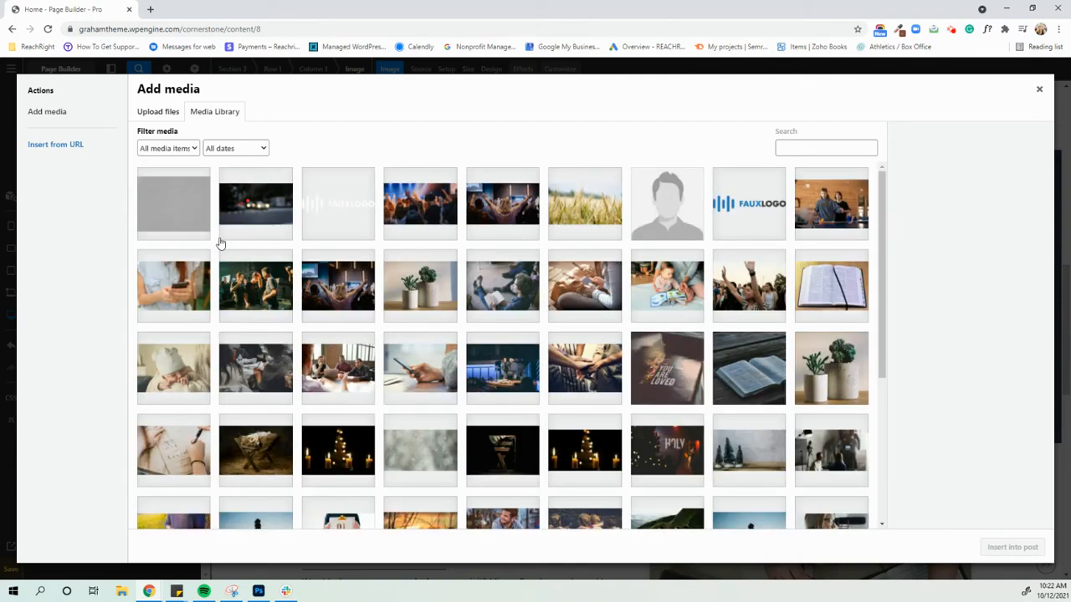
pyautogui.moveTo(556, 266)
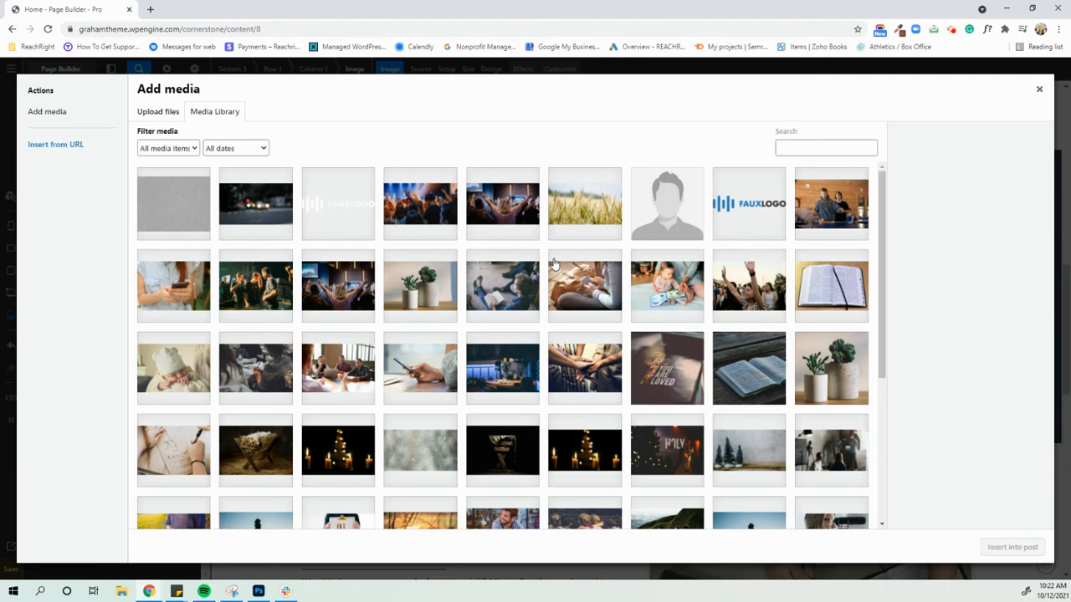
pyautogui.moveTo(521, 304)
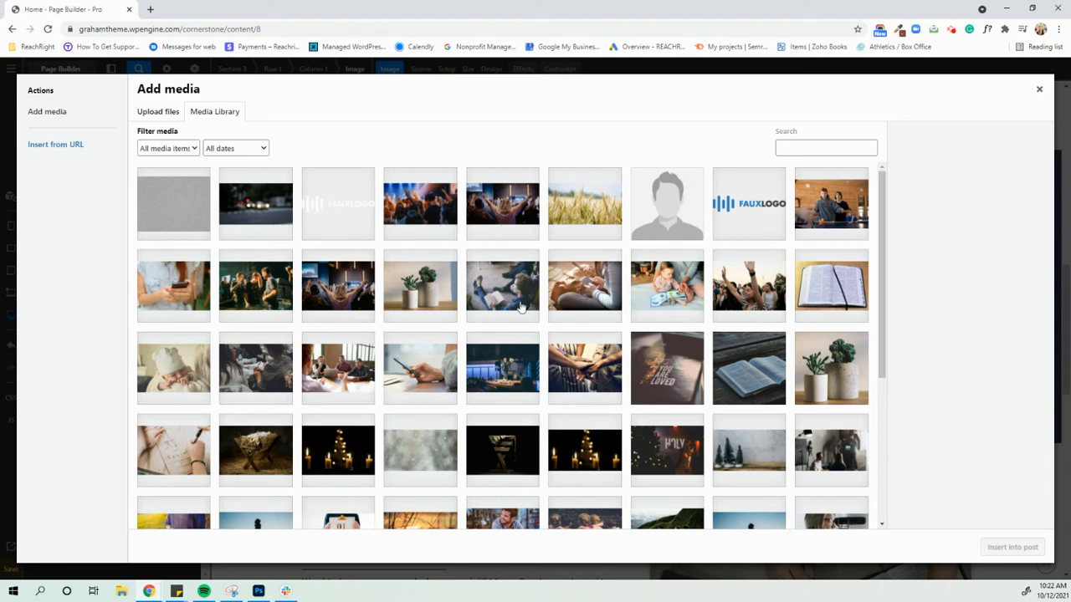
# Step: Preview a library photo, return to the grid, and reselect that hillside photo
pyautogui.click(502, 285)
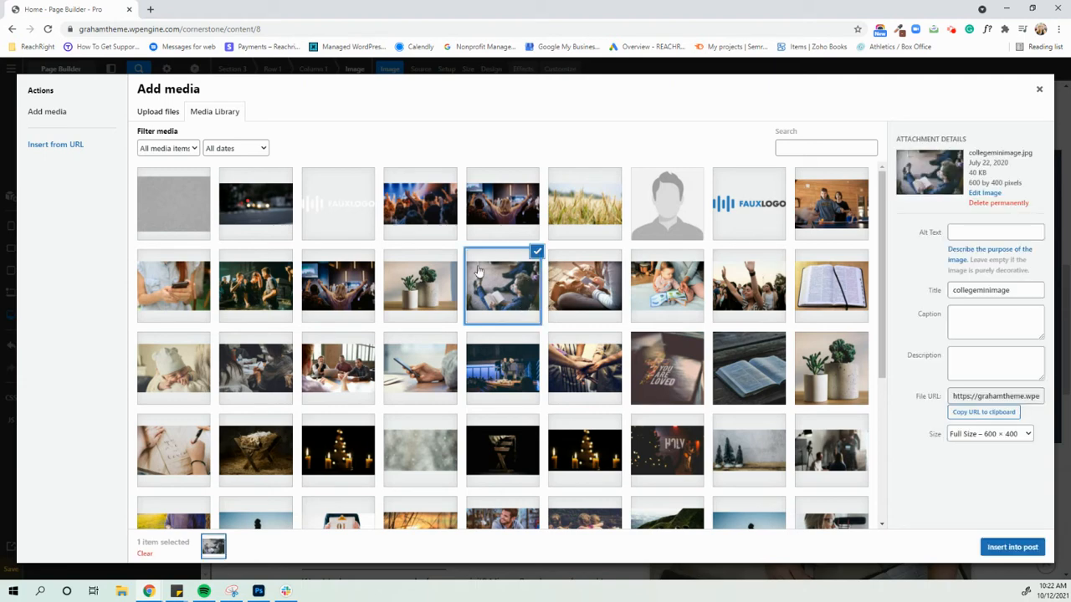
pyautogui.click(157, 111)
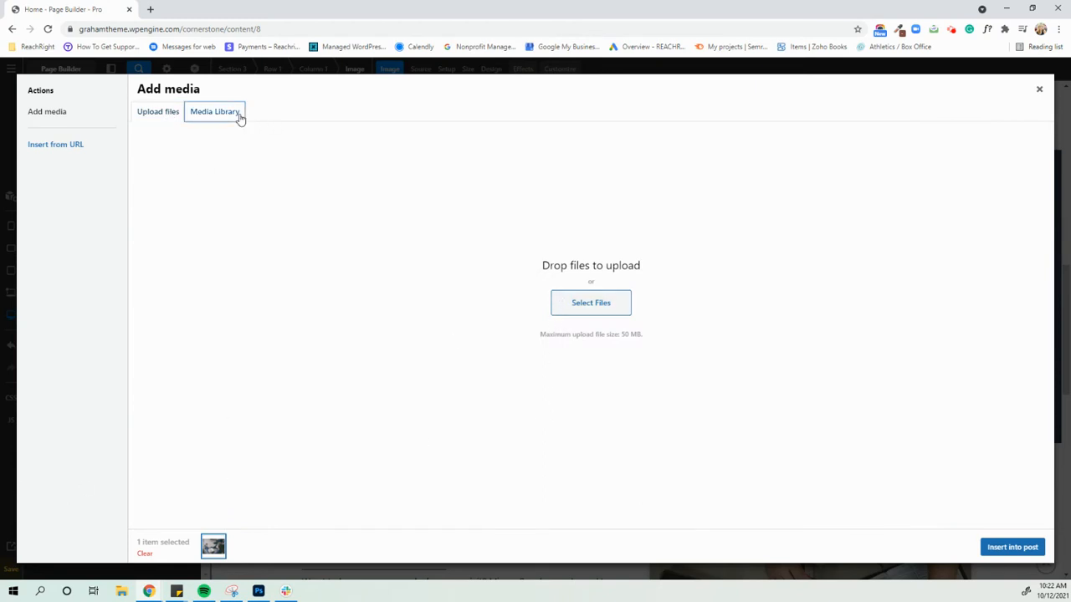
pyautogui.click(215, 111)
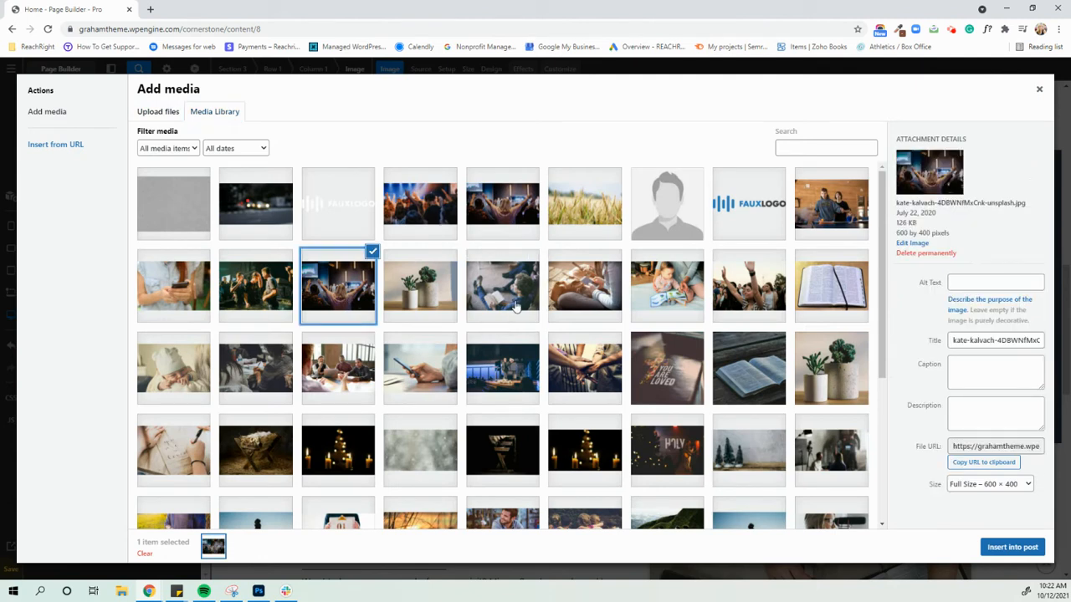
pyautogui.click(502, 284)
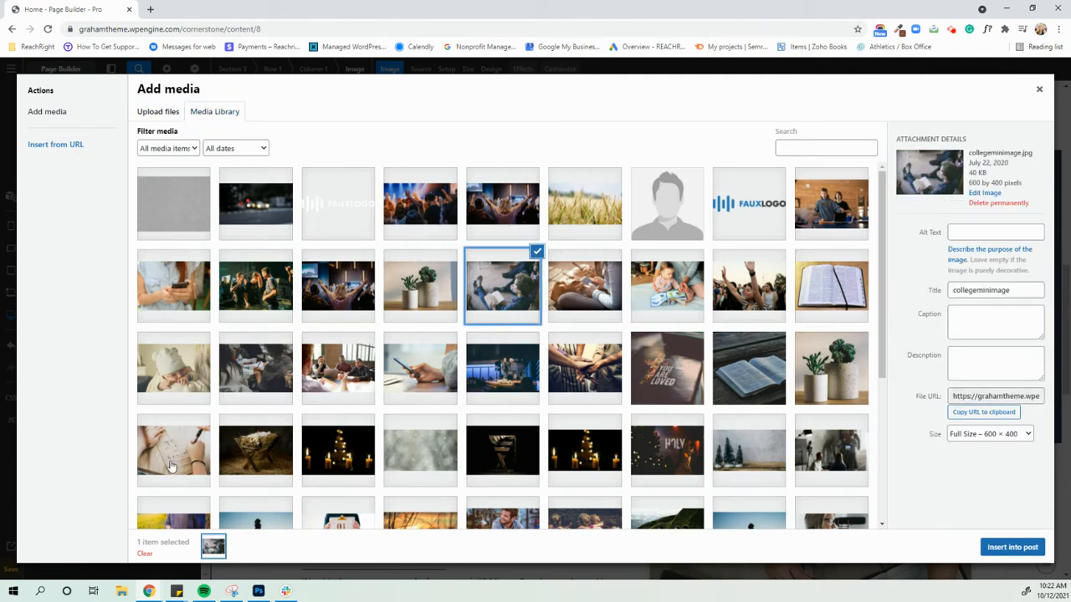
pyautogui.scroll(-3)
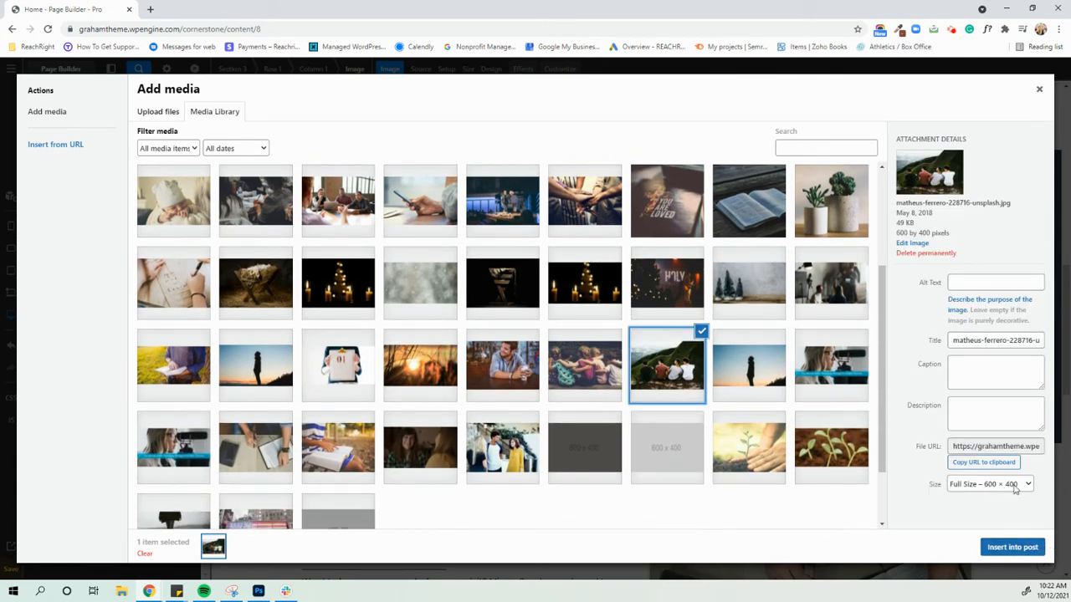
pyautogui.moveTo(736, 413)
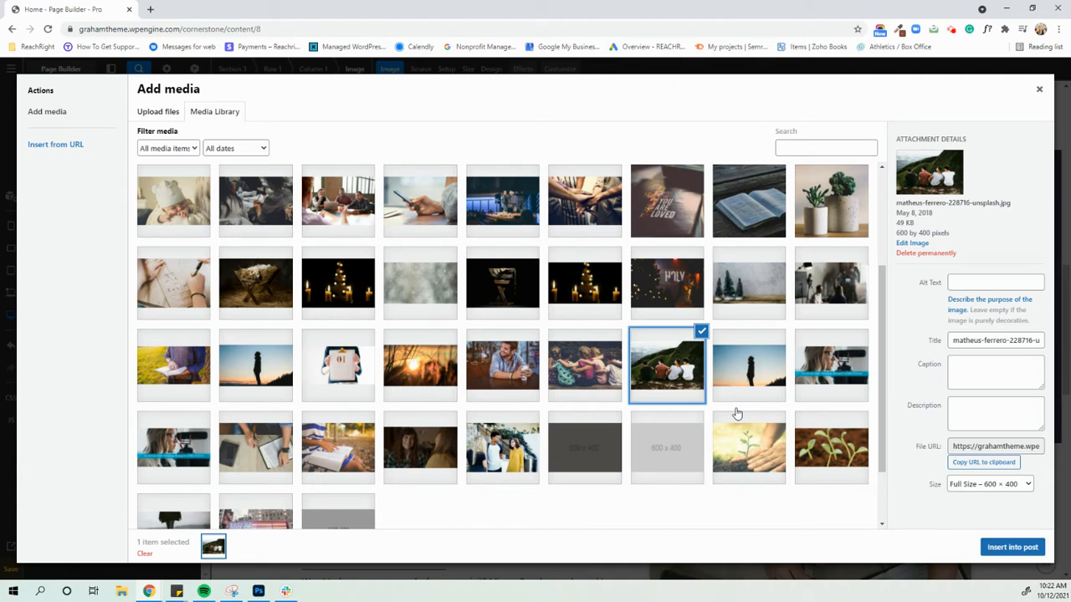
pyautogui.moveTo(639, 345)
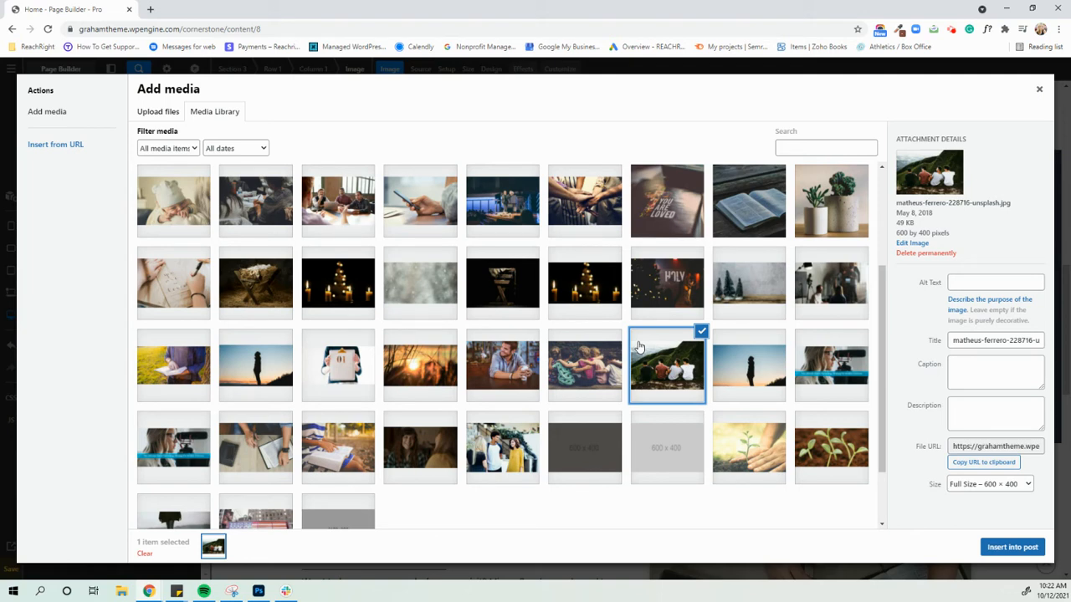
pyautogui.moveTo(645, 352)
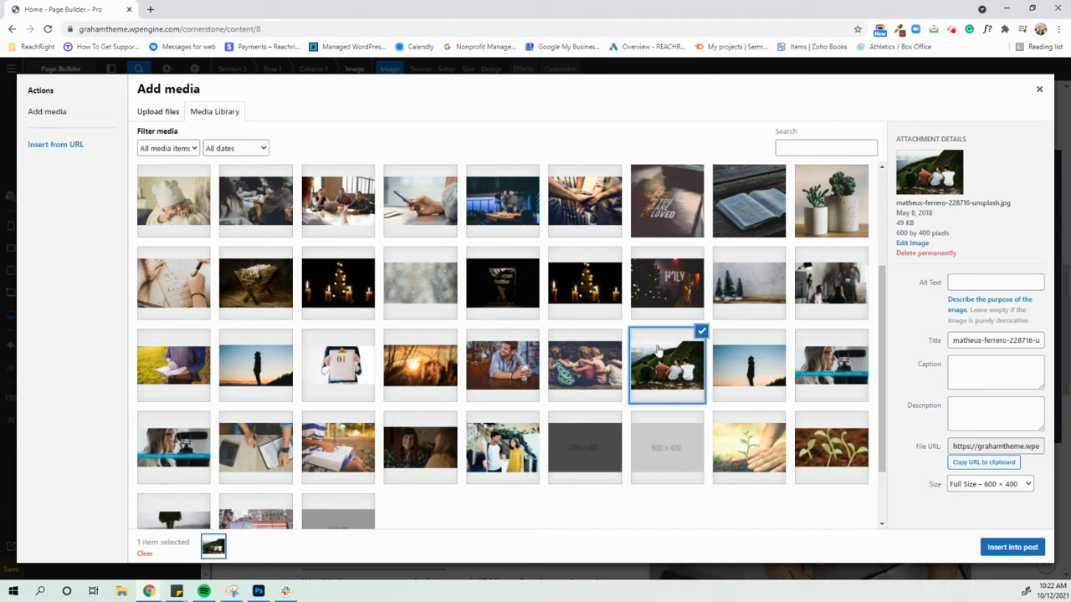
pyautogui.moveTo(683, 372)
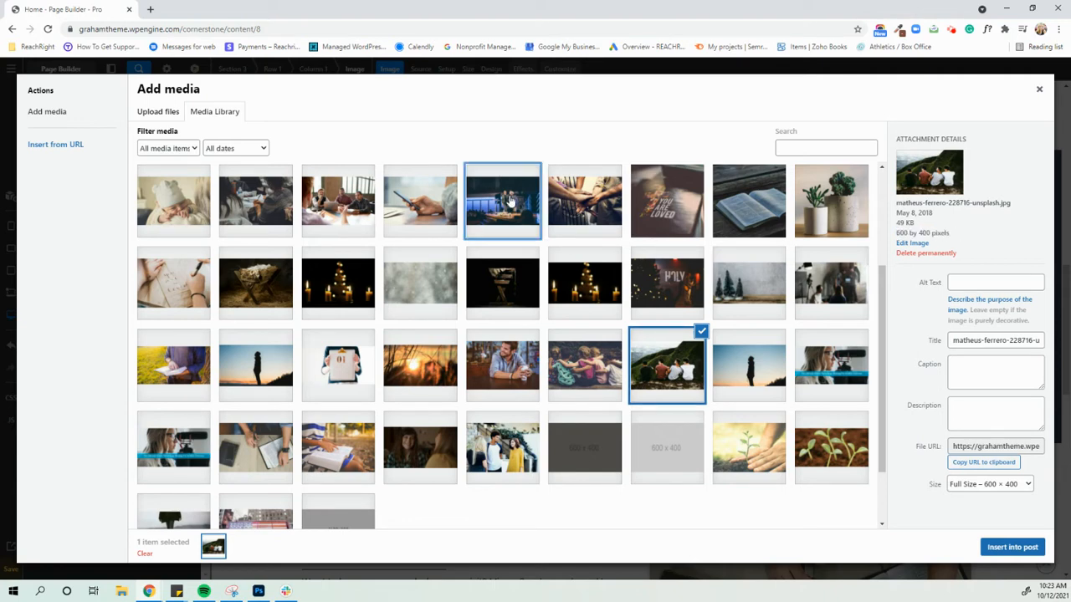
# Step: Compare several library photos: sermons, hand-writing, field and silhouette shots
pyautogui.click(502, 201)
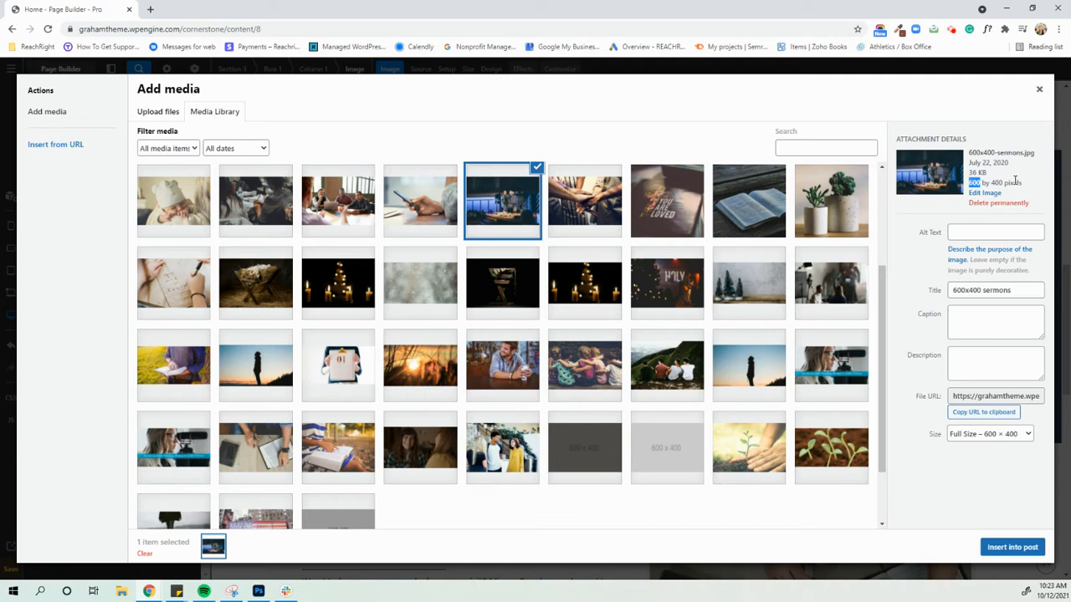
pyautogui.click(420, 201)
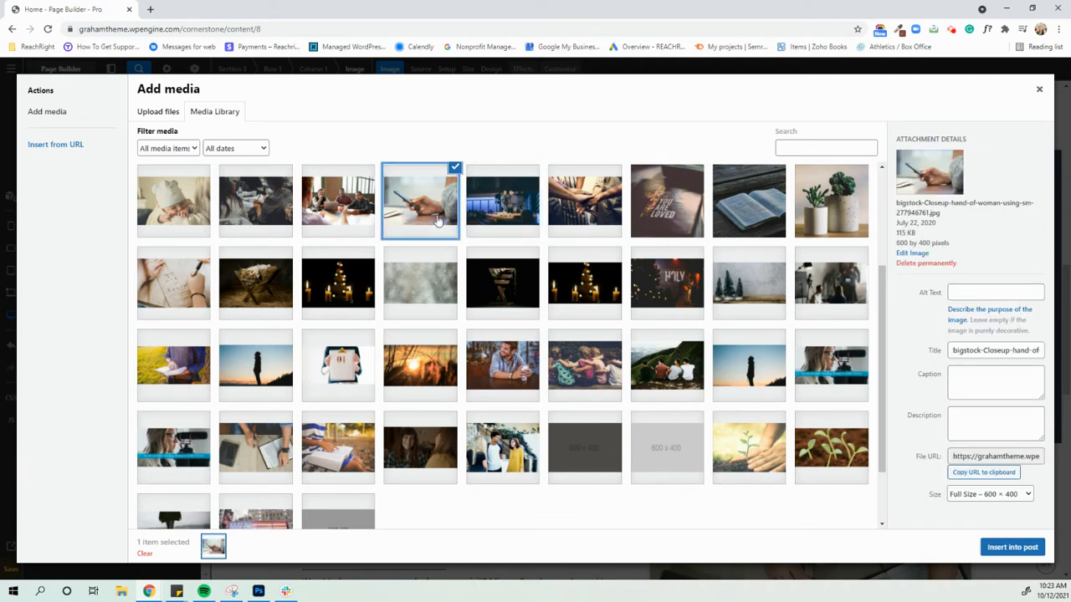
pyautogui.click(254, 201)
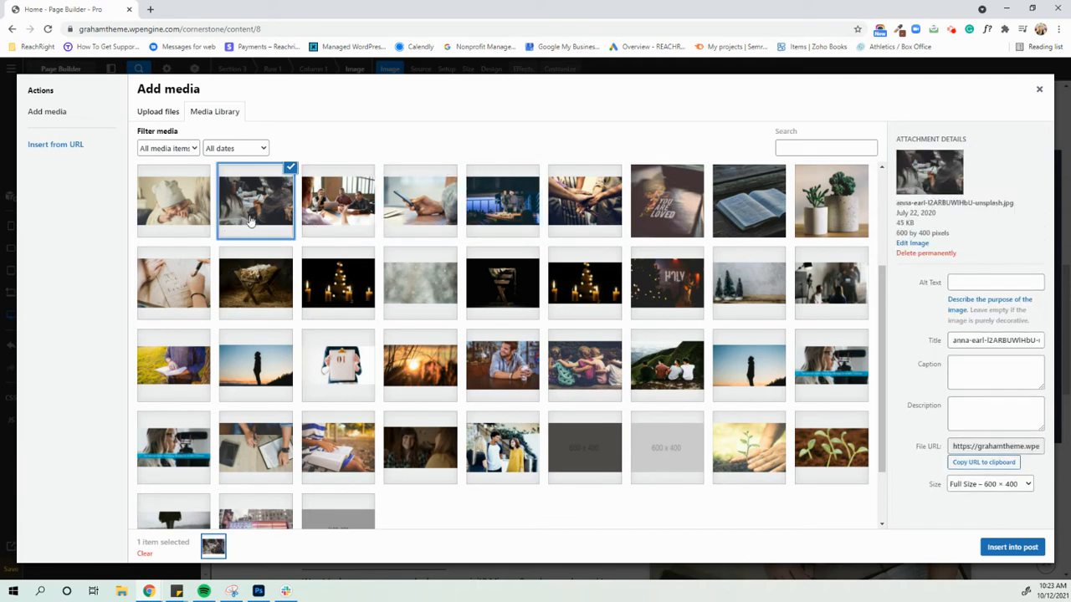
pyautogui.click(174, 364)
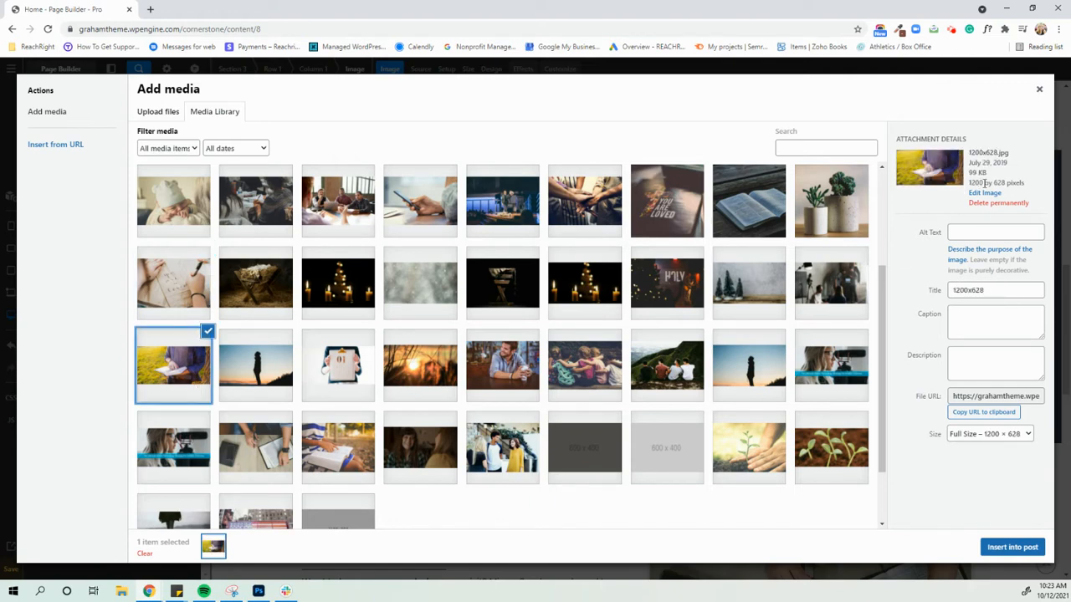
pyautogui.click(338, 364)
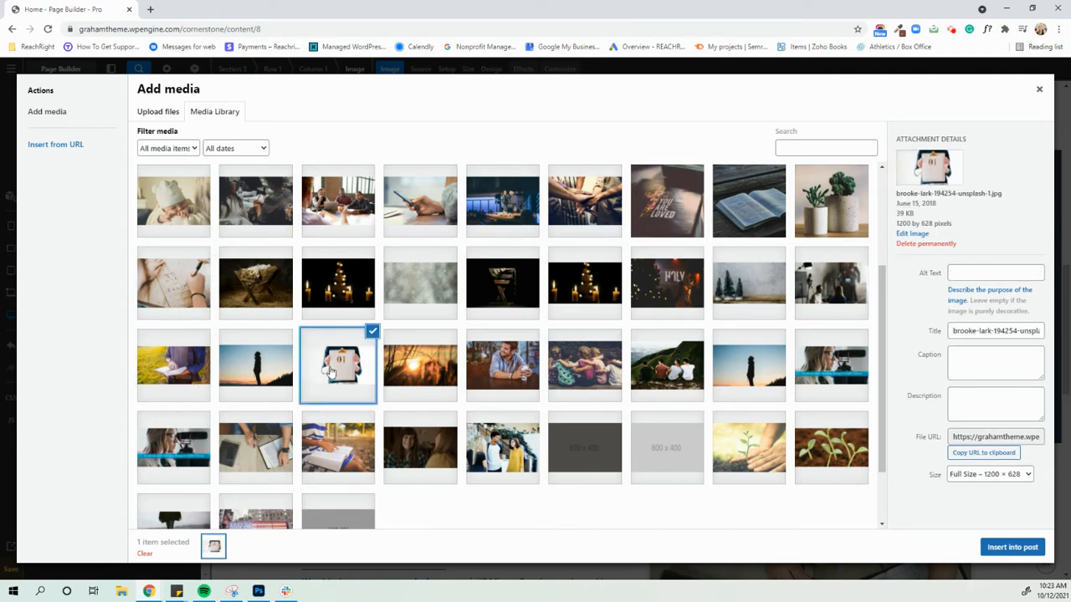
pyautogui.click(254, 365)
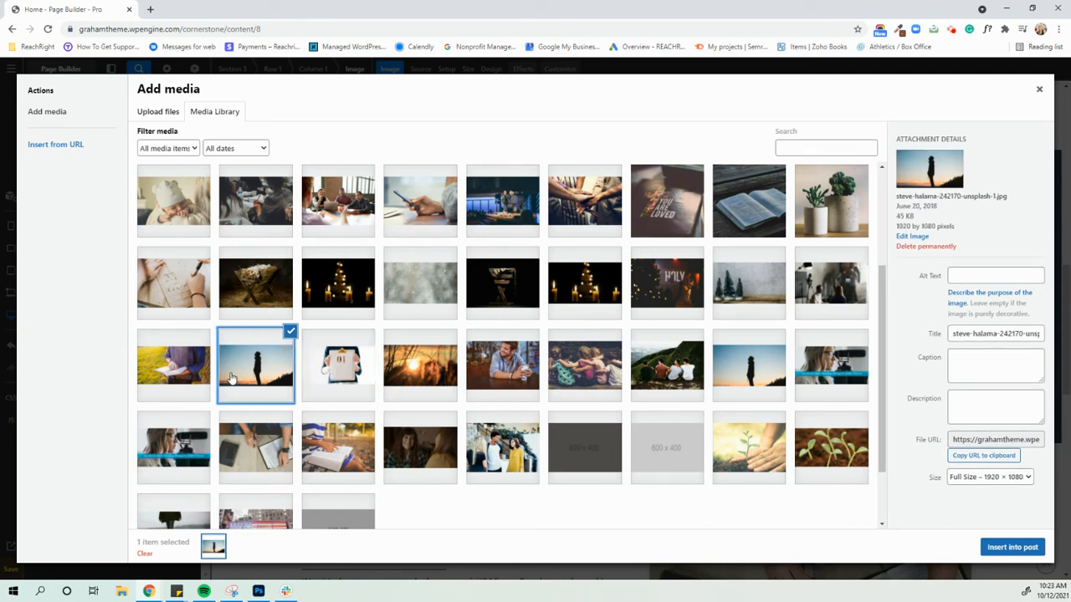
pyautogui.moveTo(565, 383)
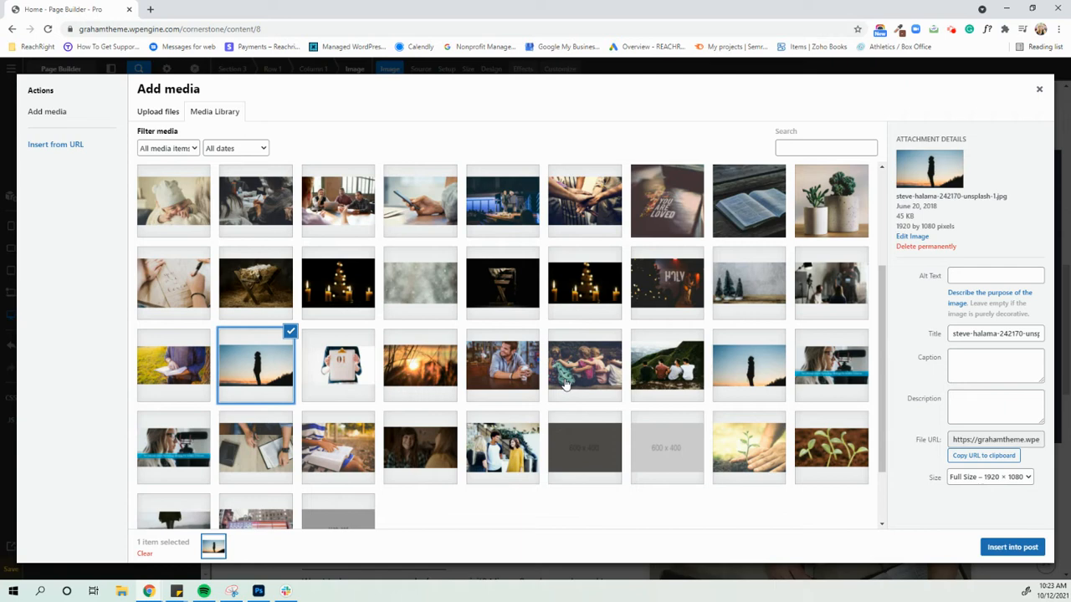
pyautogui.moveTo(666, 365)
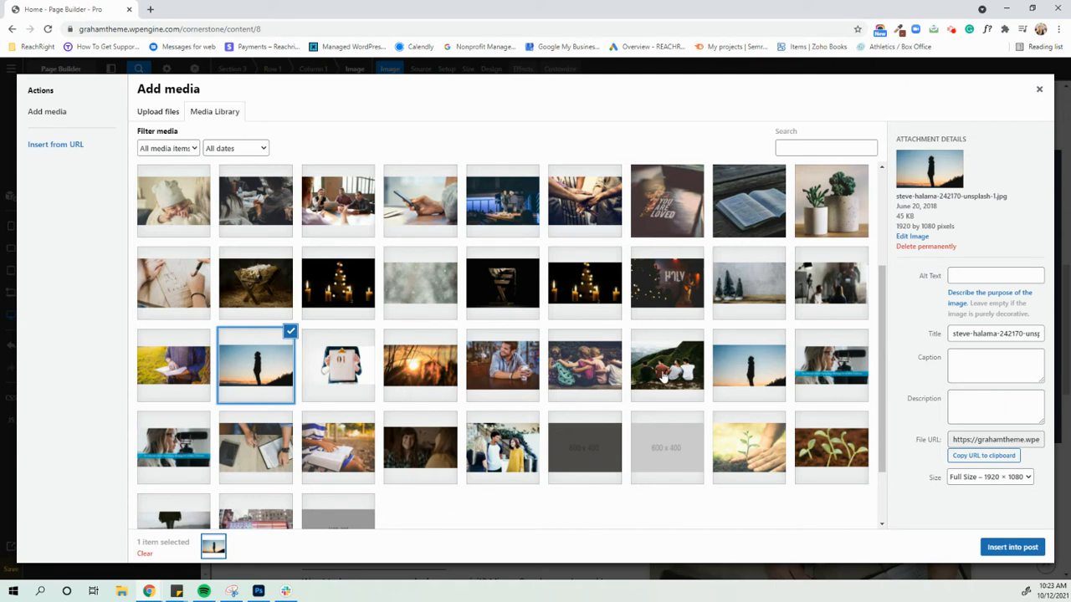
# Step: Choose the photo of four men on a hill and insert it into the image element
pyautogui.click(666, 365)
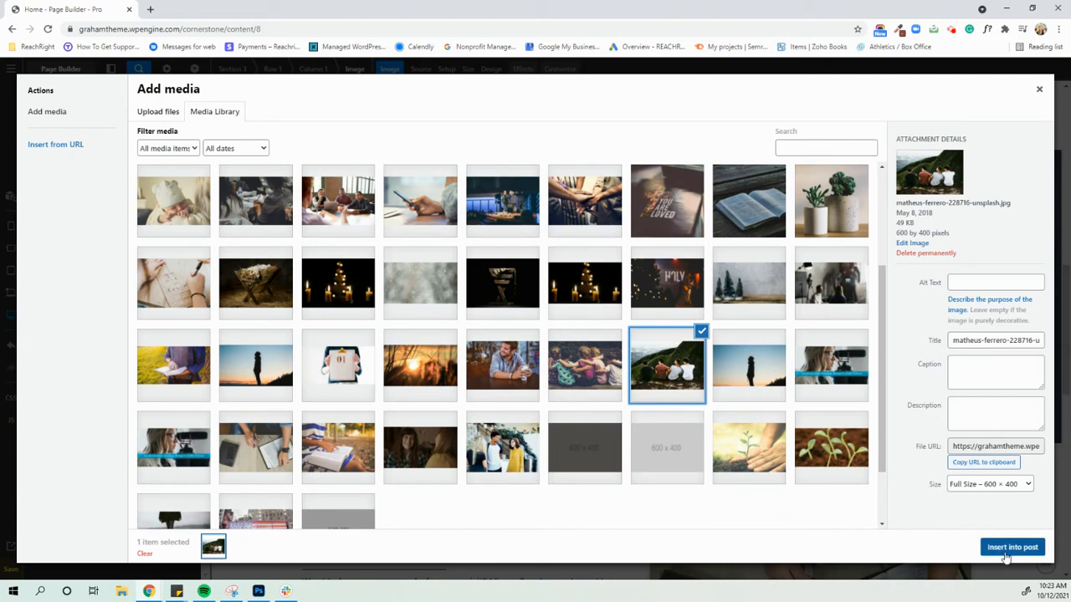
pyautogui.click(1004, 547)
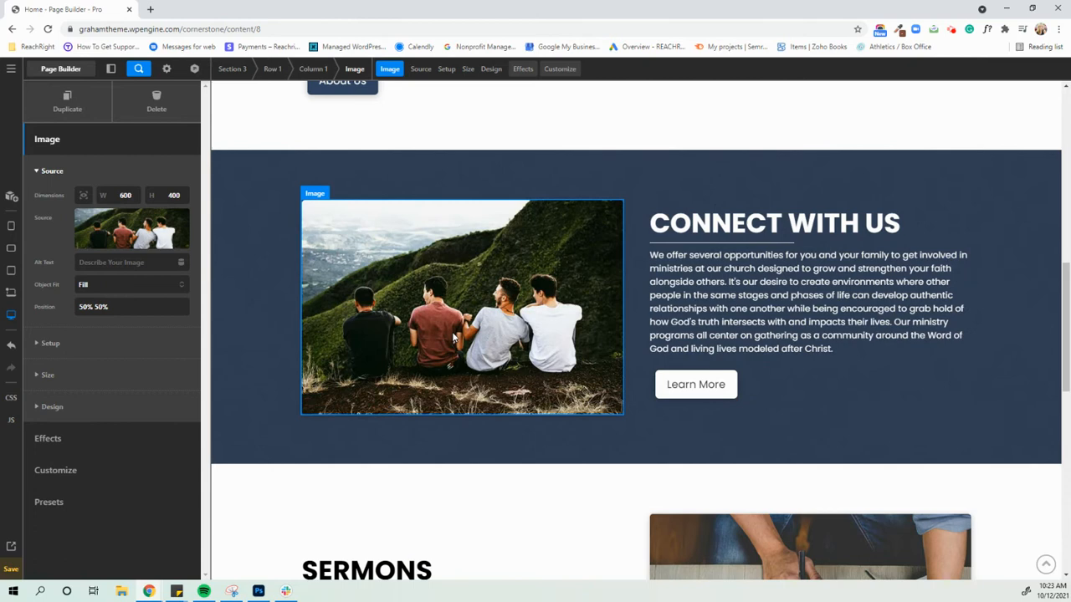
pyautogui.scroll(-3)
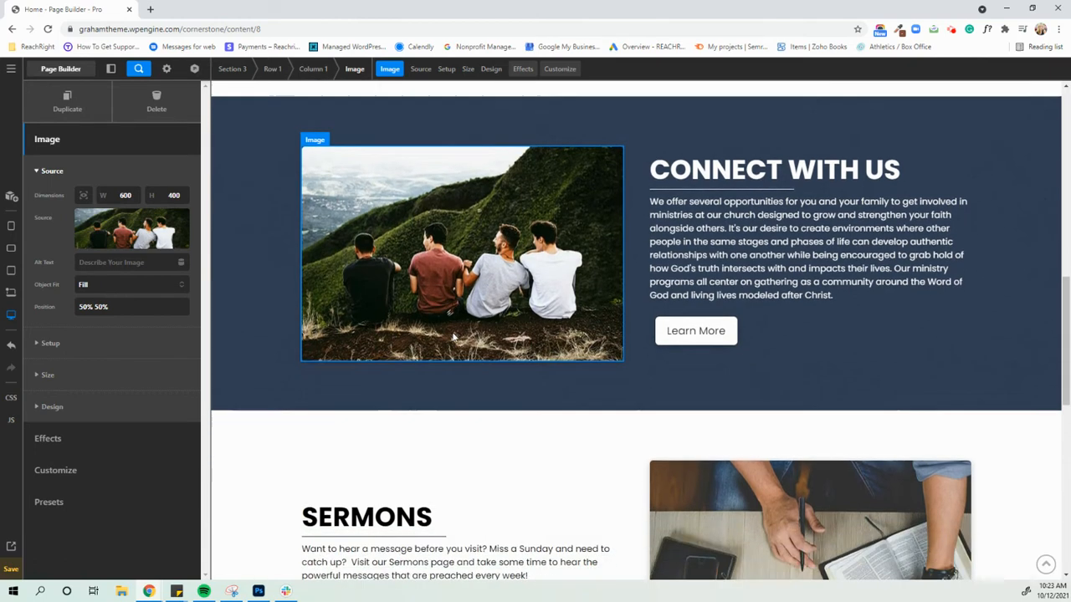
pyautogui.scroll(-3)
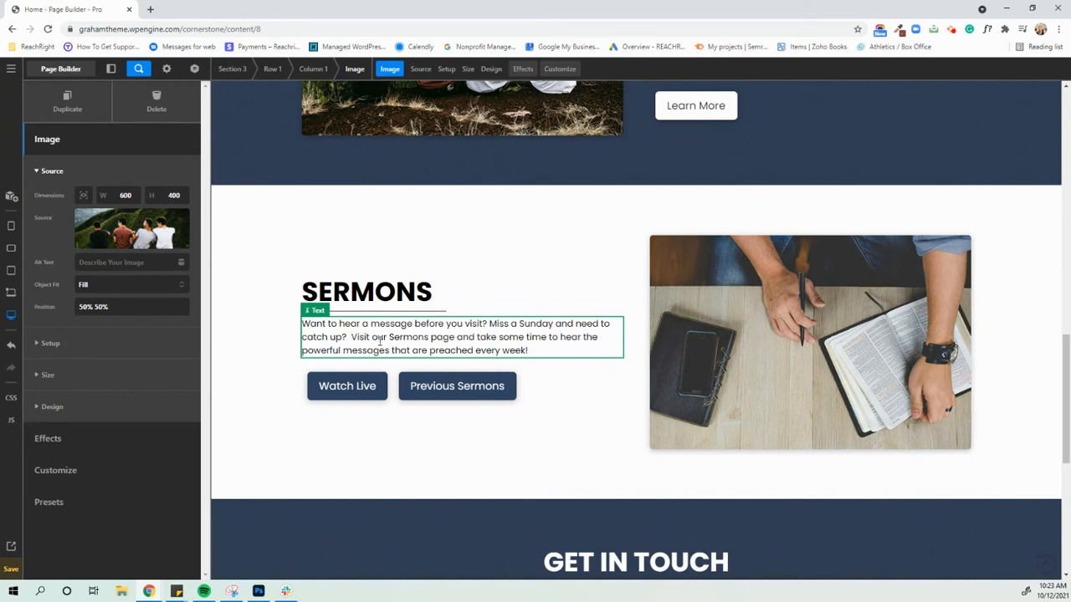
pyautogui.click(439, 338)
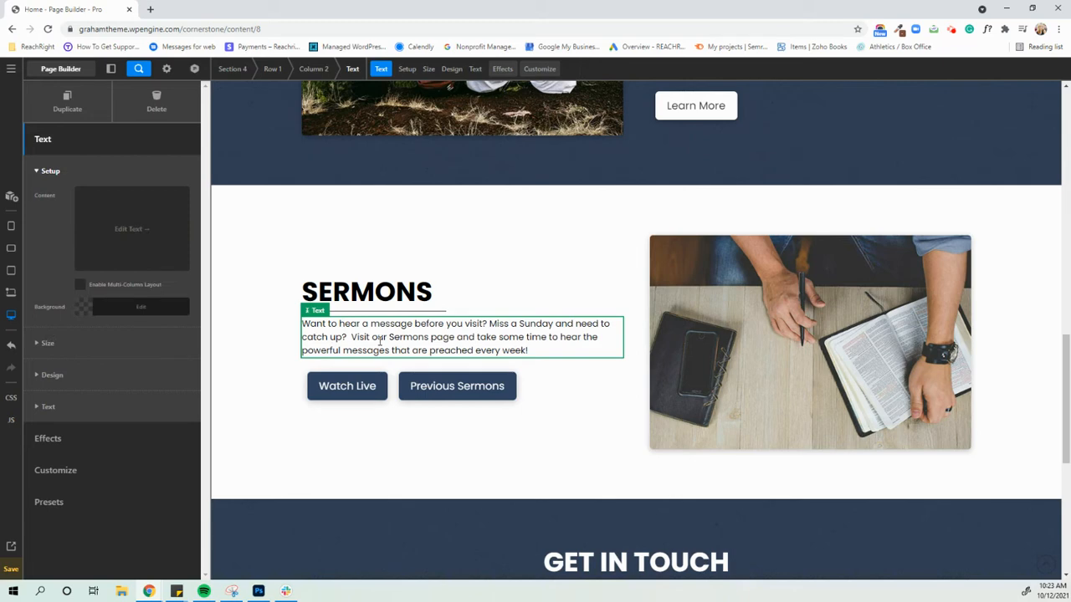
pyautogui.scroll(-3)
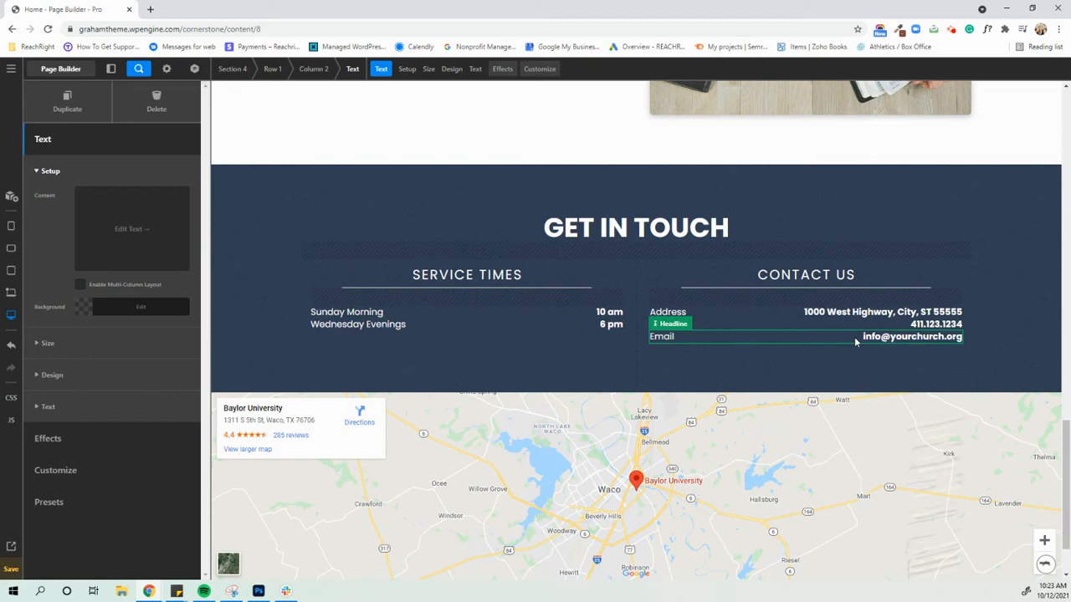
pyautogui.click(670, 322)
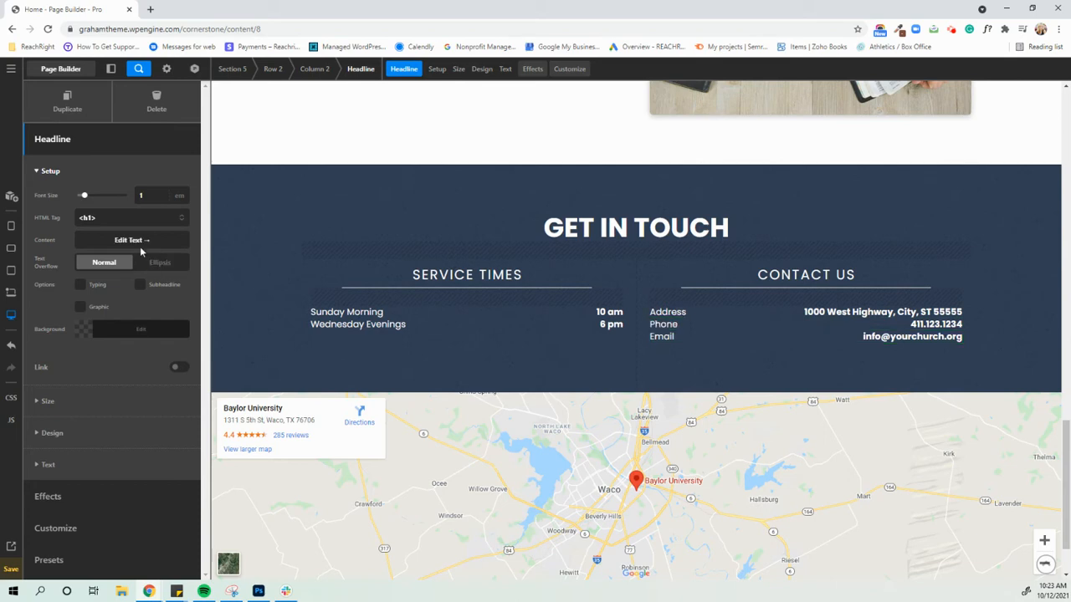
pyautogui.click(131, 241)
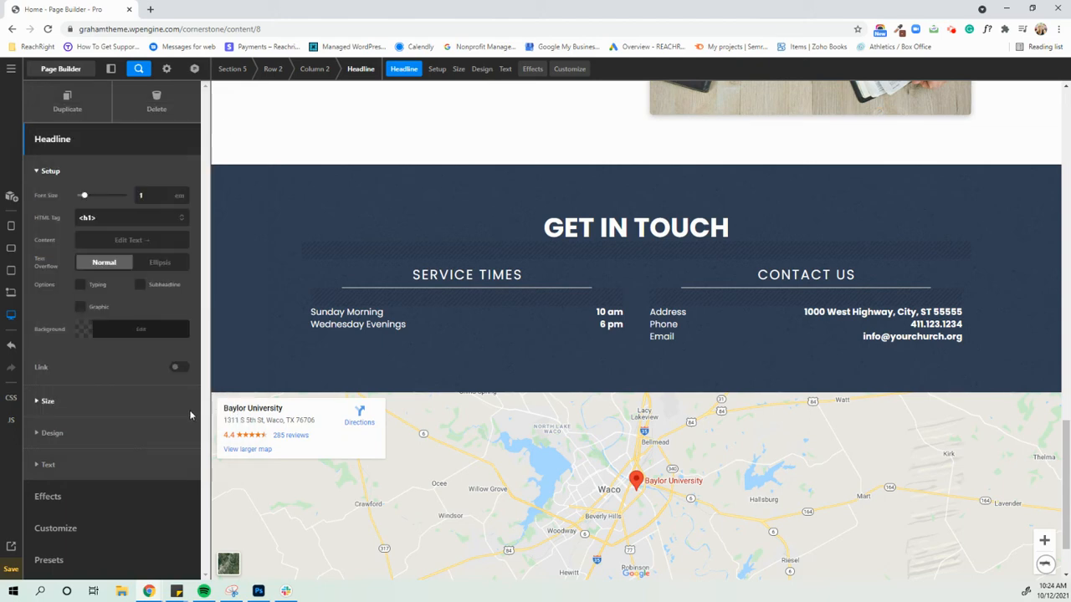
pyautogui.moveTo(161, 435)
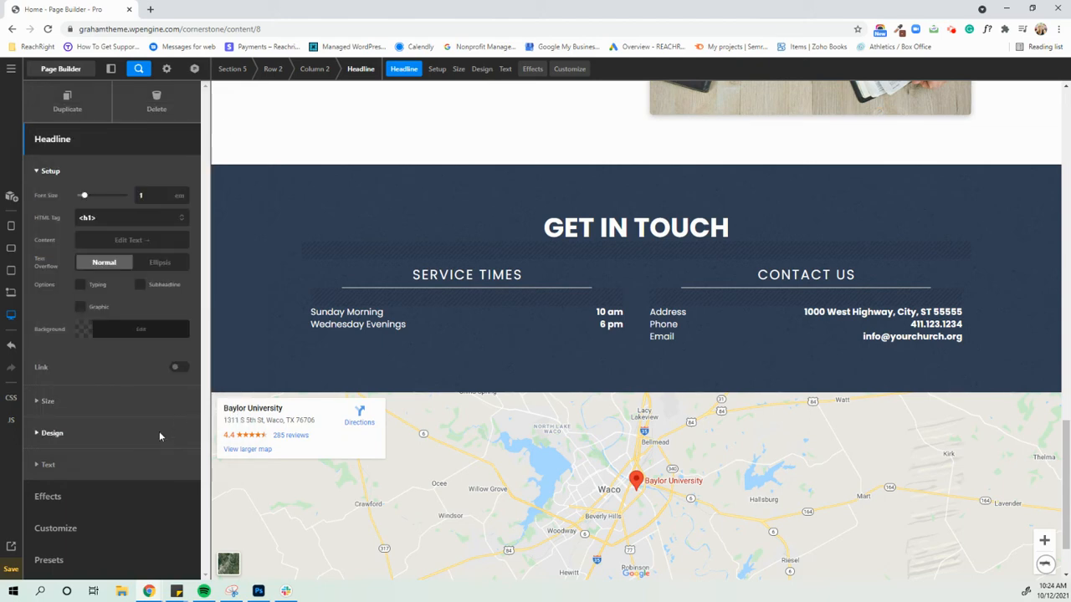
pyautogui.moveTo(333, 407)
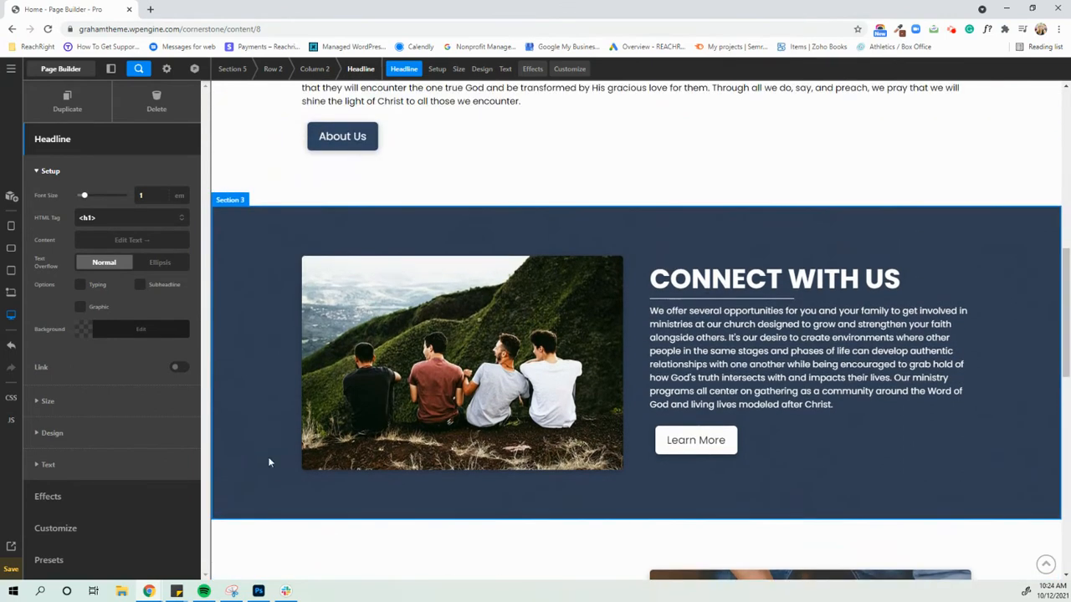
pyautogui.moveTo(256, 427)
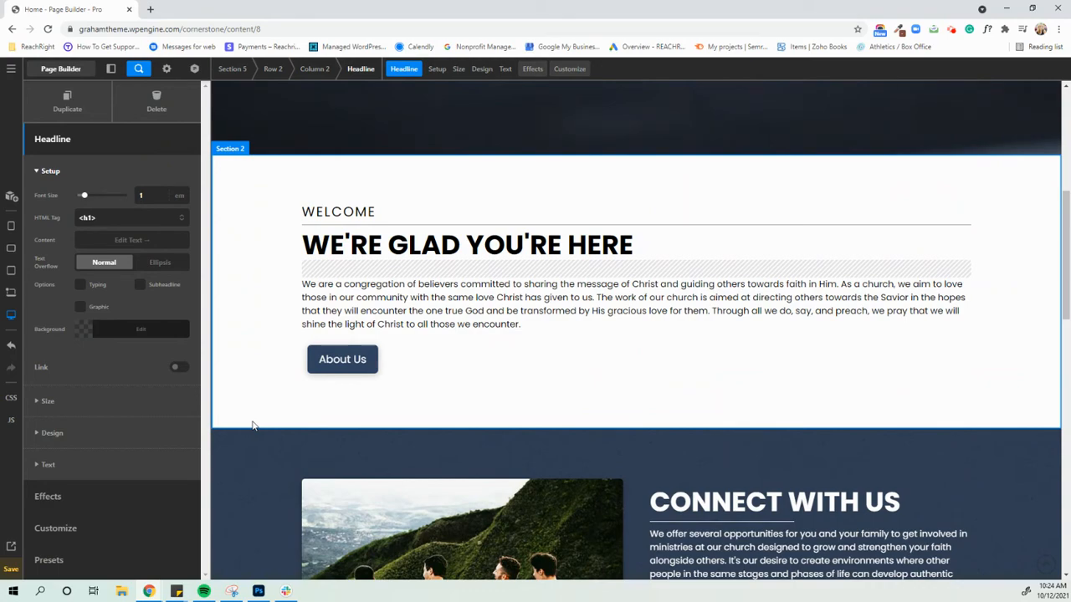
# Step: Select the Welcome section's About Us button and duplicate it
pyautogui.scroll(-3)
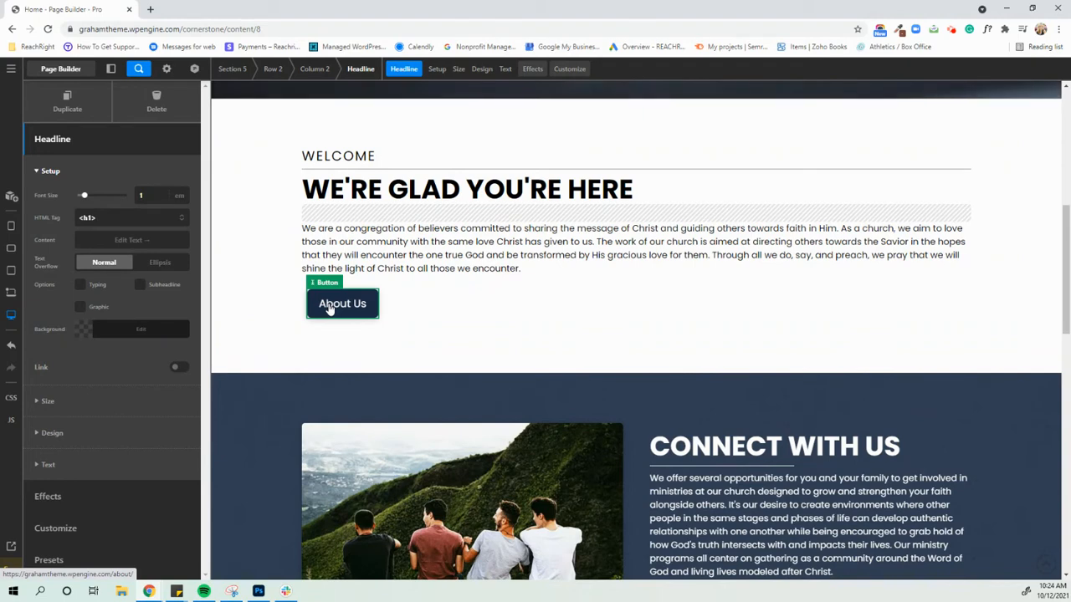
pyautogui.click(341, 305)
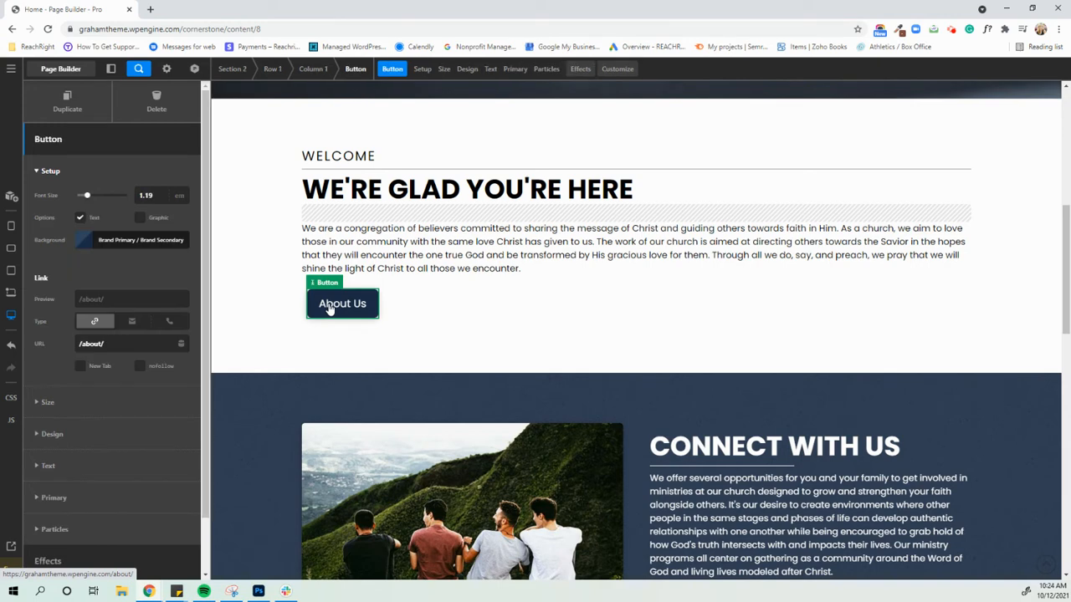
pyautogui.moveTo(83, 102)
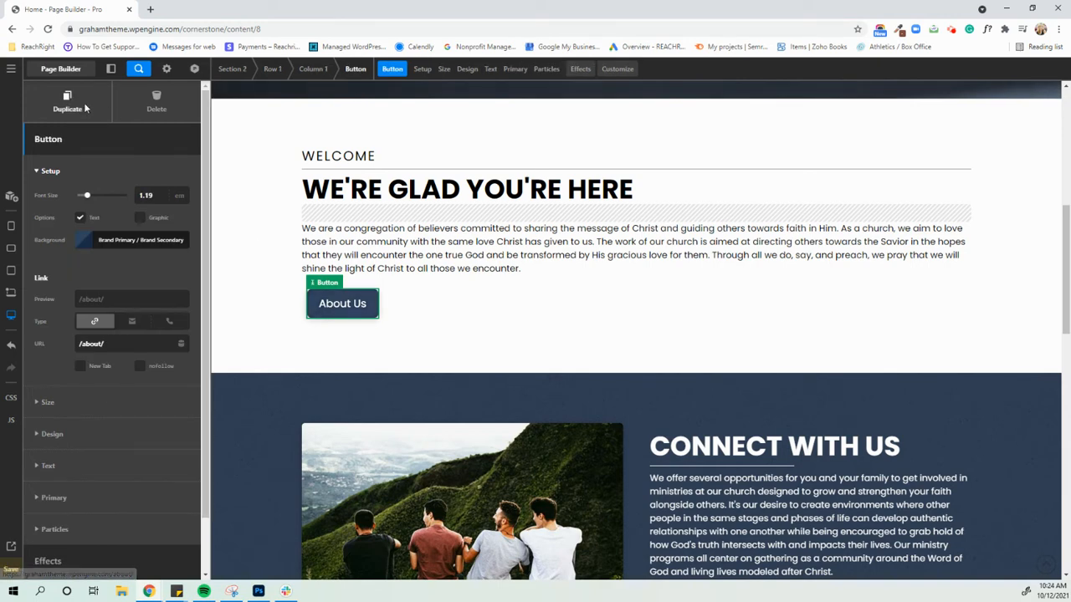
pyautogui.click(67, 101)
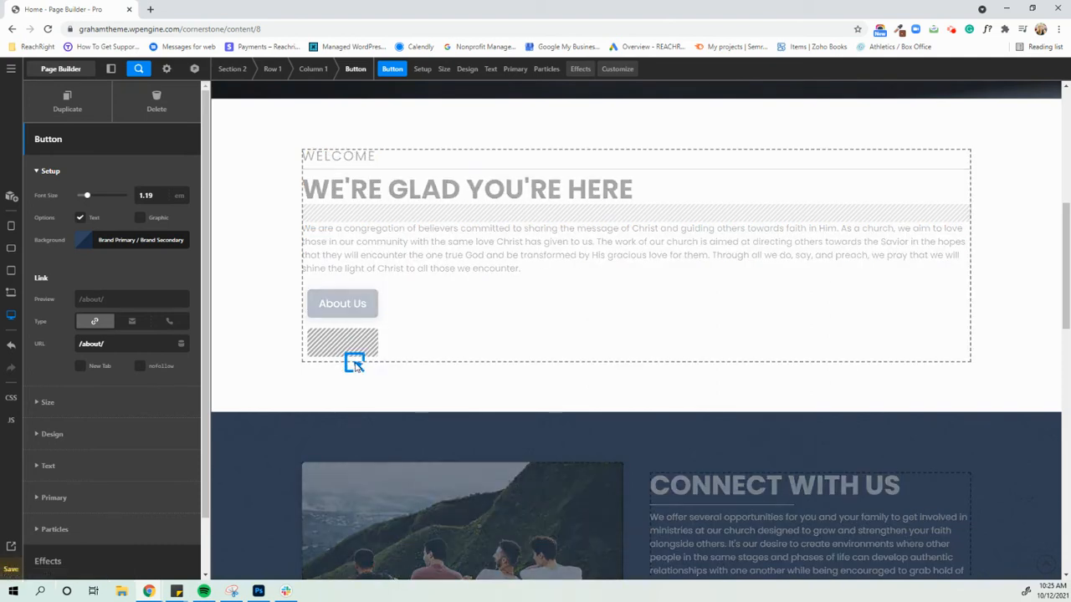
pyautogui.scroll(-3)
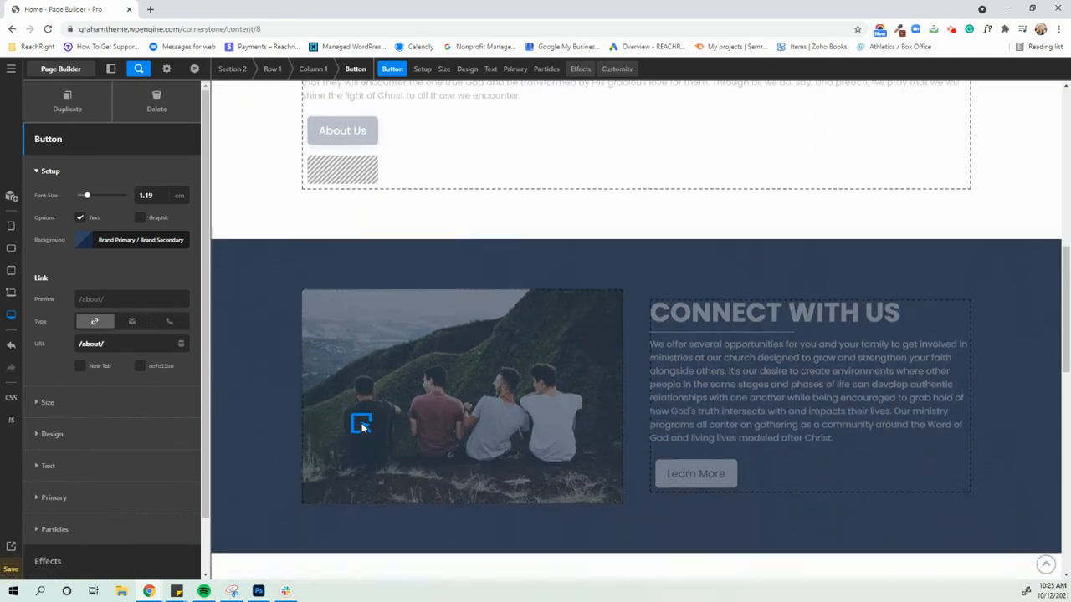
pyautogui.scroll(-3)
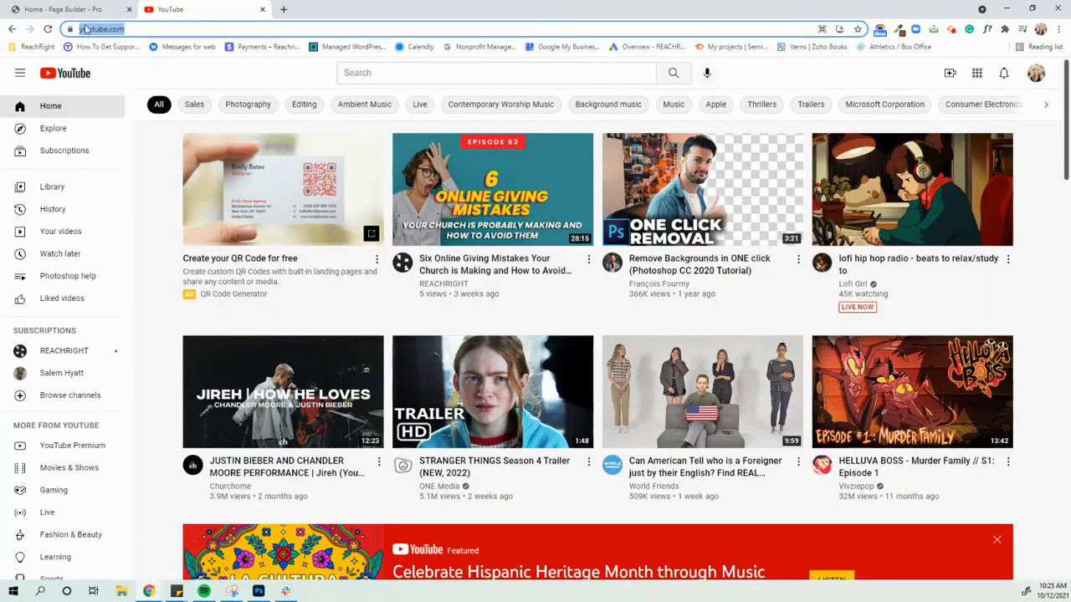
pyautogui.click(59, 10)
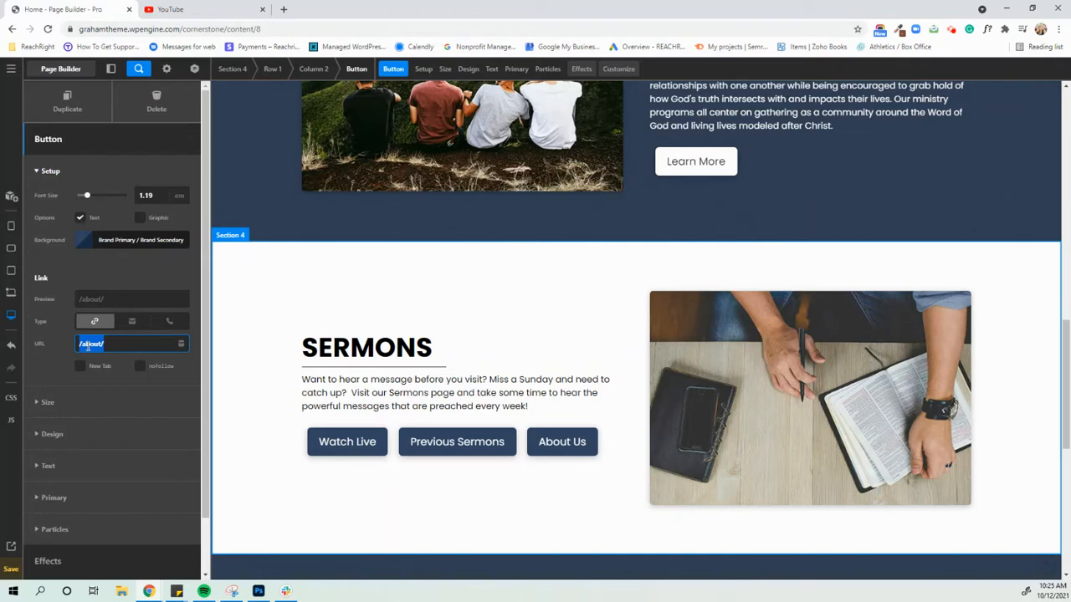
pyautogui.write('https://www.youtube.com/')
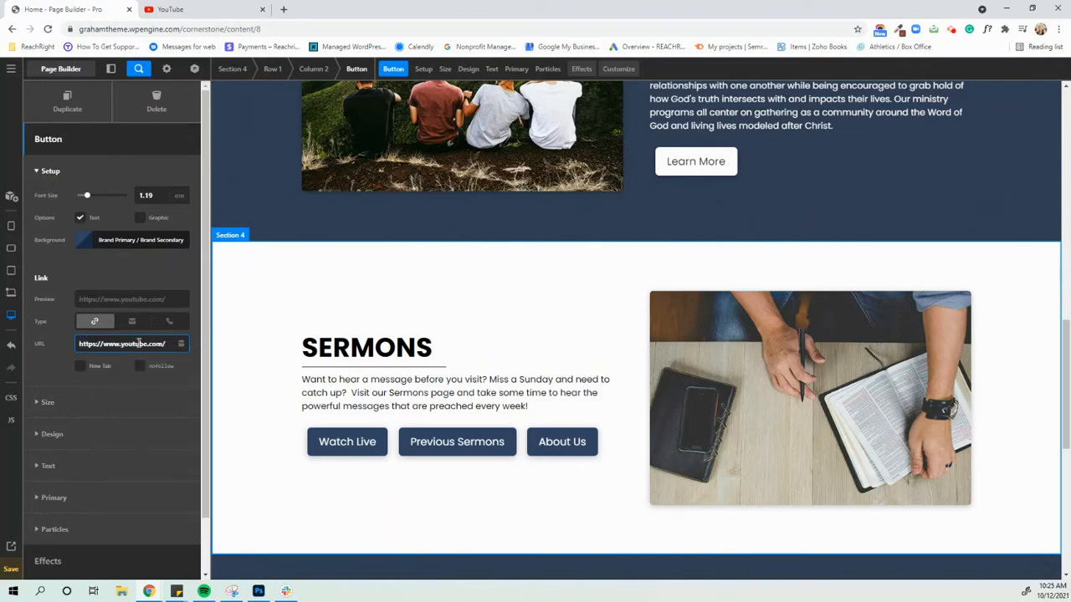
pyautogui.moveTo(84, 372)
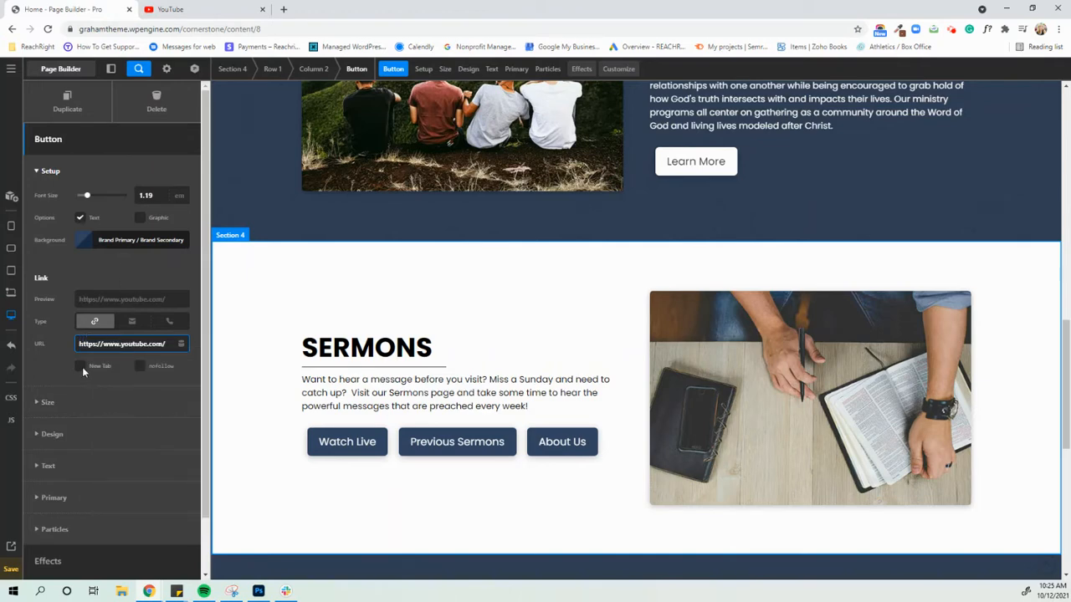
# Step: Make the button open in a new tab and raise its font size to 1.2
pyautogui.click(80, 366)
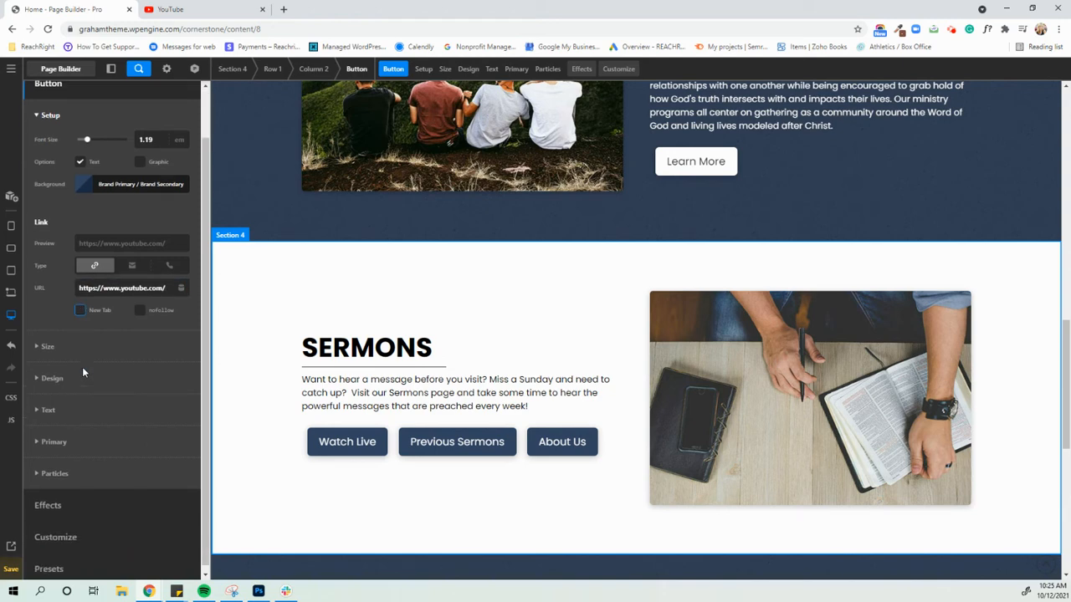
pyautogui.click(47, 346)
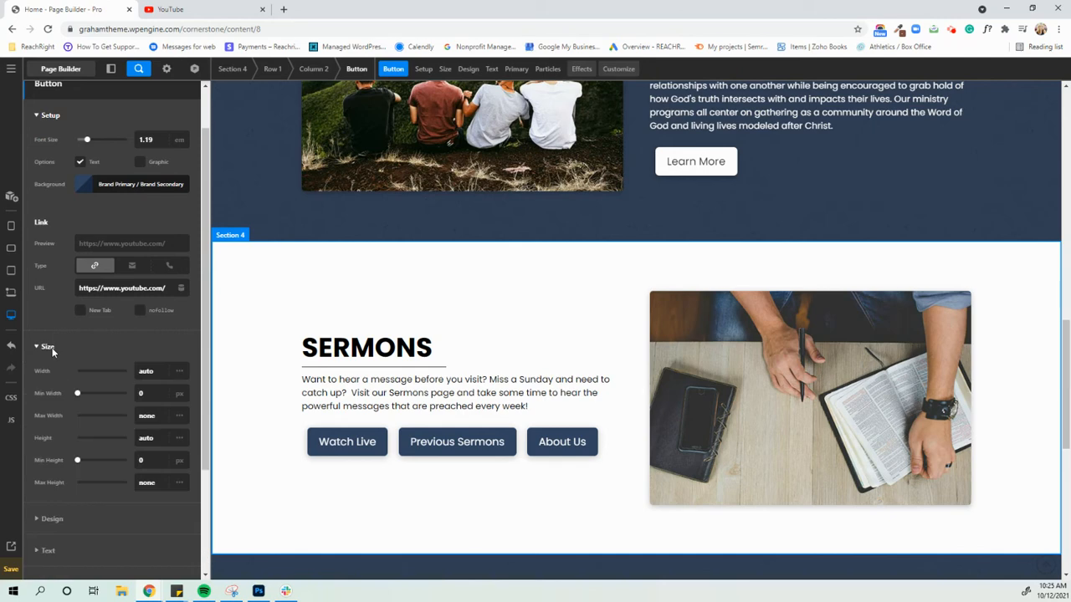
pyautogui.moveTo(87, 139); pyautogui.dragTo(94, 139)
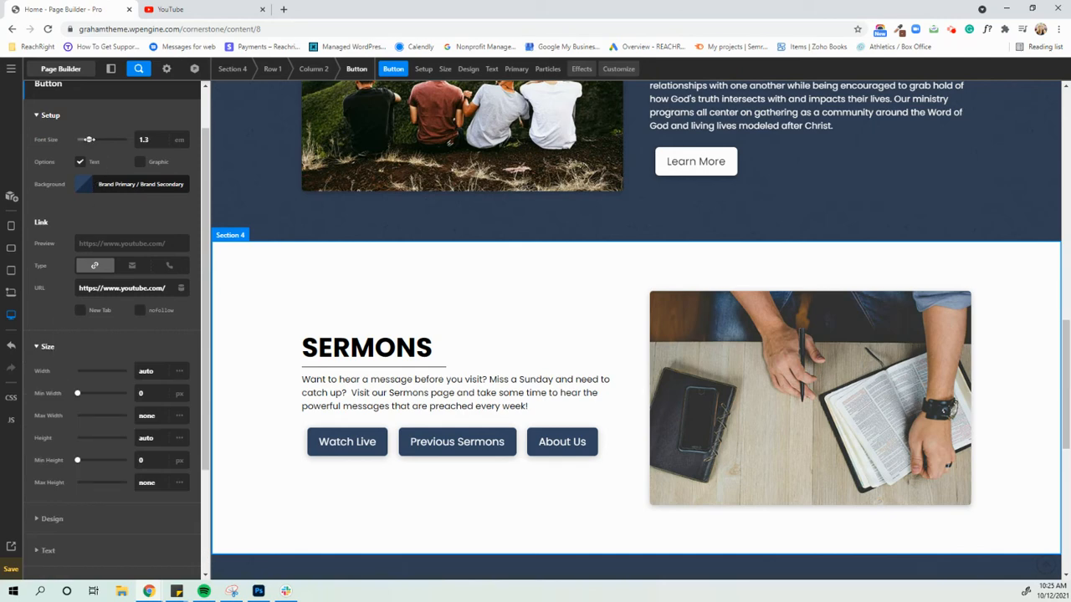
pyautogui.moveTo(91, 139); pyautogui.dragTo(104, 139)
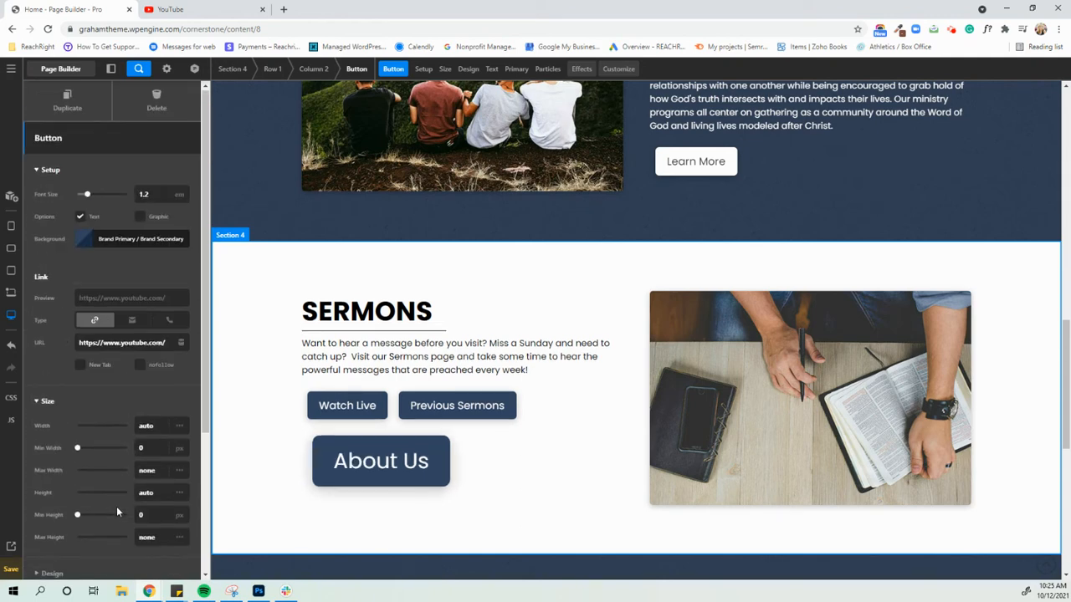
# Step: Give the About Us button an orange base background and a pink hover background
pyautogui.click(109, 240)
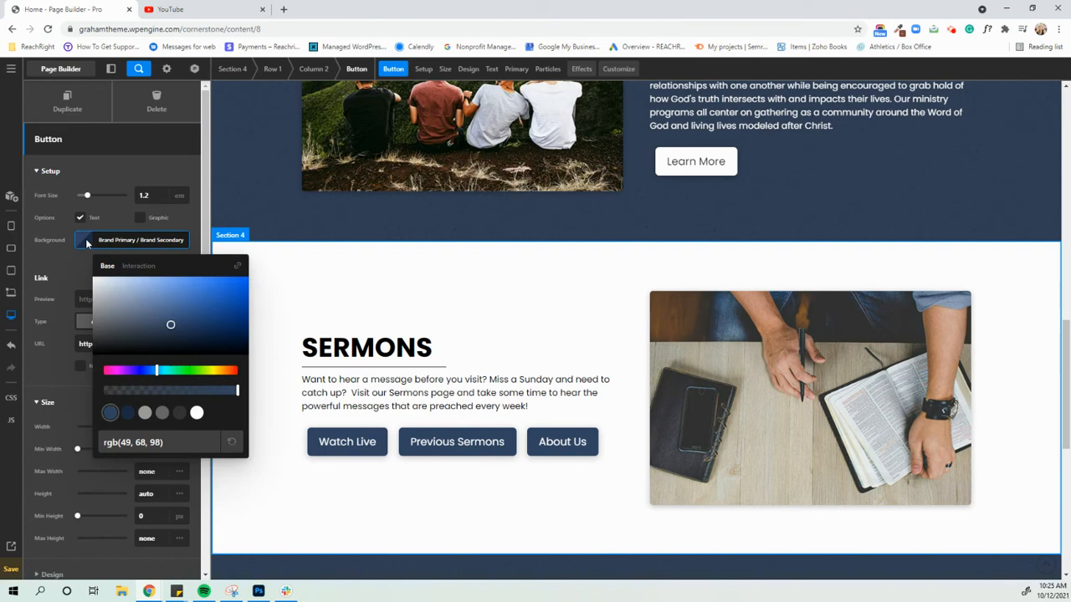
pyautogui.moveTo(107, 271)
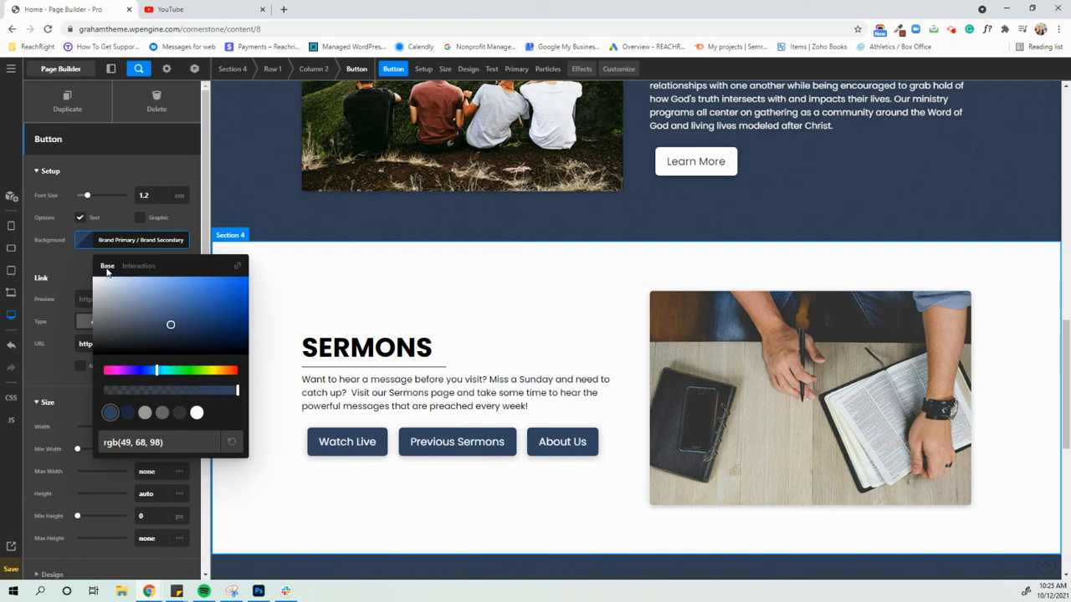
pyautogui.moveTo(338, 453)
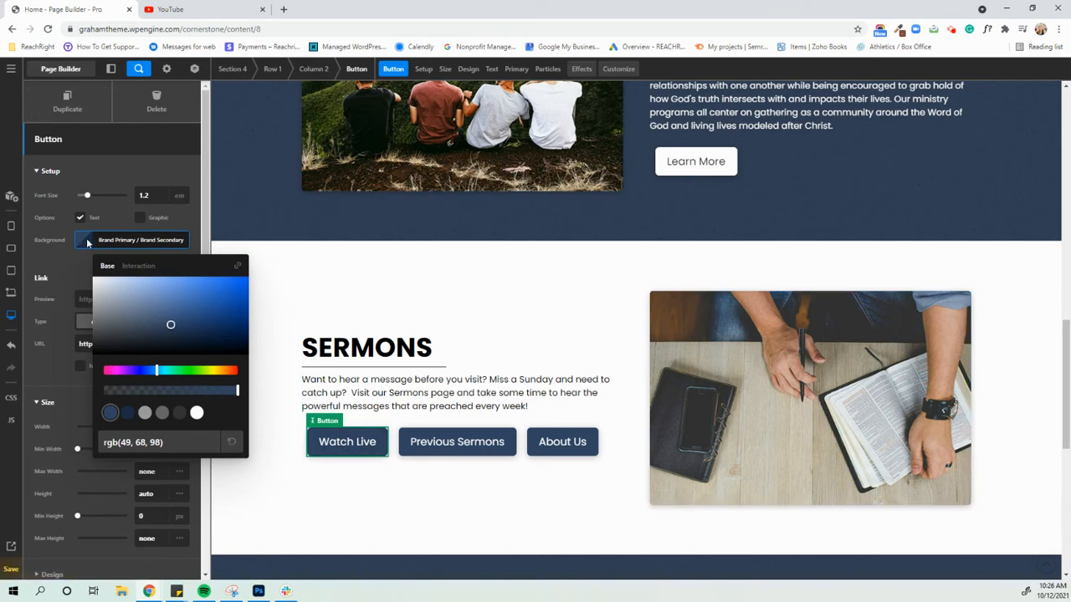
pyautogui.moveTo(164, 338)
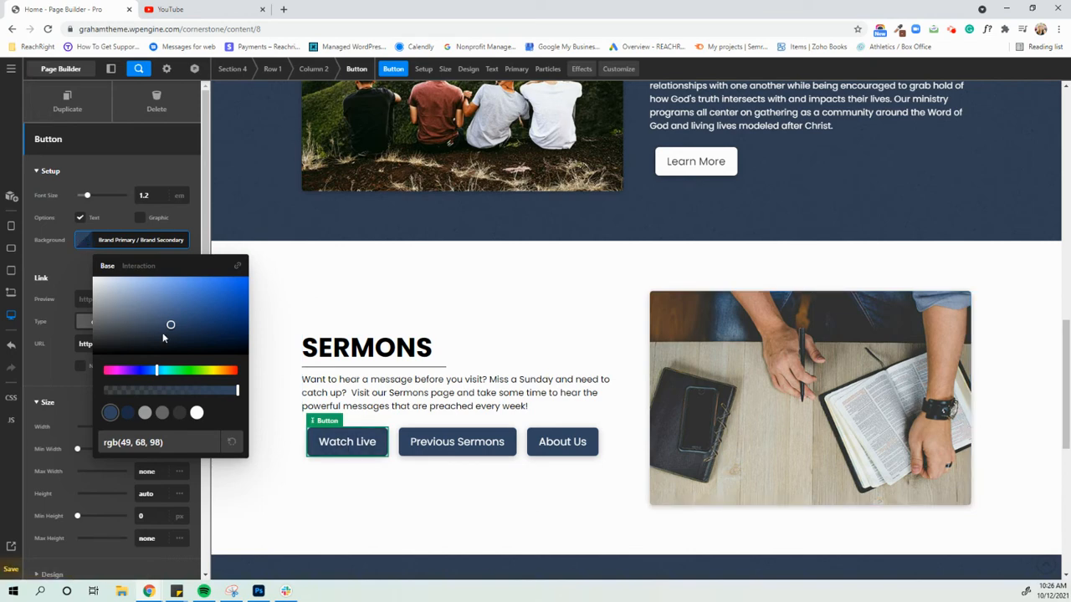
pyautogui.moveTo(156, 370); pyautogui.dragTo(235, 370)
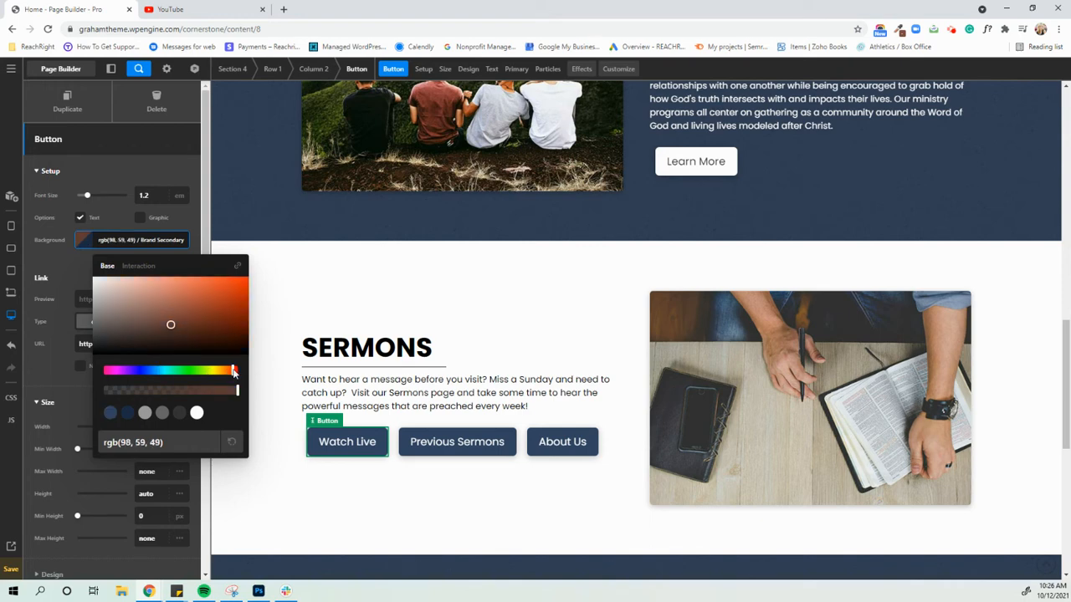
pyautogui.moveTo(170, 325); pyautogui.dragTo(241, 294)
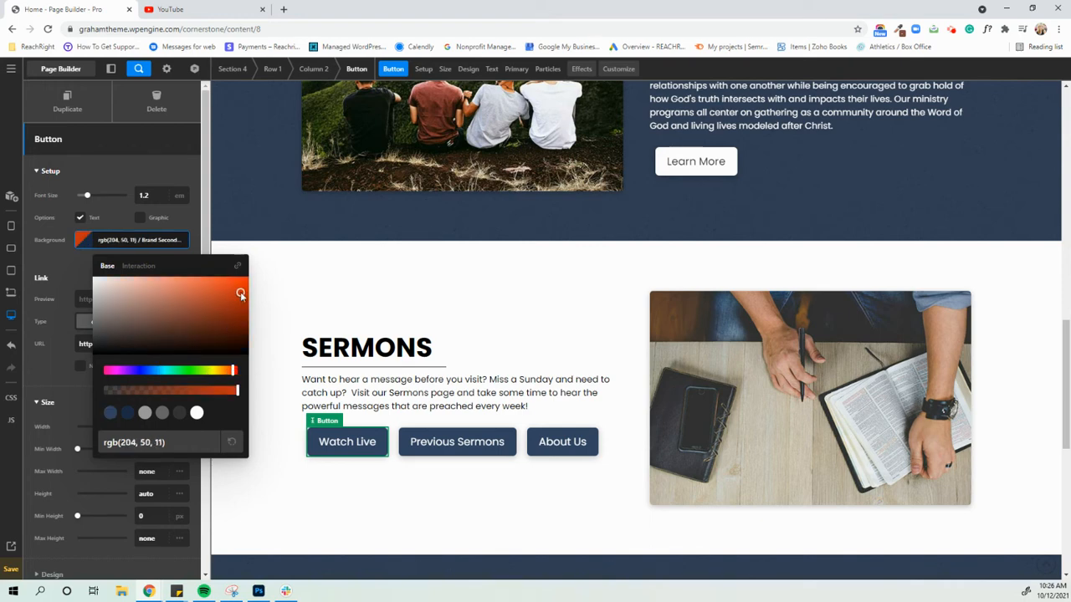
pyautogui.moveTo(241, 295); pyautogui.dragTo(244, 295)
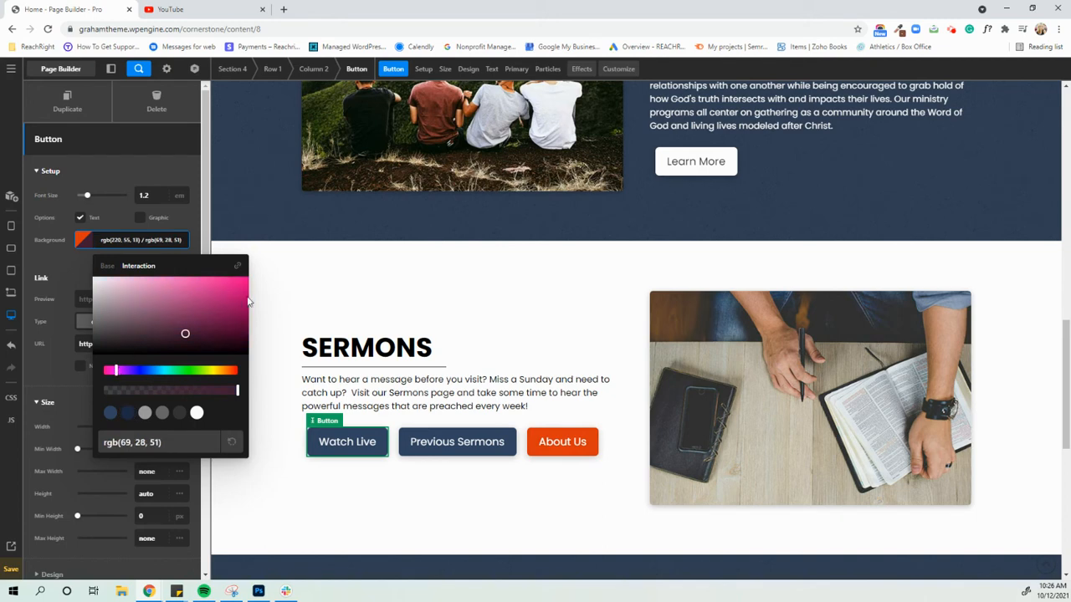
pyautogui.moveTo(184, 335); pyautogui.dragTo(246, 297)
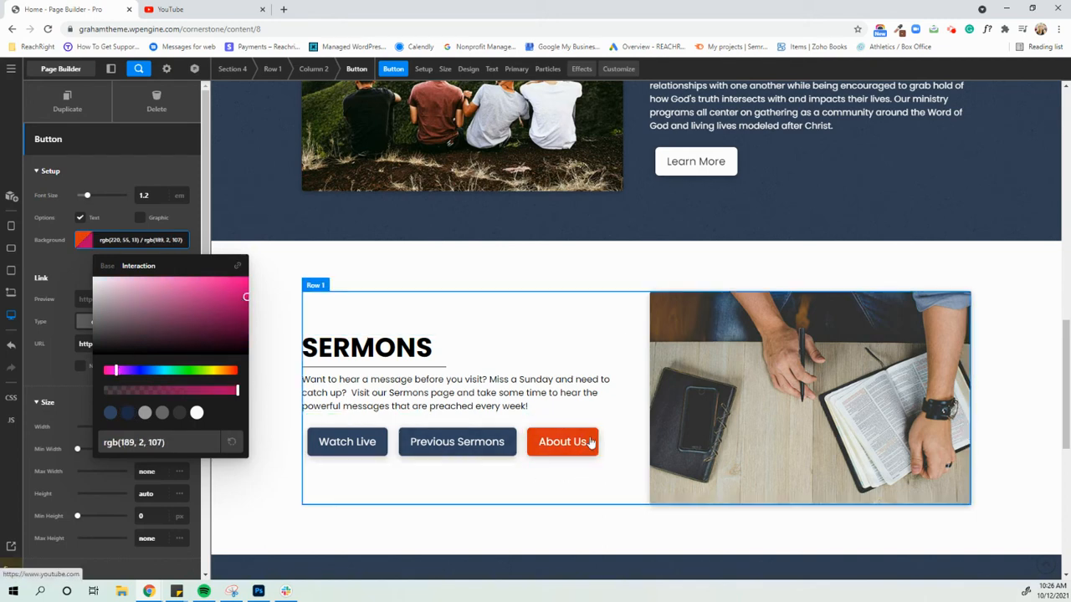
pyautogui.click(59, 368)
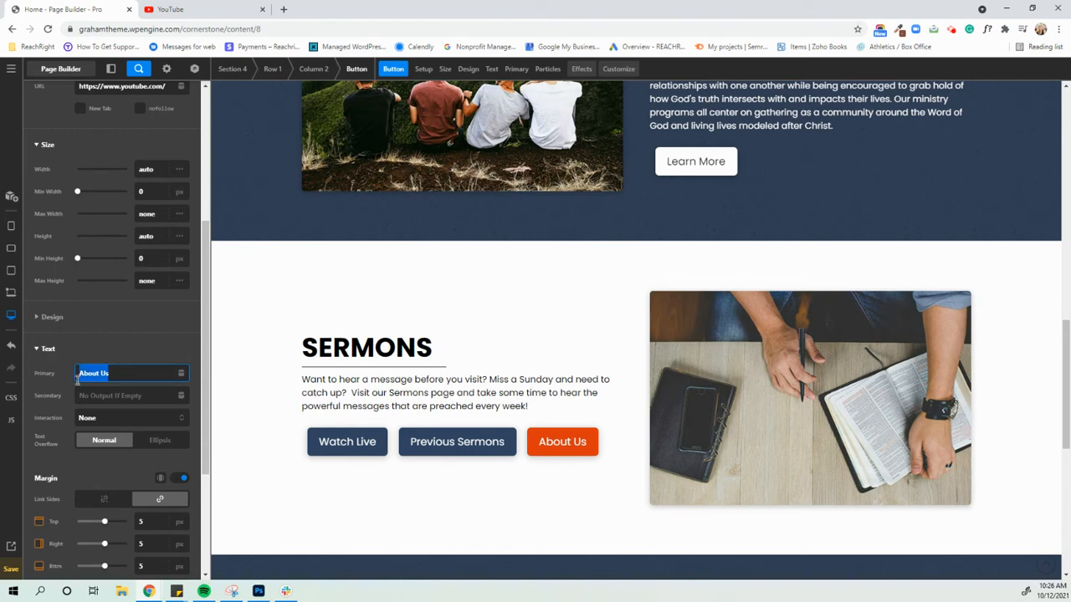
# Step: Replace the button's primary text About Us with 'What button says'
pyautogui.write('What but')
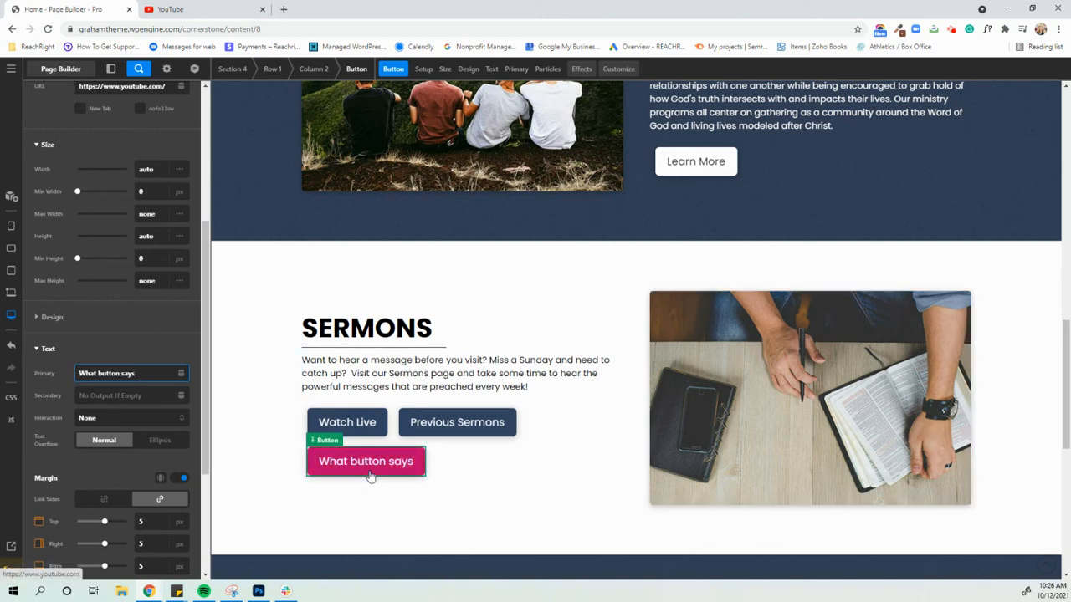
pyautogui.moveTo(361, 470)
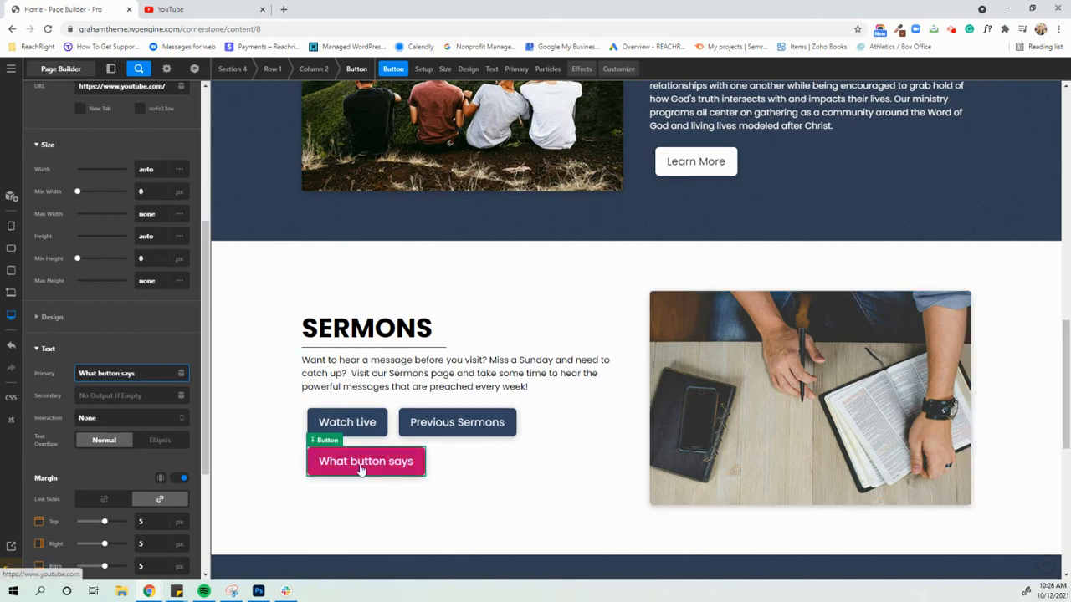
pyautogui.moveTo(378, 465)
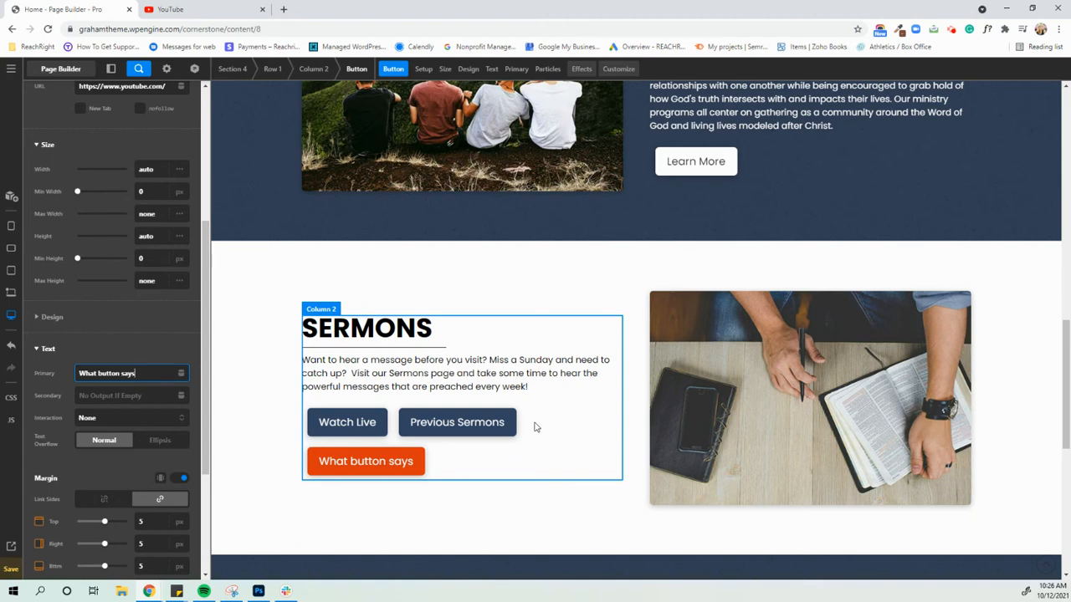
pyautogui.moveTo(473, 462)
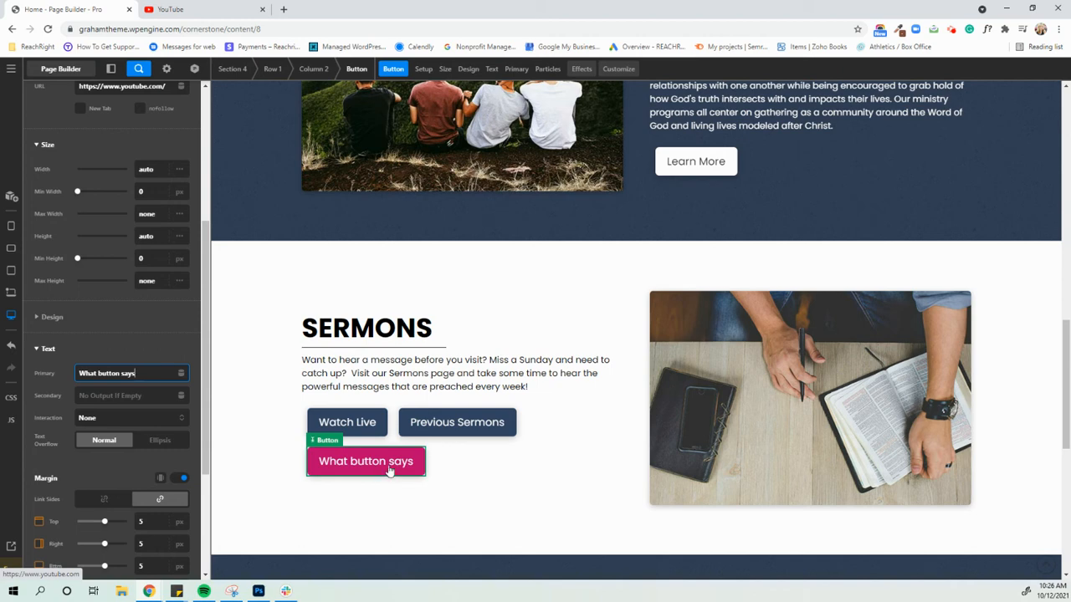
# Step: Scroll the canvas down toward the Get in Touch section to relocate the button
pyautogui.scroll(-3)
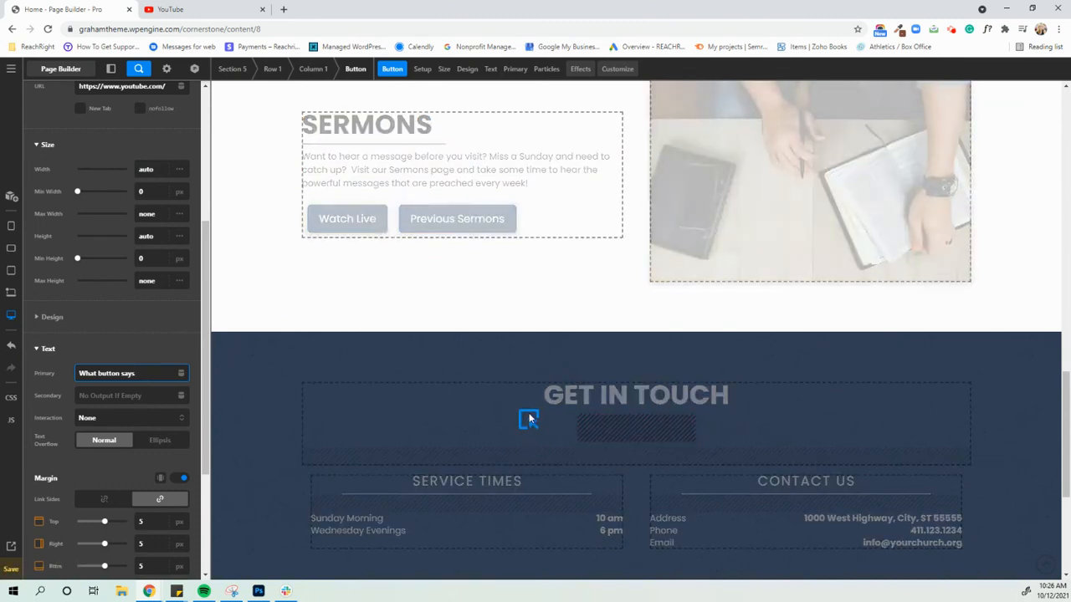
pyautogui.moveTo(636, 440)
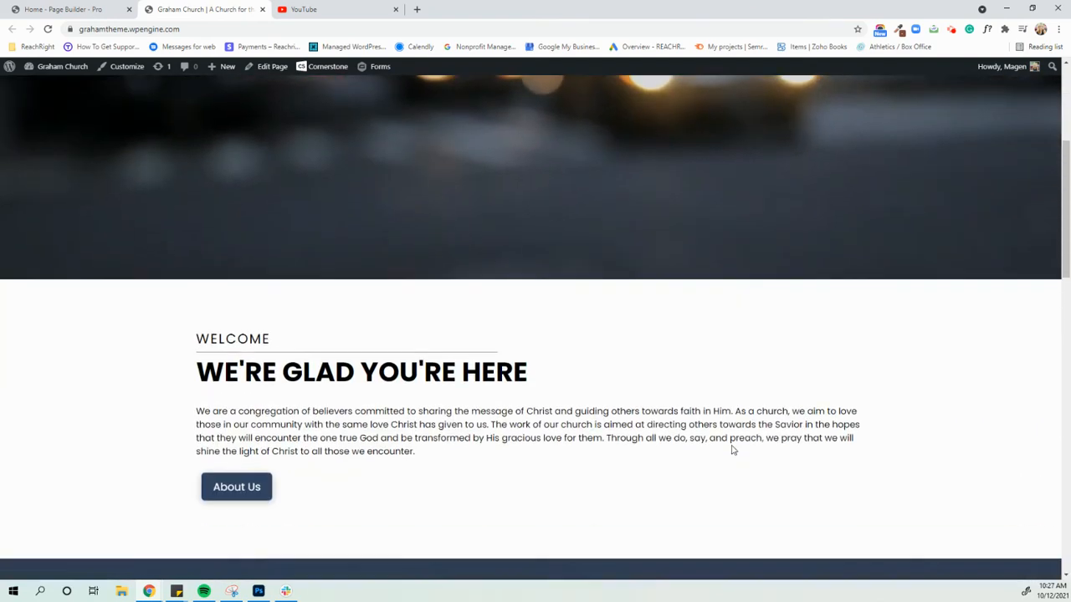
# Step: Scroll through the live homepage down to the orange button under Get in Touch
pyautogui.scroll(-3)
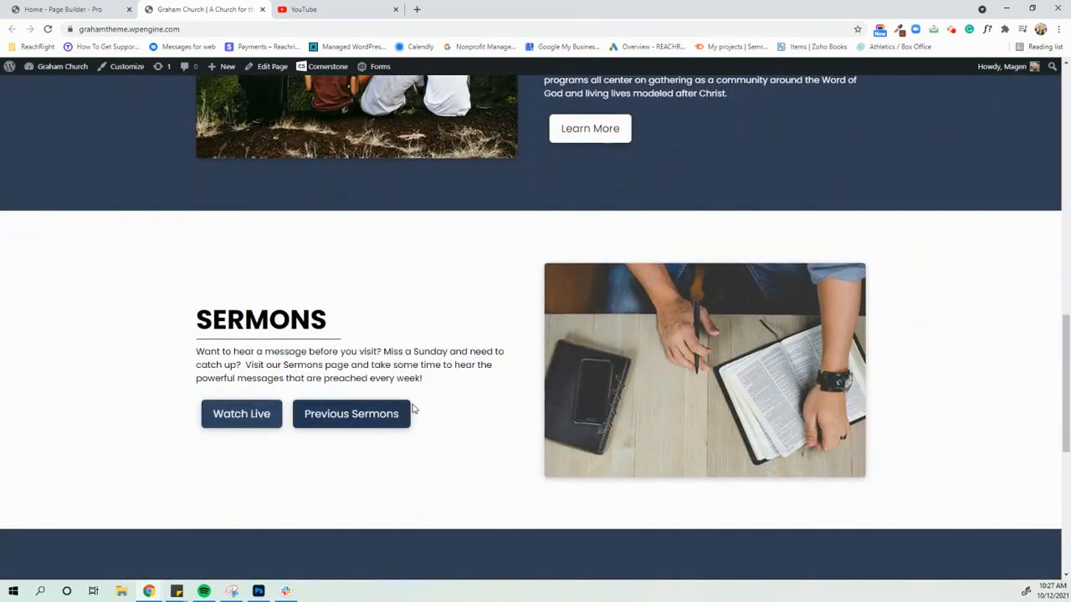
pyautogui.scroll(-3)
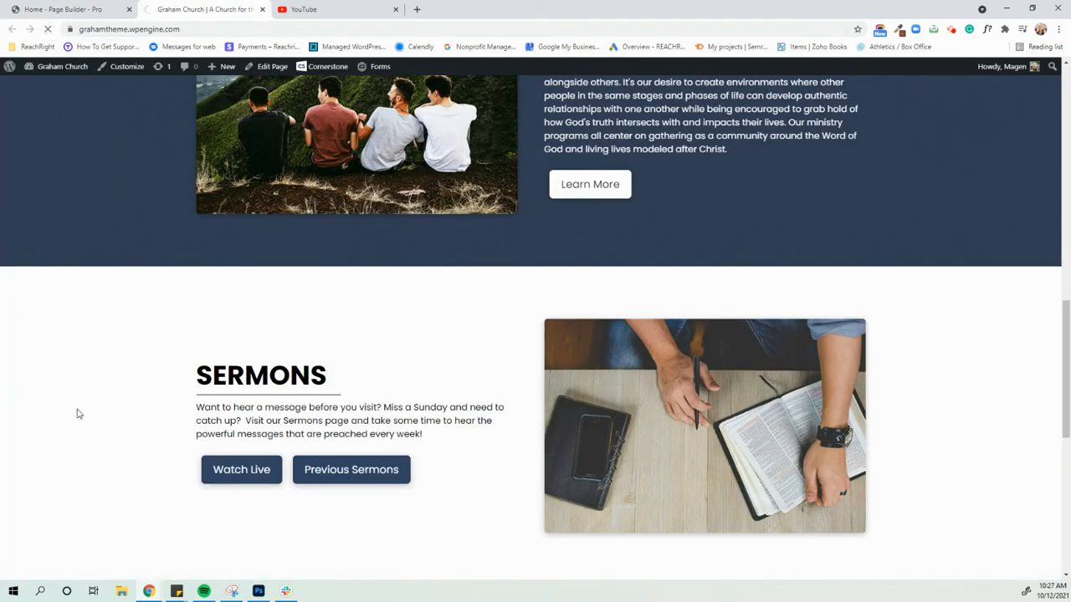
pyautogui.scroll(-3)
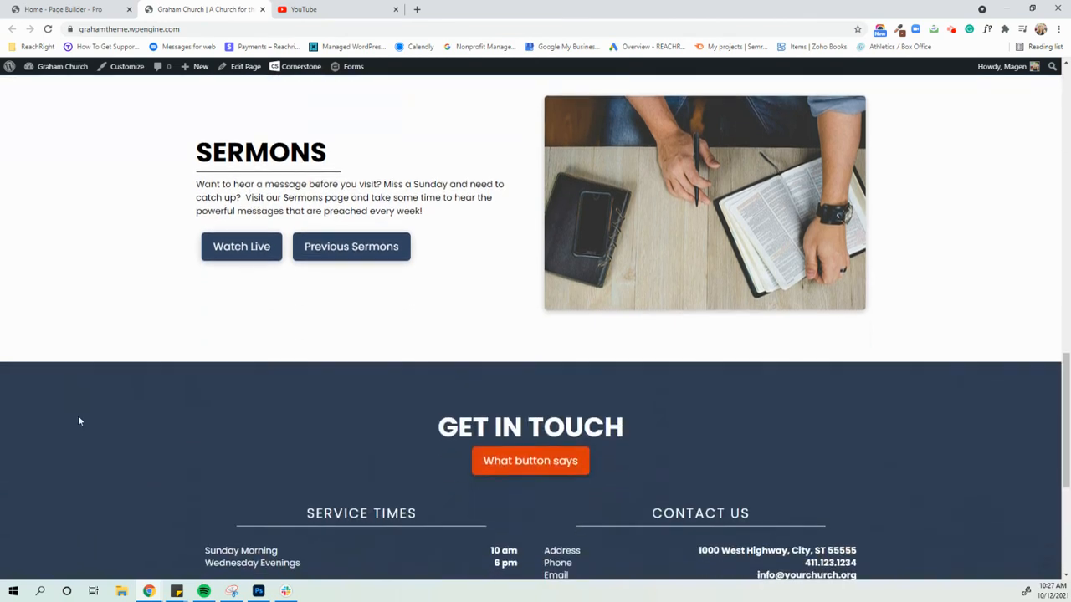
pyautogui.scroll(-3)
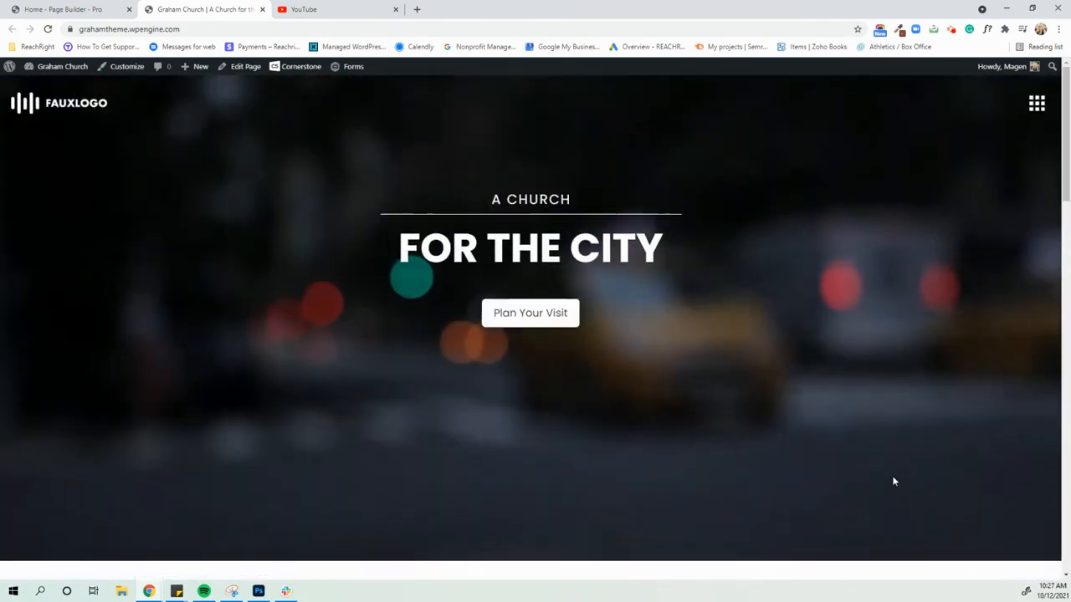
pyautogui.scroll(-3)
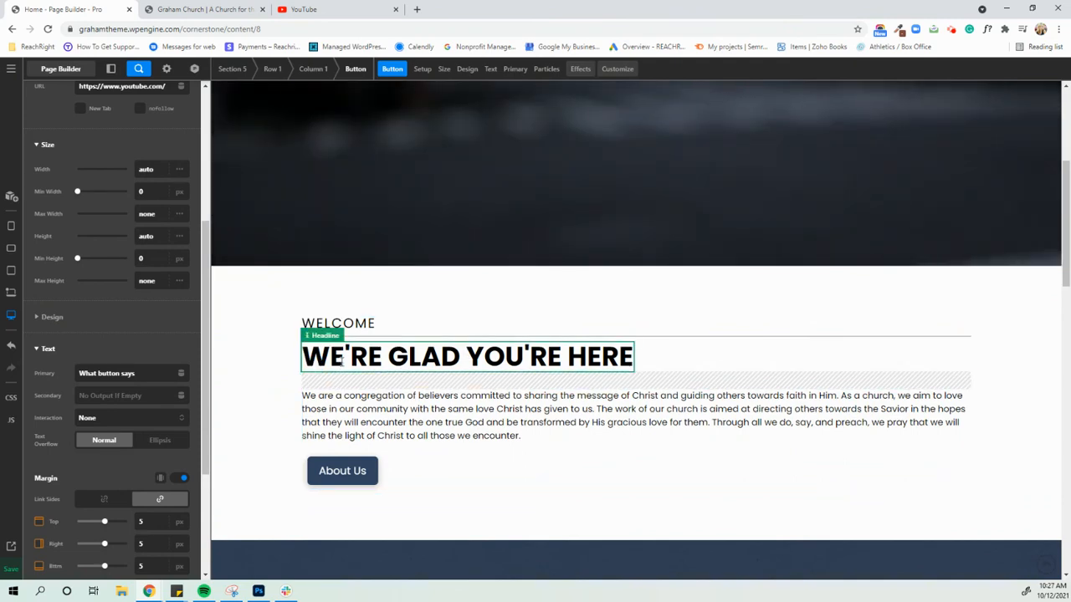
# Step: Select the WE'RE GLAD YOU'RE HERE headline and browse the Add Element list without adding anything
pyautogui.click(467, 358)
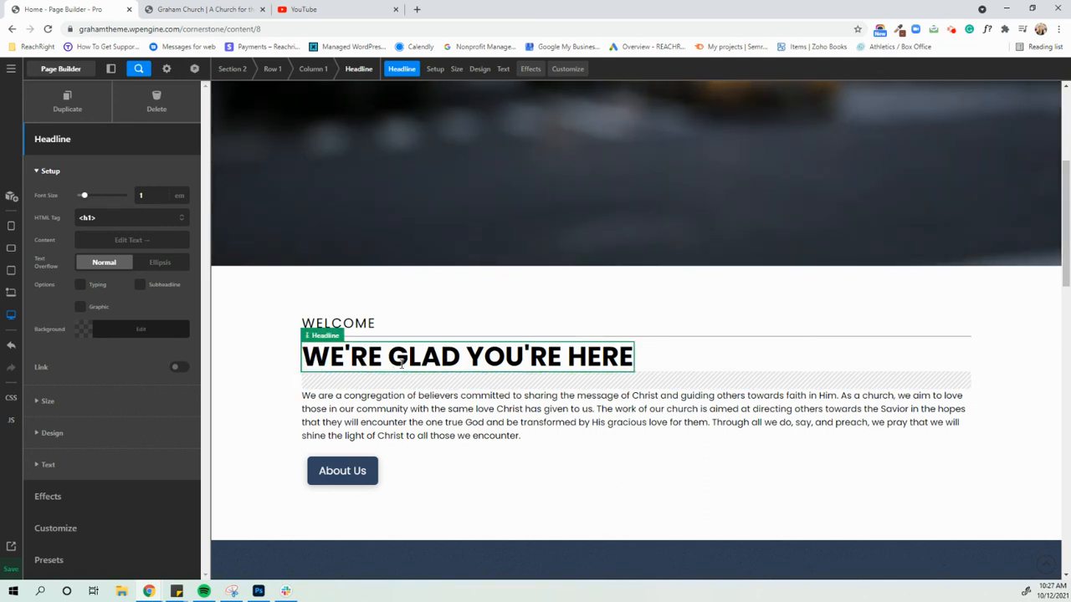
pyautogui.click(10, 197)
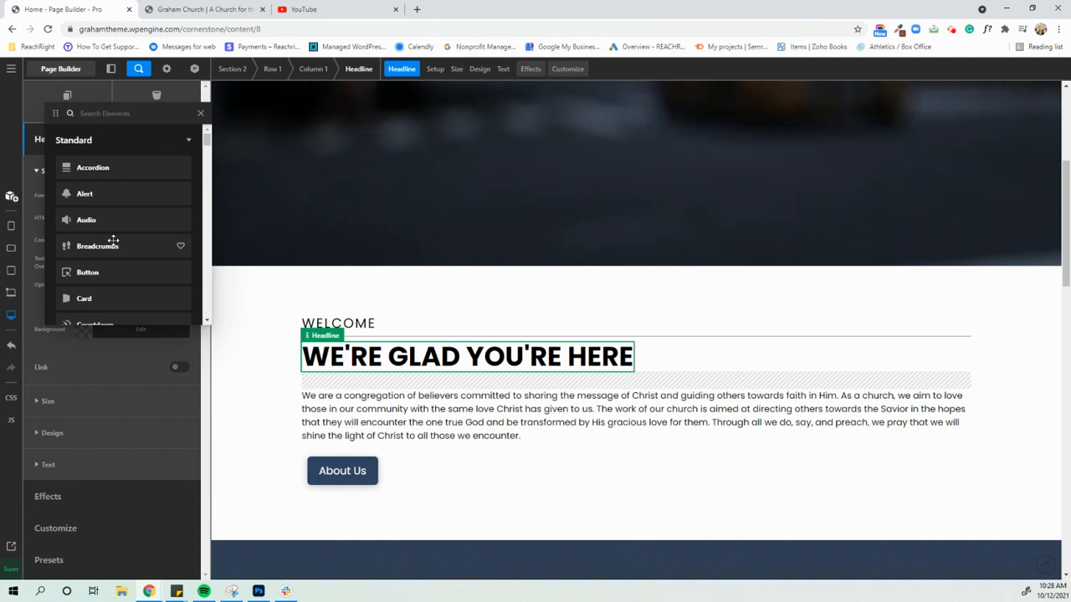
pyautogui.scroll(-3)
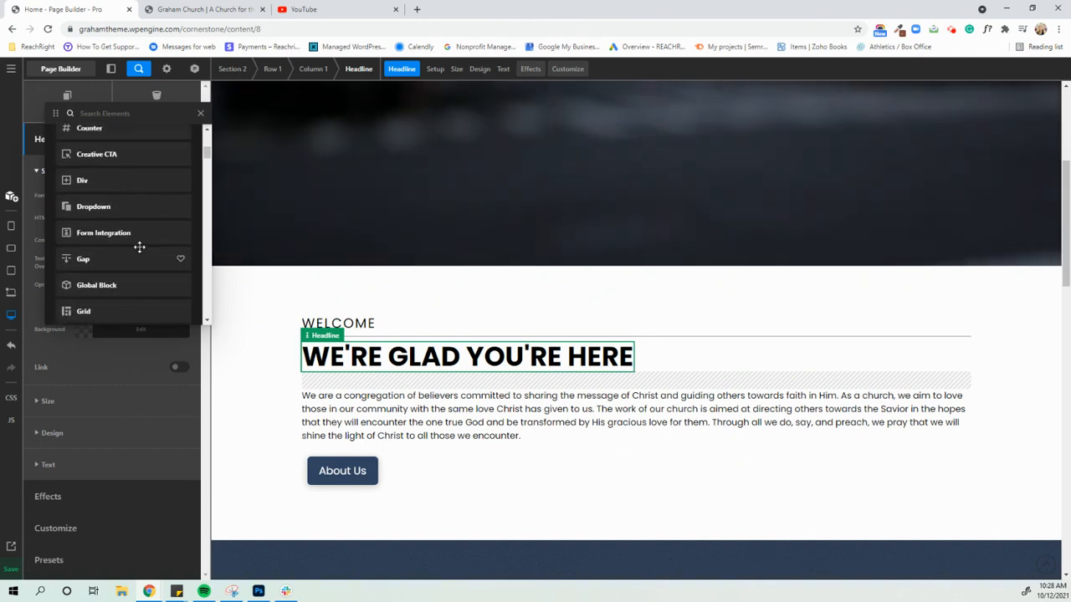
pyautogui.scroll(-3)
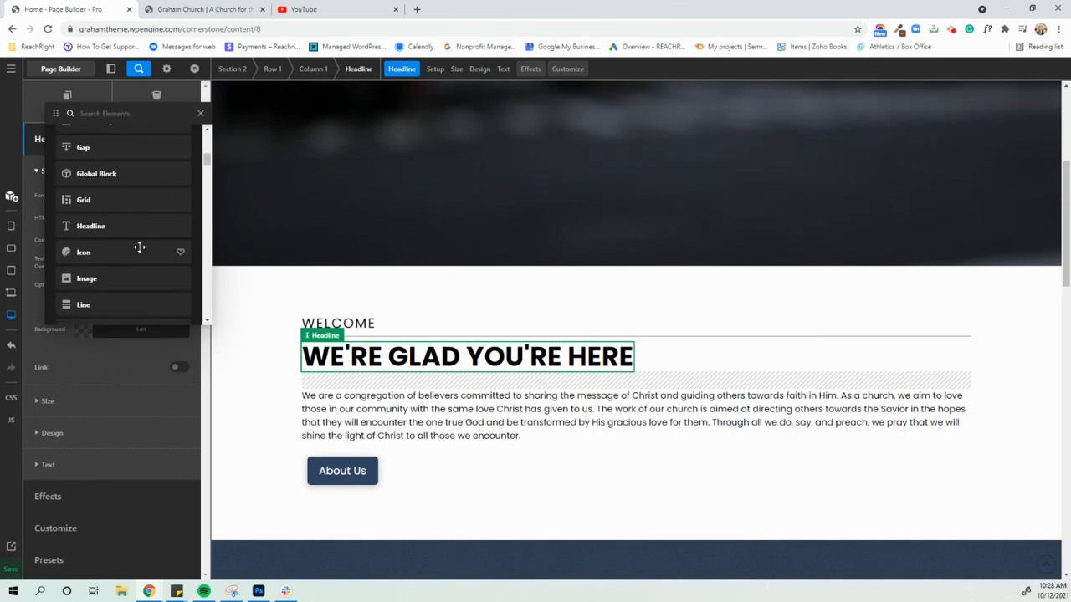
pyautogui.scroll(-3)
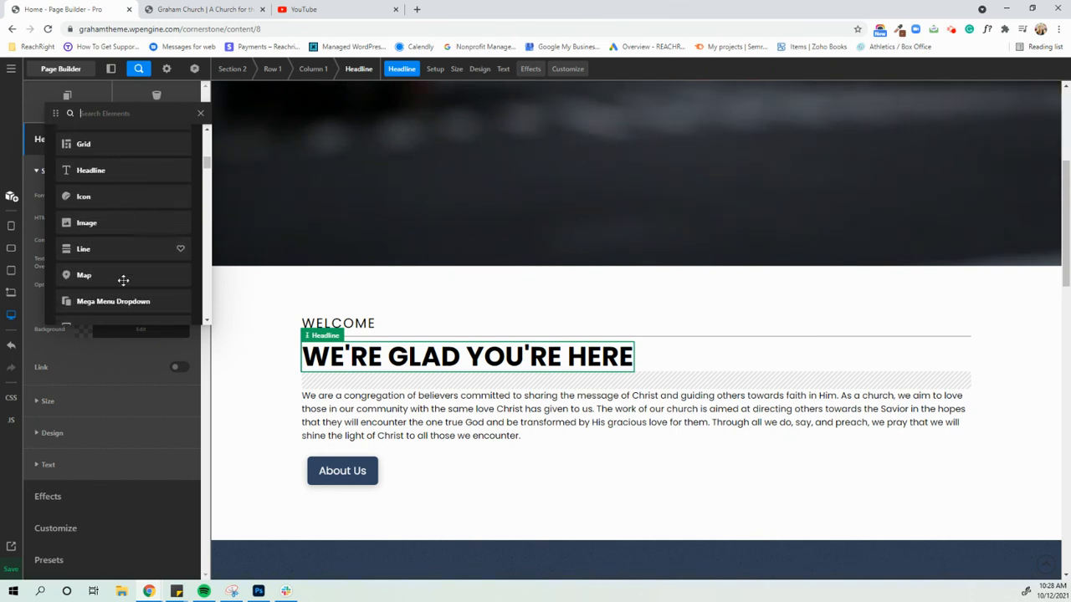
pyautogui.scroll(-3)
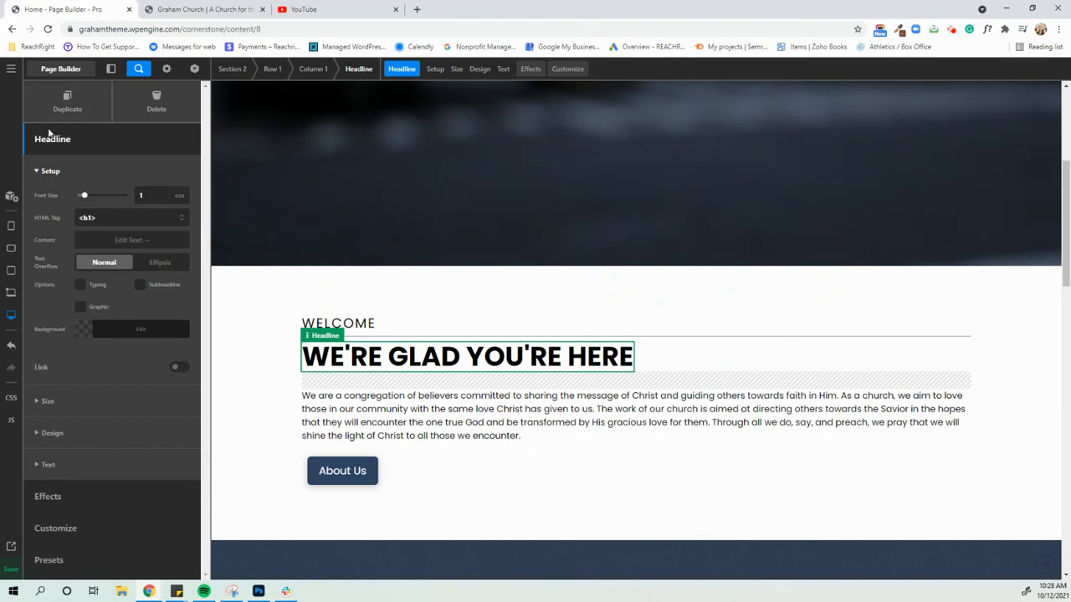
# Step: Duplicate the welcome headline and retype the copy as 'Change headline here', then duplicate the paragraph
pyautogui.click(67, 100)
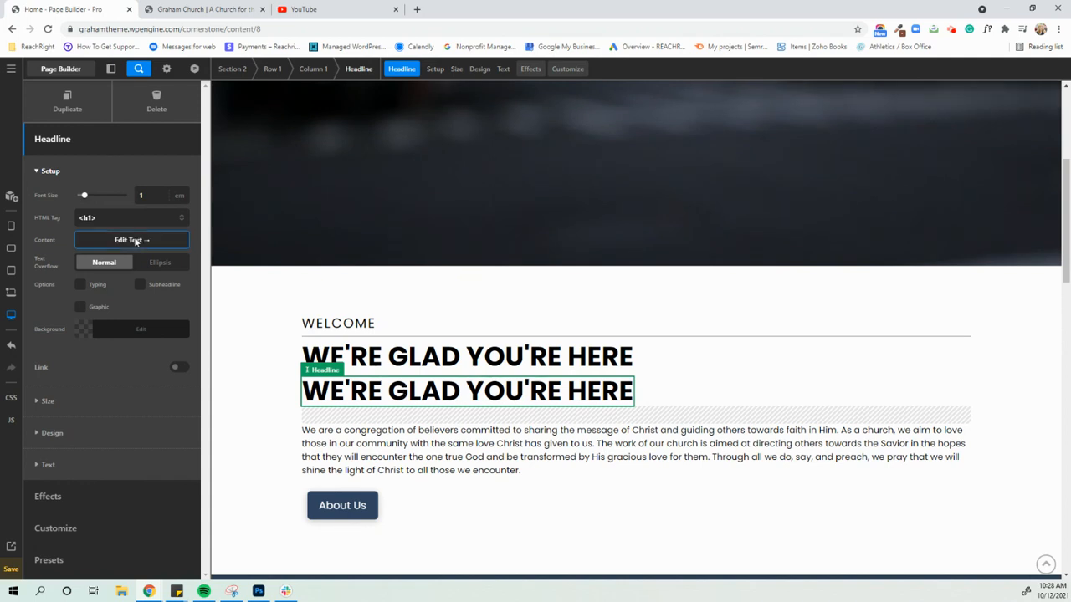
pyautogui.click(130, 241)
pyautogui.write('C')
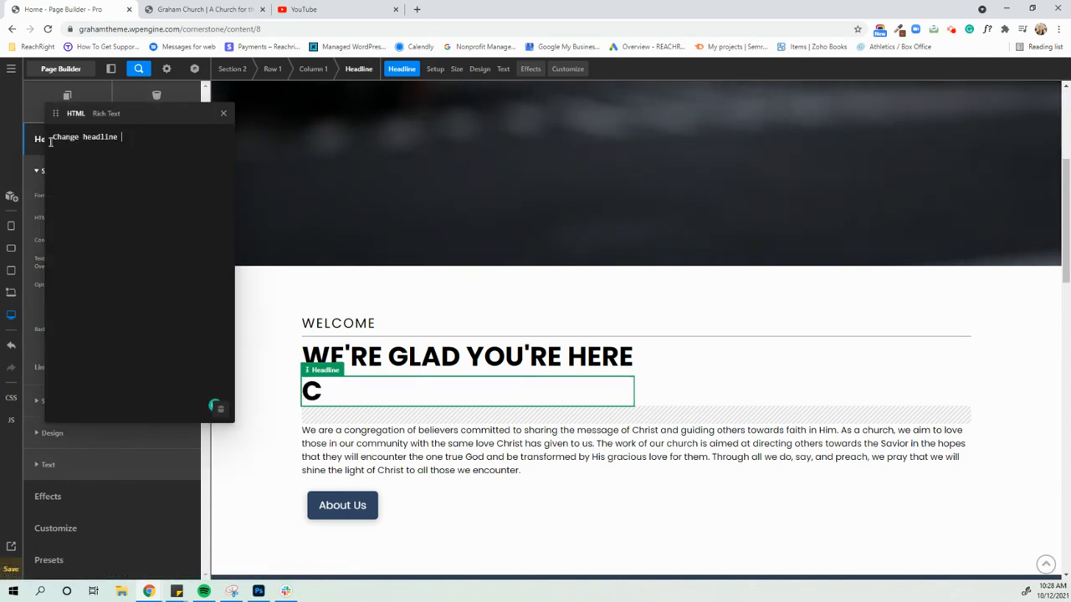
pyautogui.write('hange headline here')
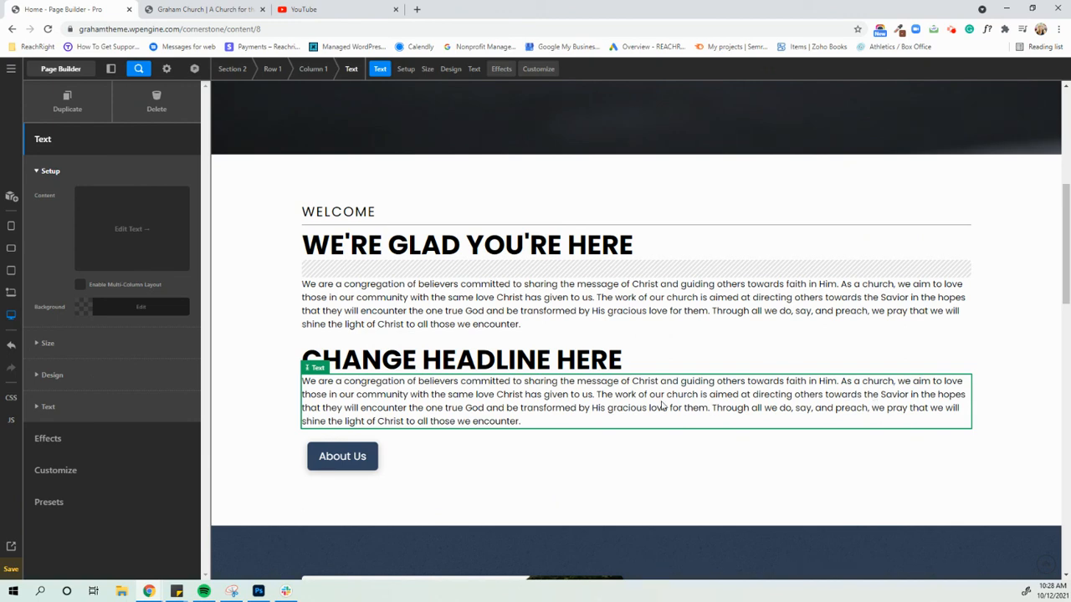
pyautogui.scroll(-3)
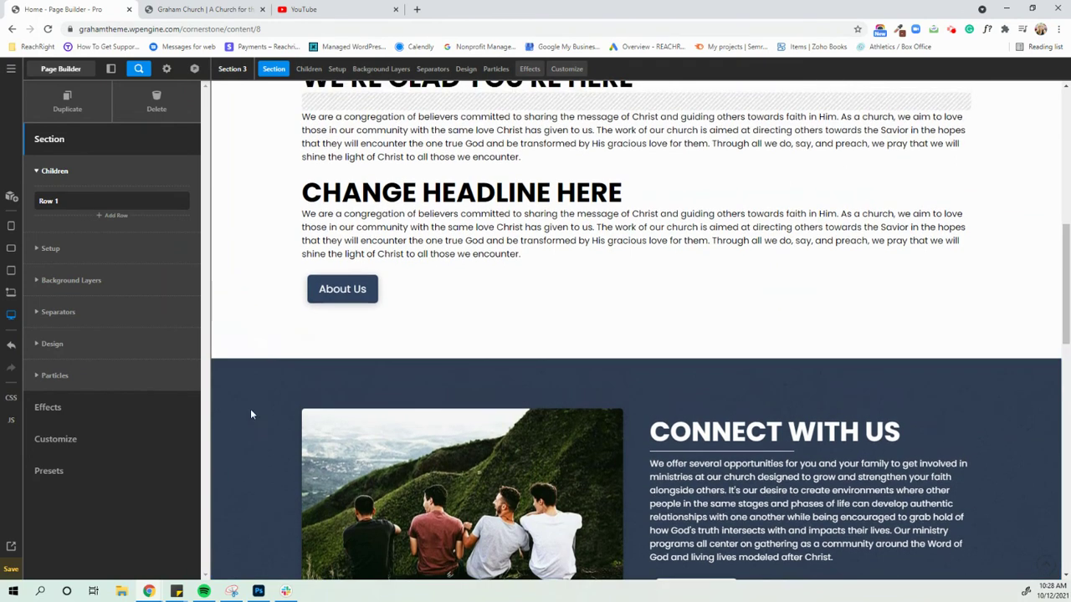
# Step: Set the Connect With Us section's upper background layer colour to a dark brown
pyautogui.scroll(-3)
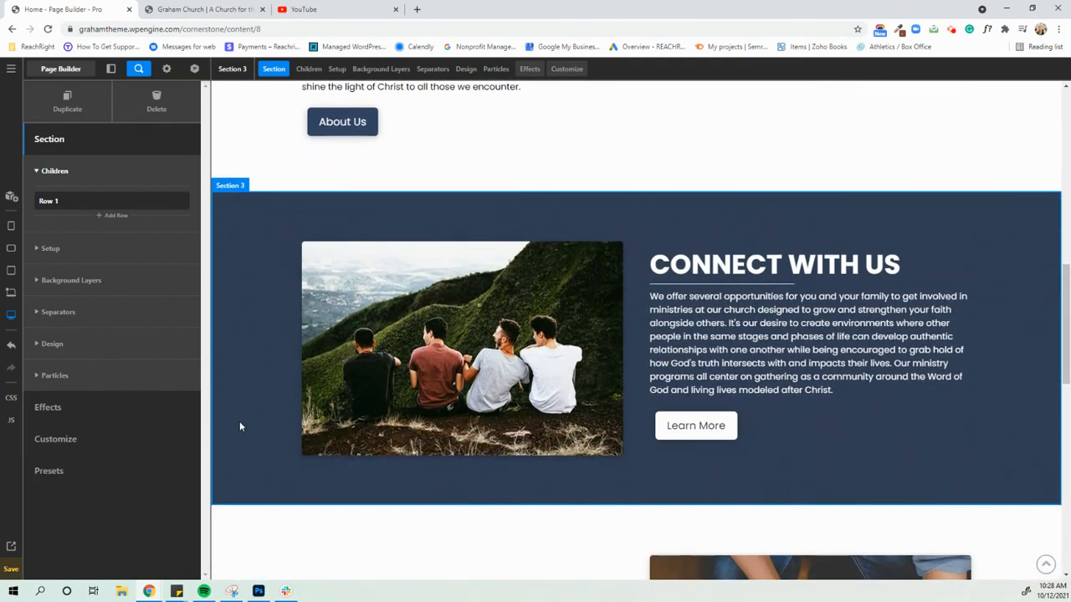
pyautogui.click(70, 281)
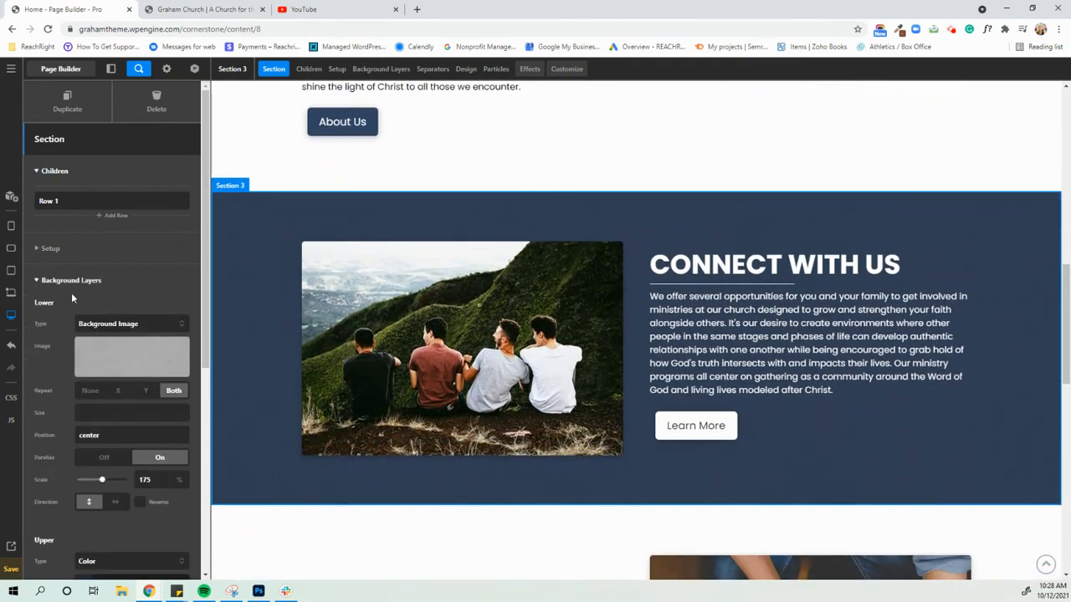
pyautogui.scroll(-3)
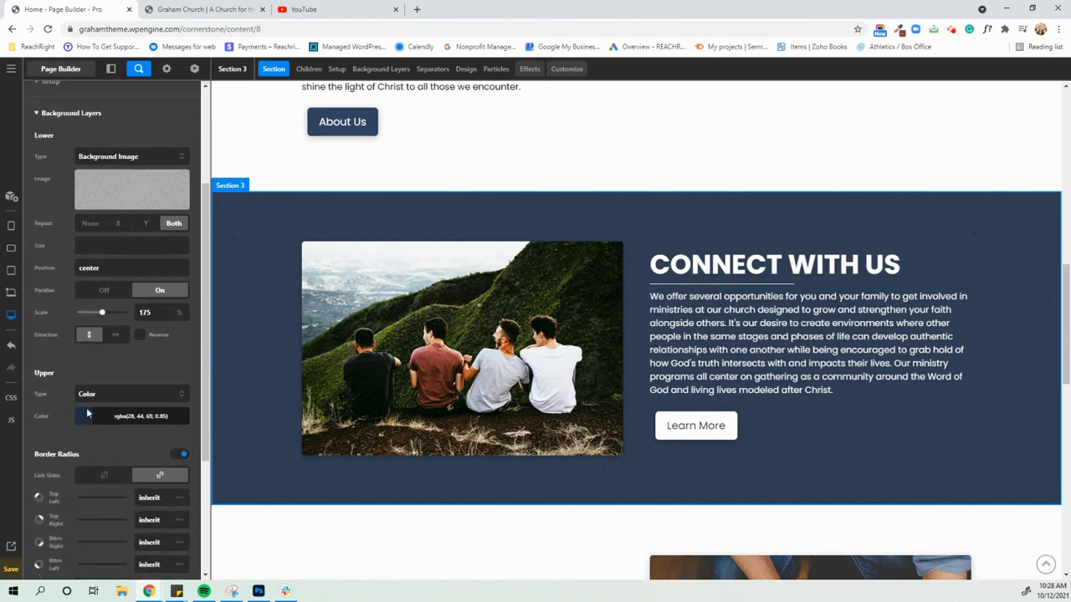
pyautogui.click(130, 416)
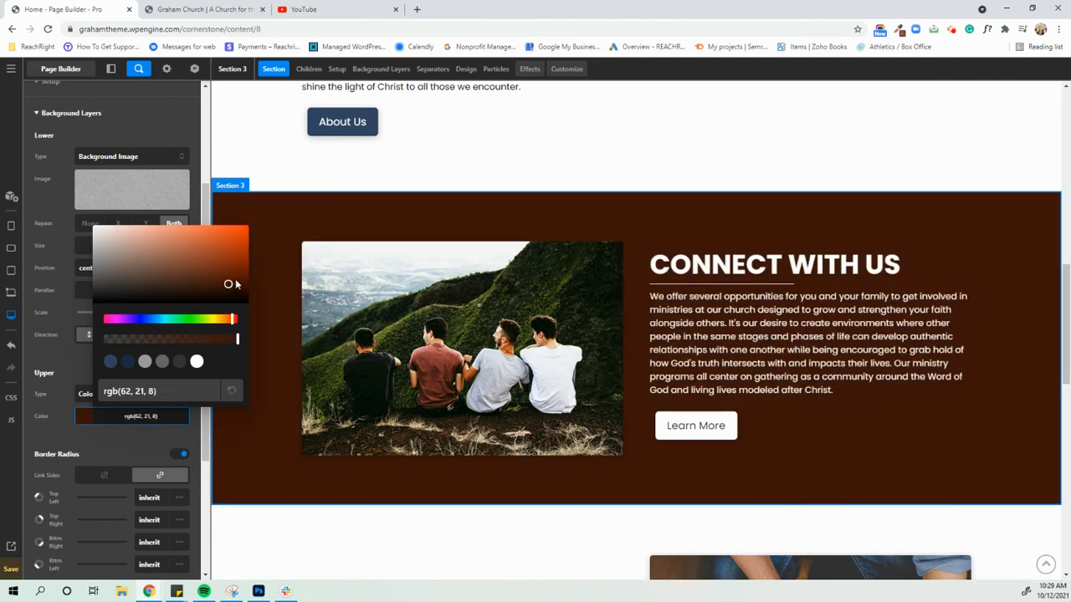
pyautogui.moveTo(227, 285); pyautogui.dragTo(241, 287)
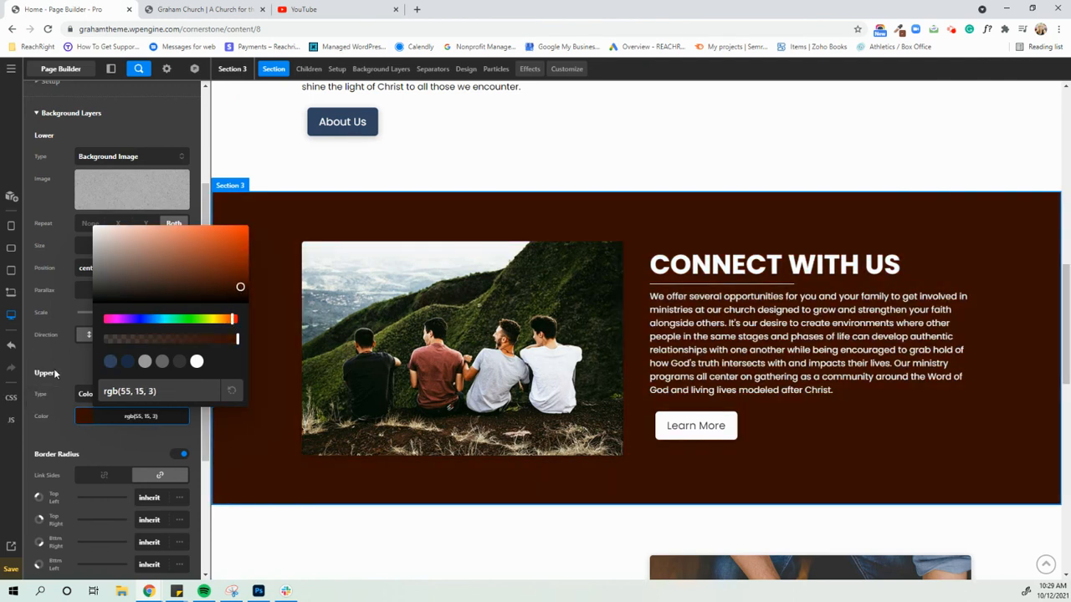